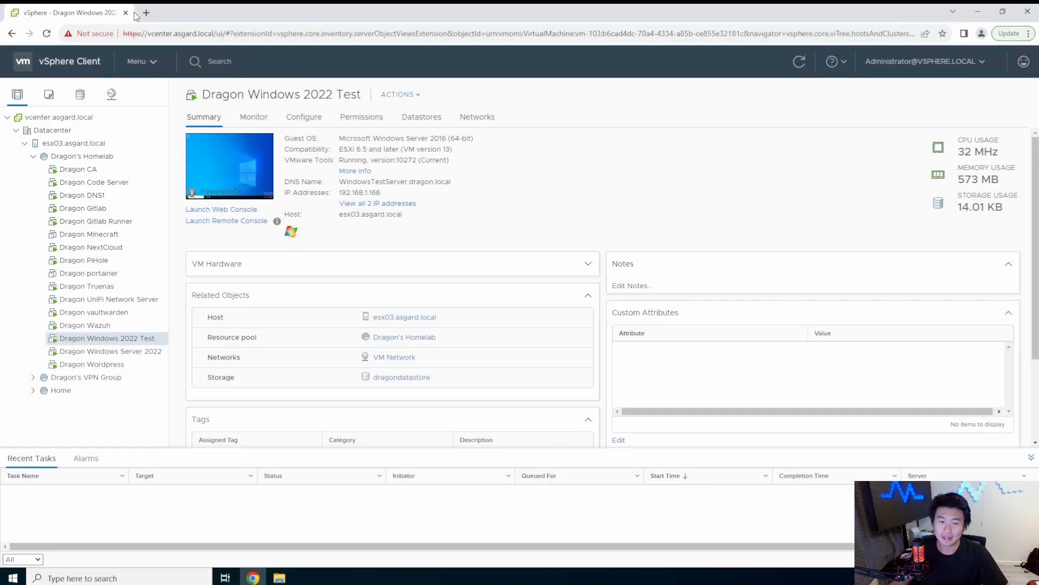
- Open a new browser tab beside the vSphere Client summary page
click(146, 11)
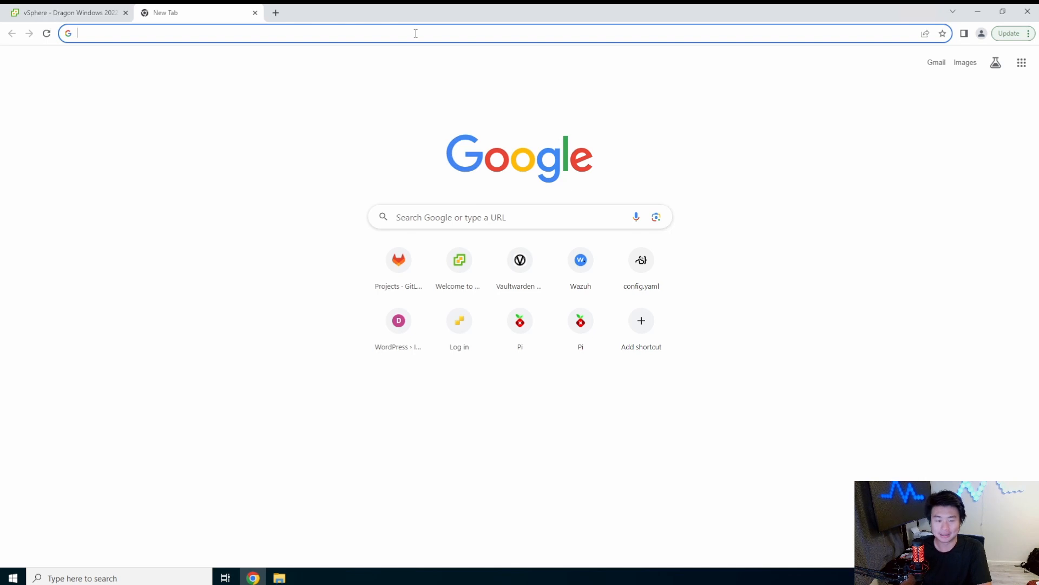
mouse_move(279, 113)
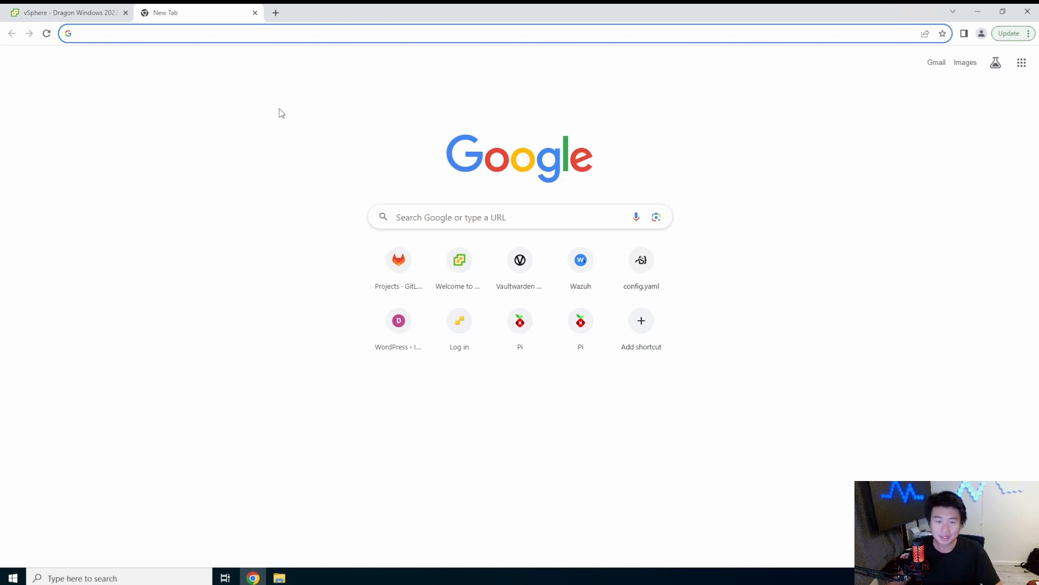
- Search the web for 'pfsense download' and reach the pfSense Community Edition download page
click(265, 33)
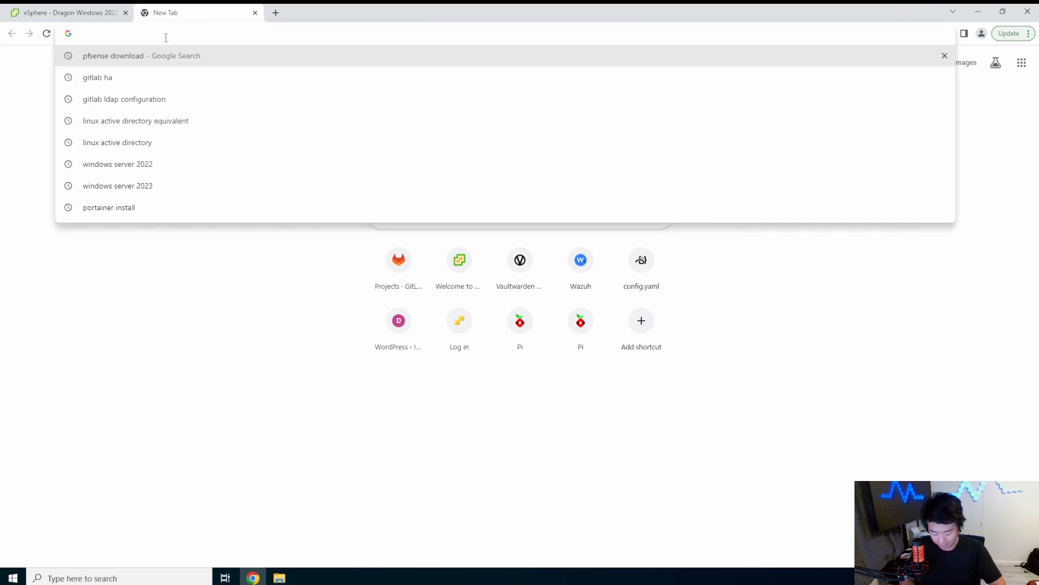
text(pfsense download)
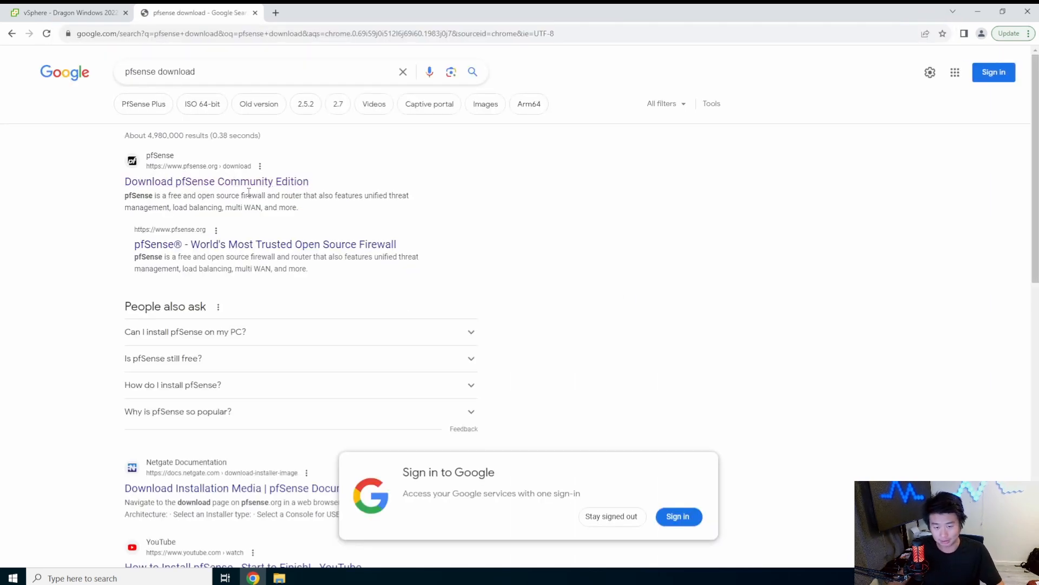
click(216, 180)
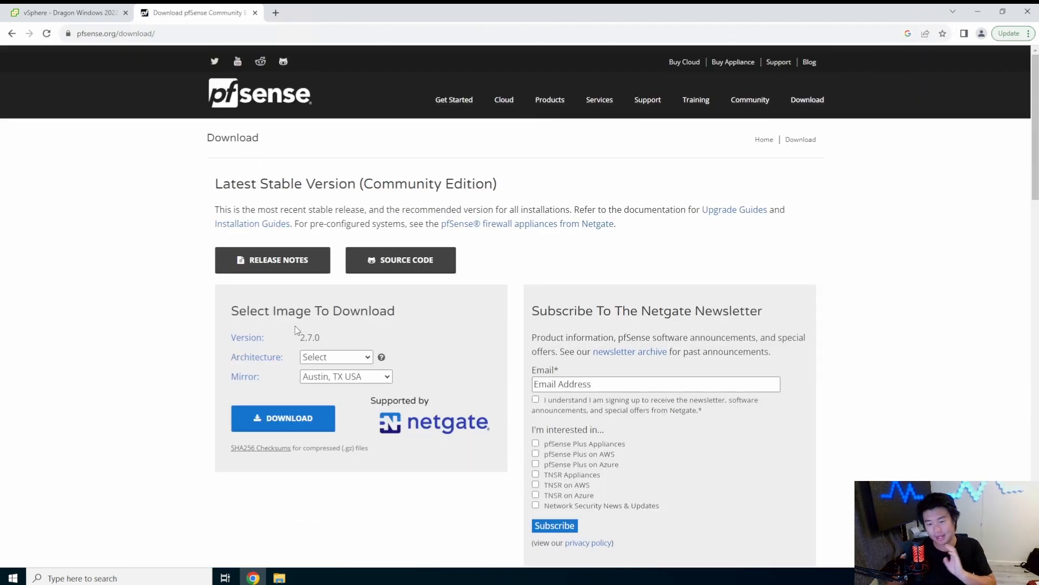
- Download the AMD64 (64-bit) DVD Image (ISO) installer from the Austin, TX USA mirror
click(335, 356)
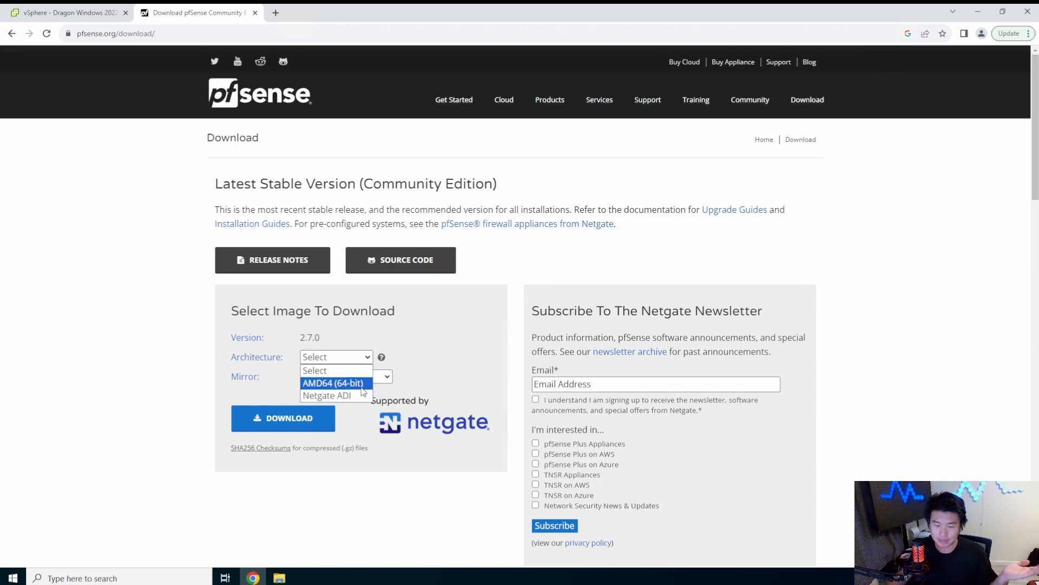
click(333, 382)
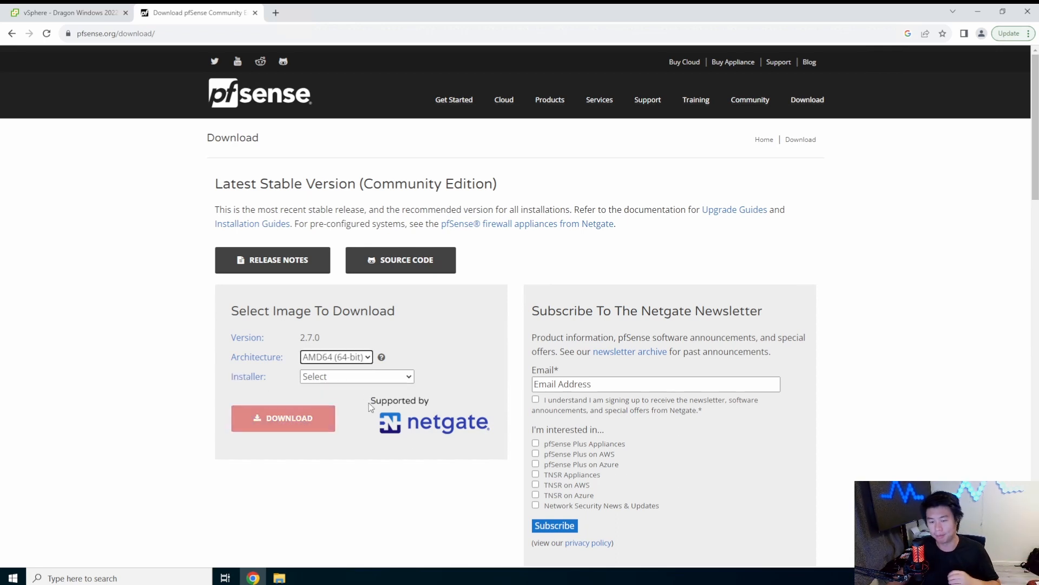
click(356, 375)
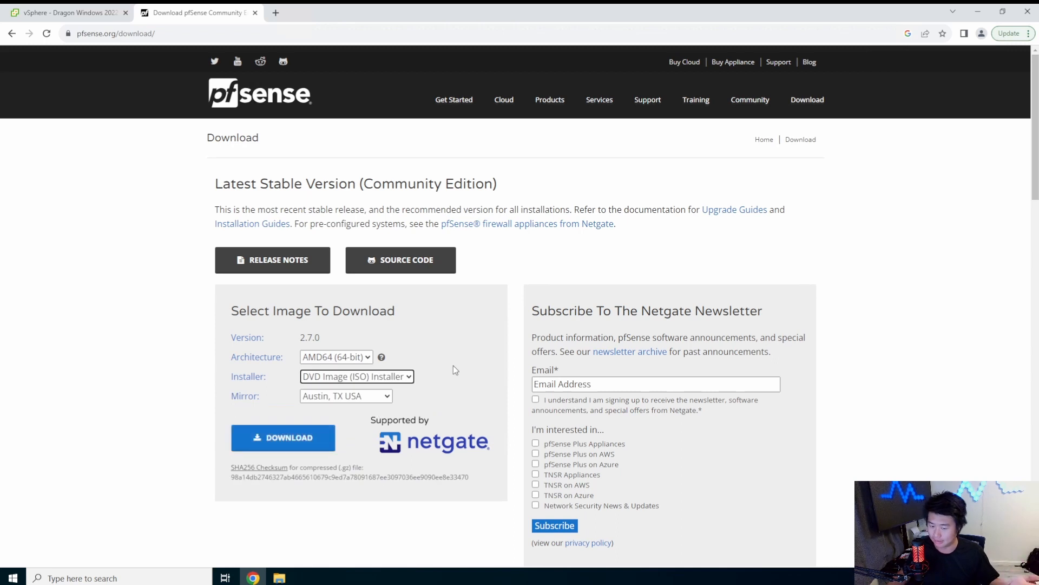
click(345, 397)
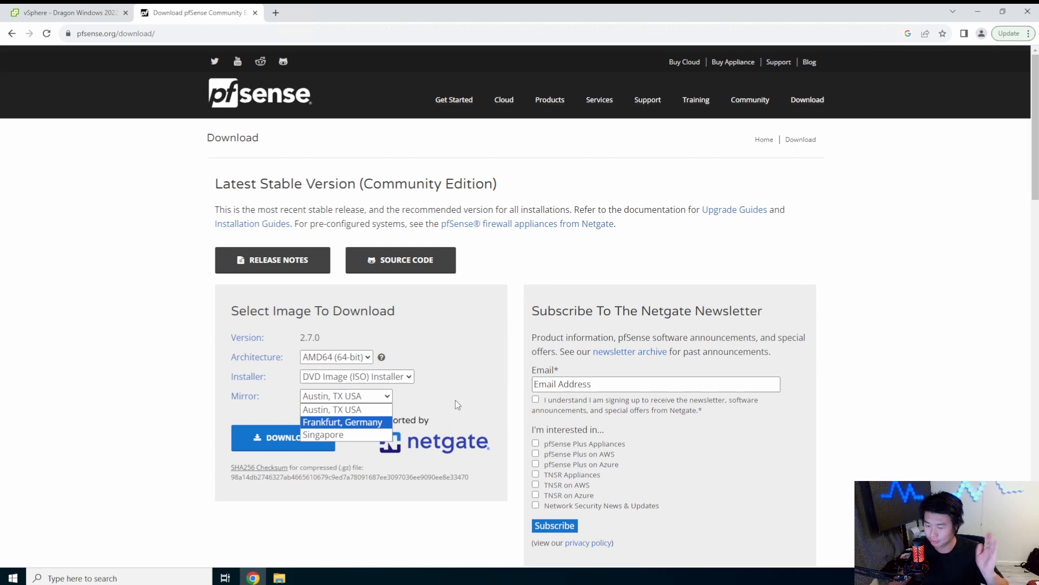
click(345, 397)
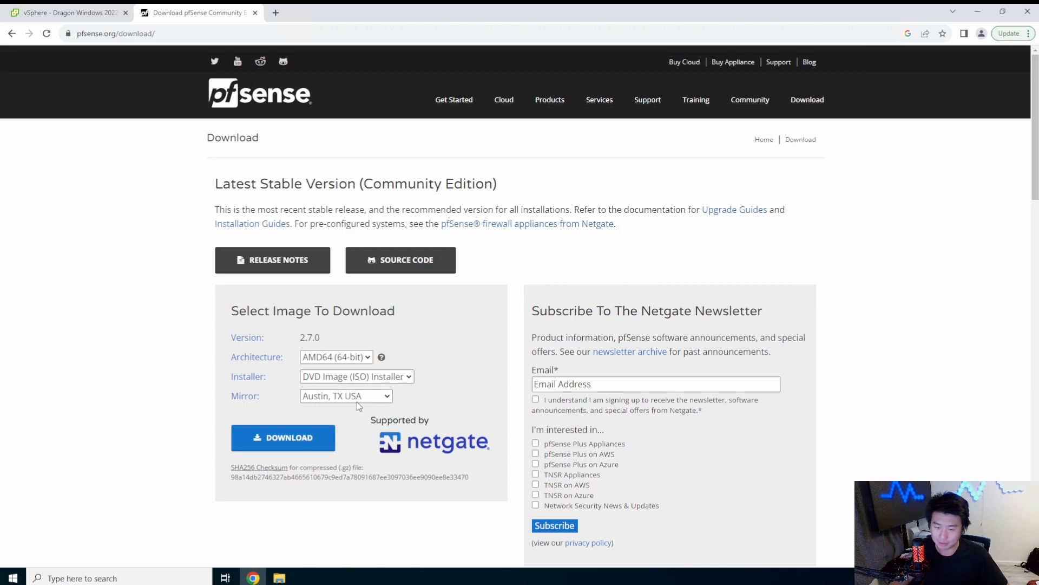
mouse_move(290, 430)
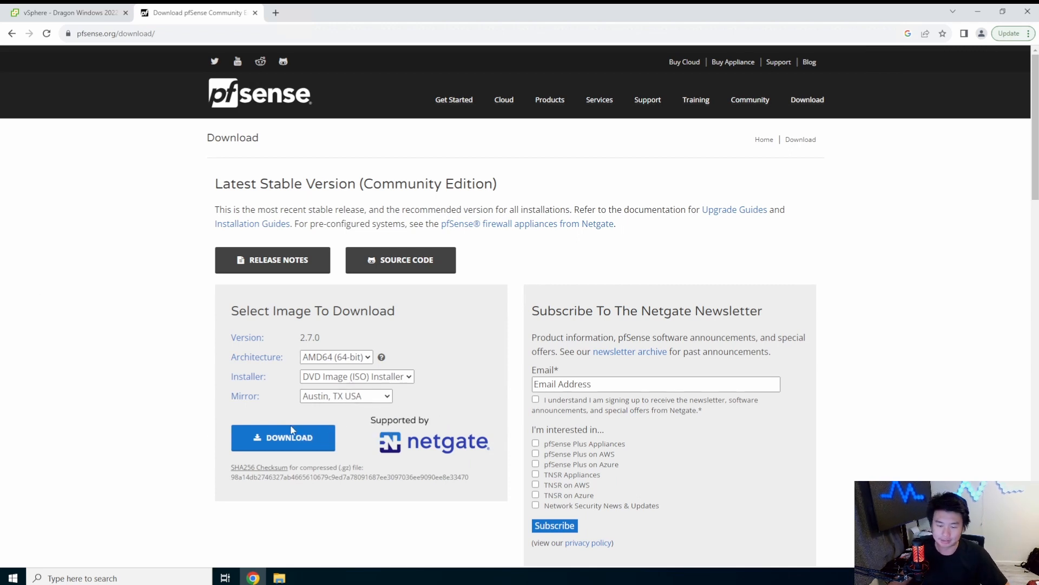
click(282, 437)
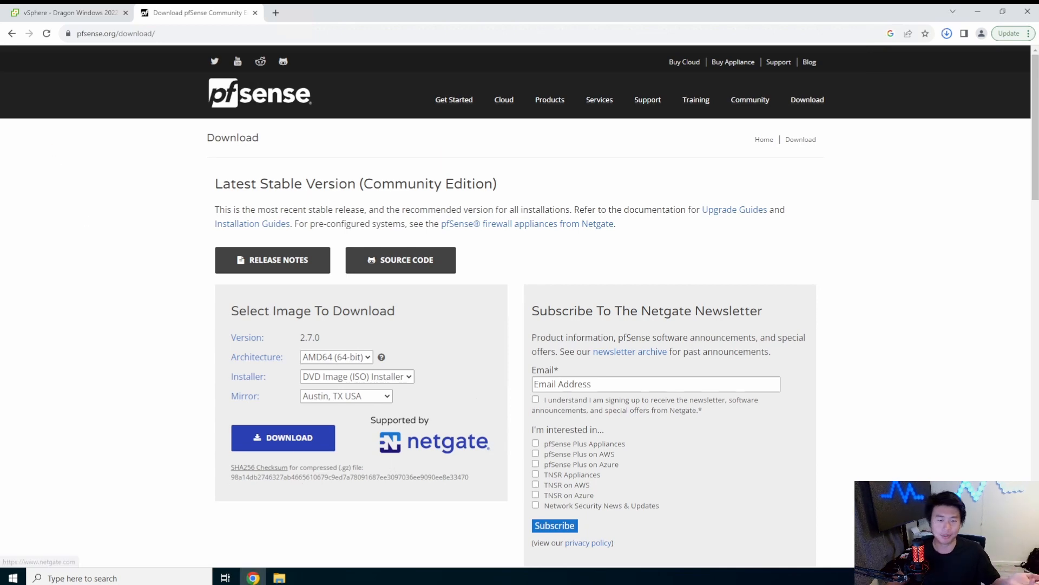
- Start a new virtual machine under Dragon's Homelab named 'Dragon'
click(66, 11)
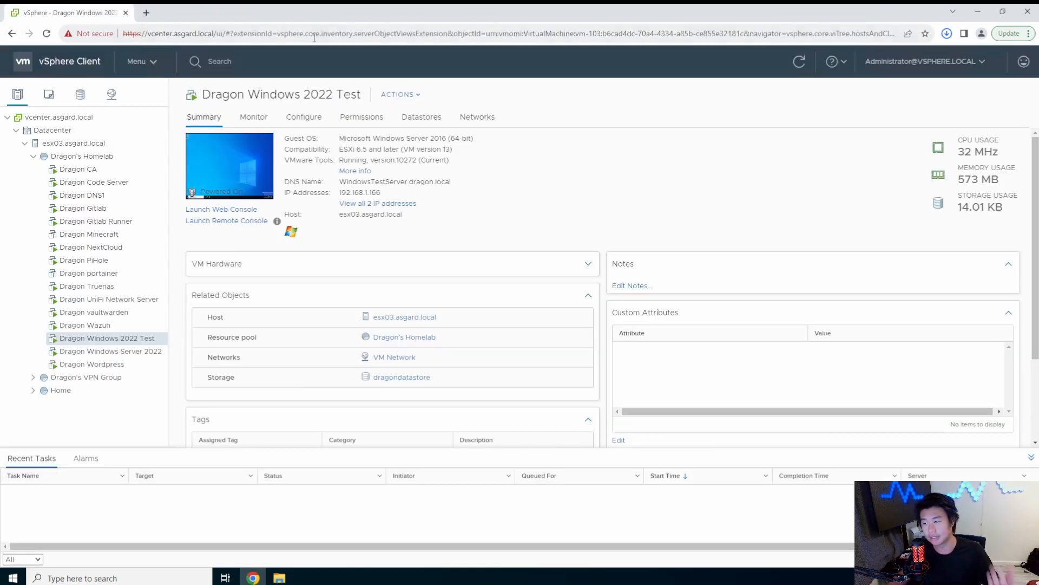
right_click(81, 155)
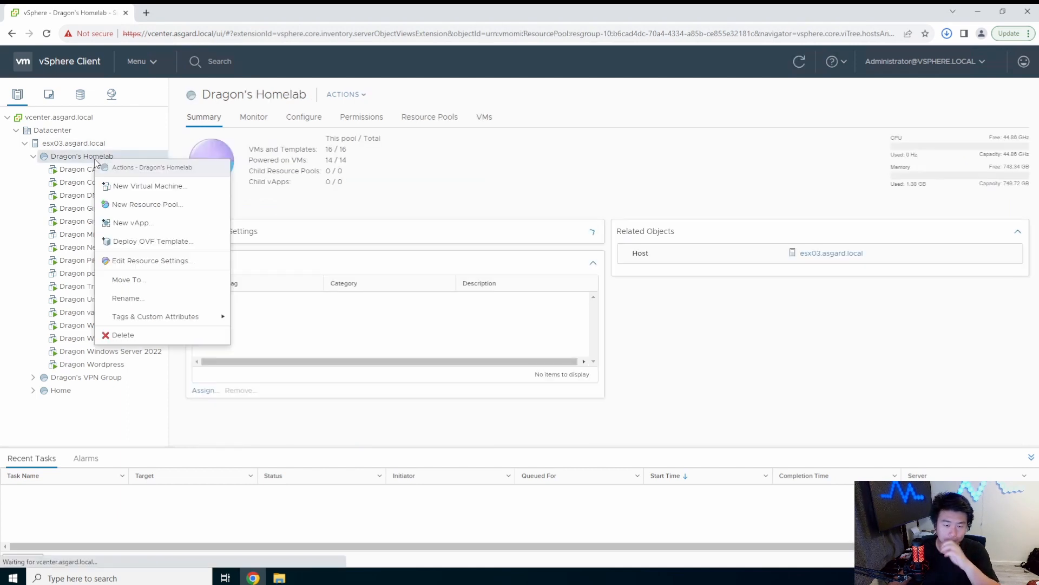
click(149, 185)
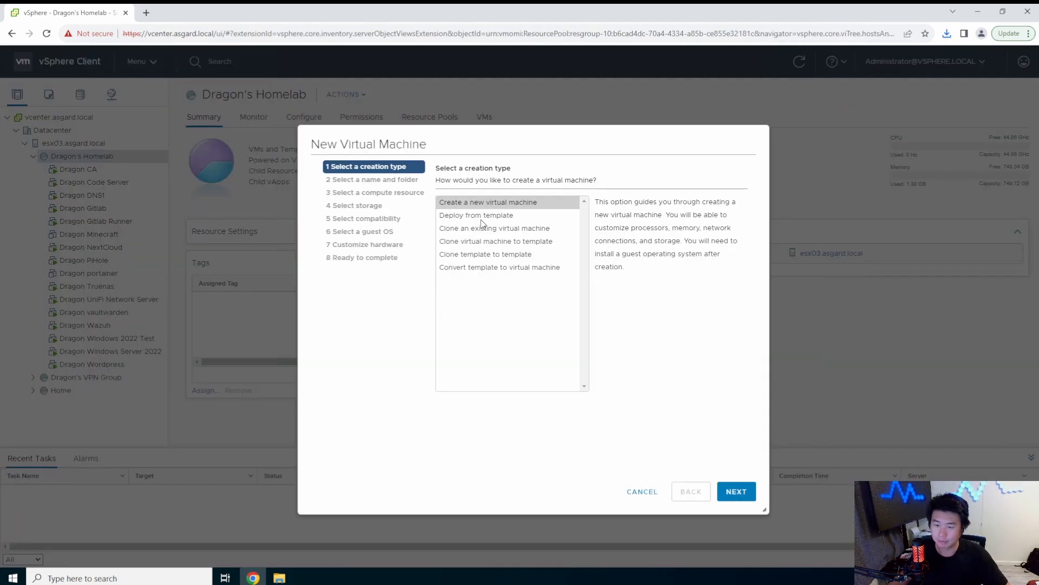
click(735, 492)
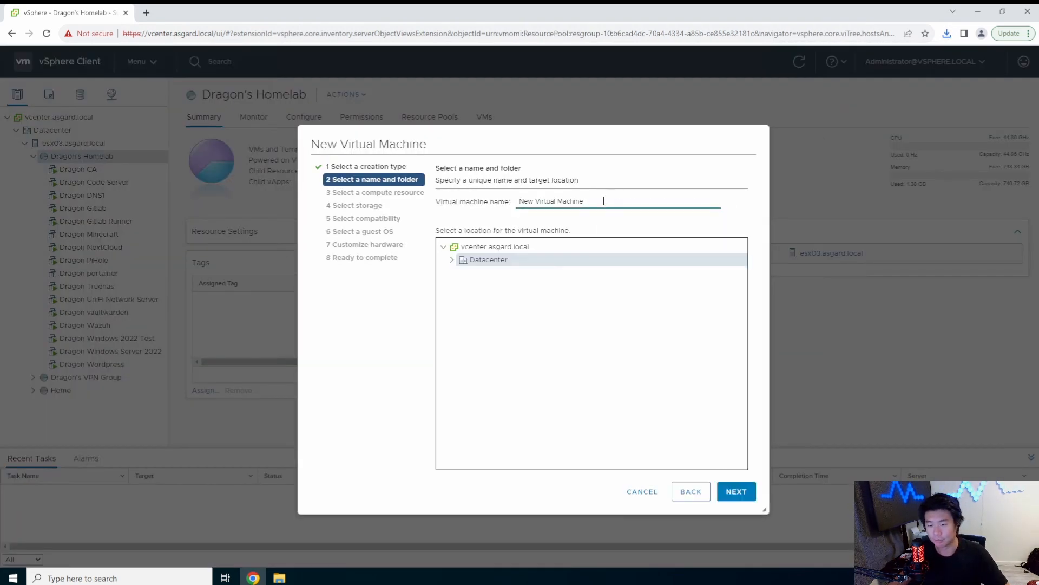
text(Dragon pfsense)
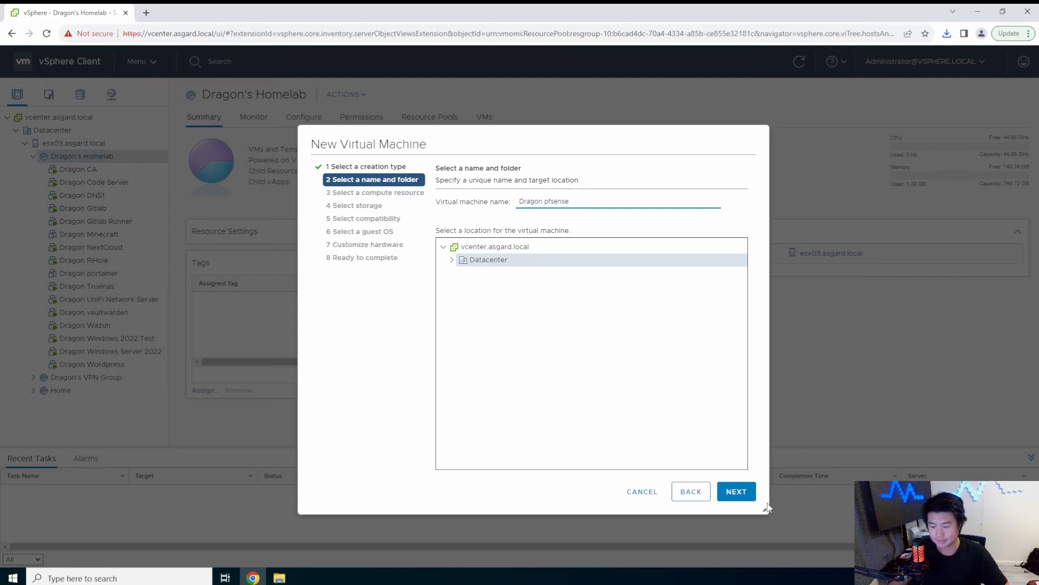
click(737, 492)
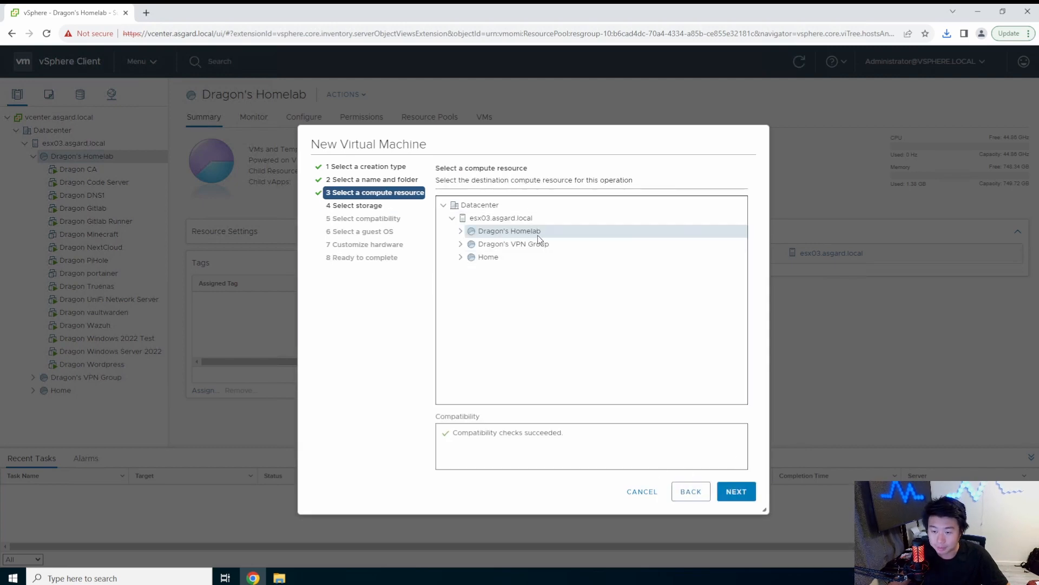
- Keep Dragon's Homelab as compute resource and store the VM on dragondatastore
click(735, 492)
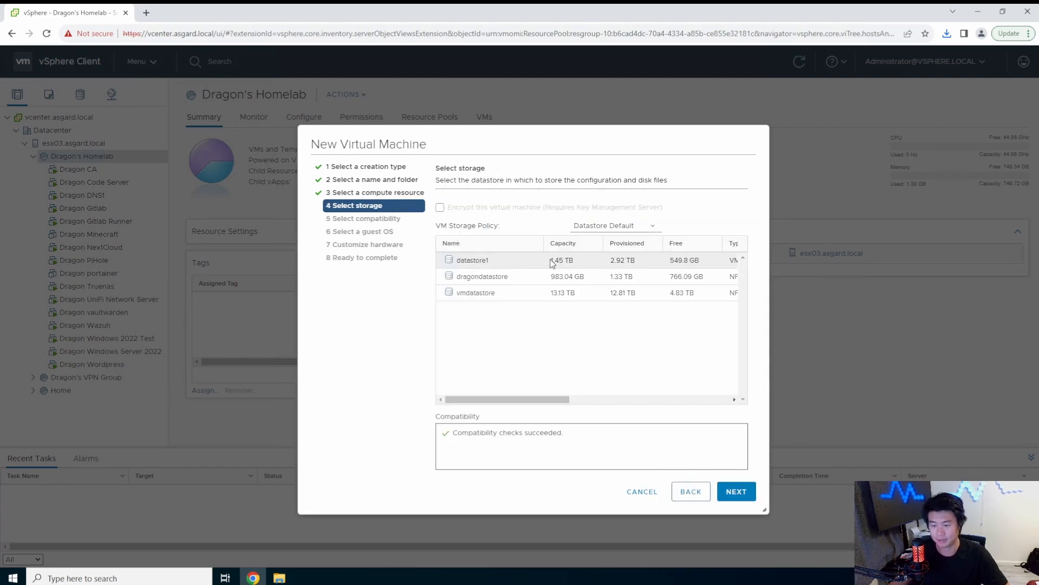
click(482, 276)
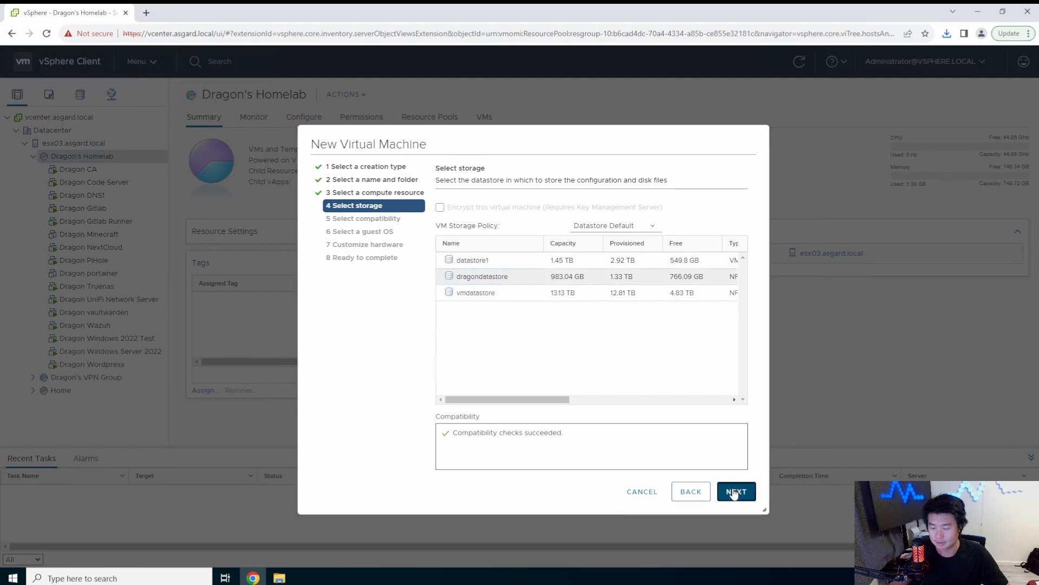
click(736, 491)
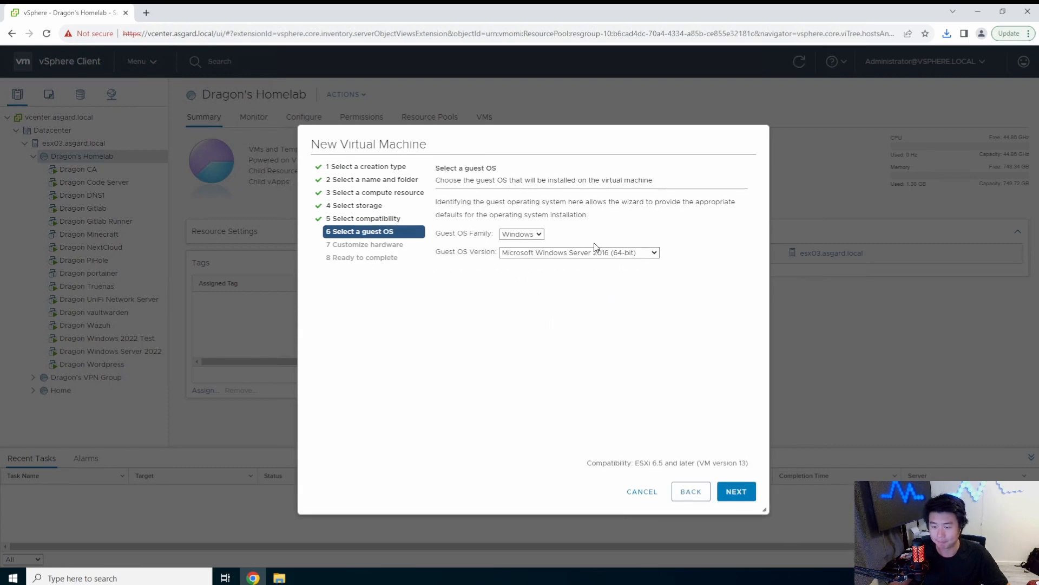
- Set the guest OS family to Other with FreeBSD Pre-11 versions (64-bit)
click(521, 234)
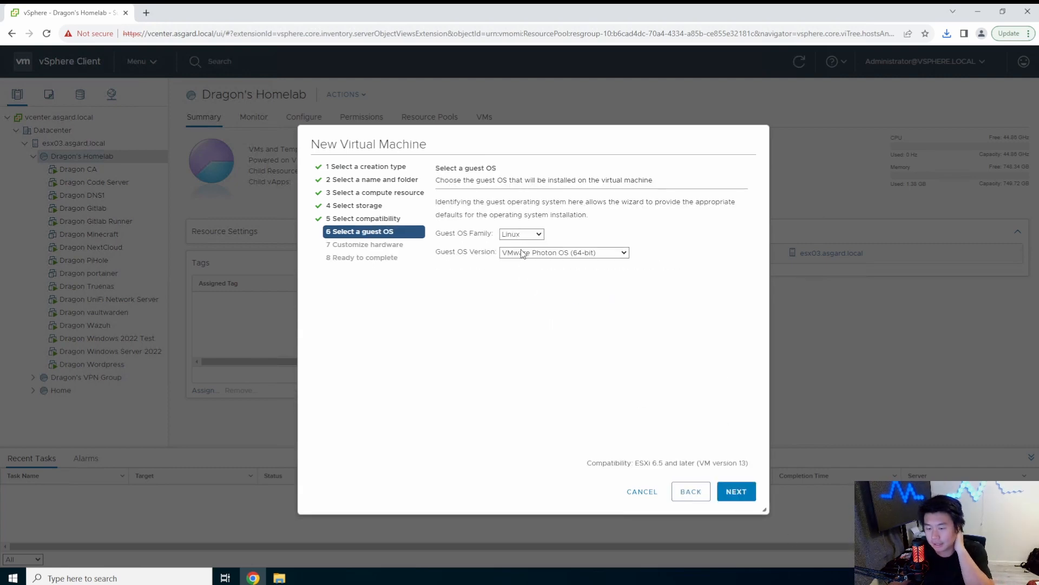
click(564, 252)
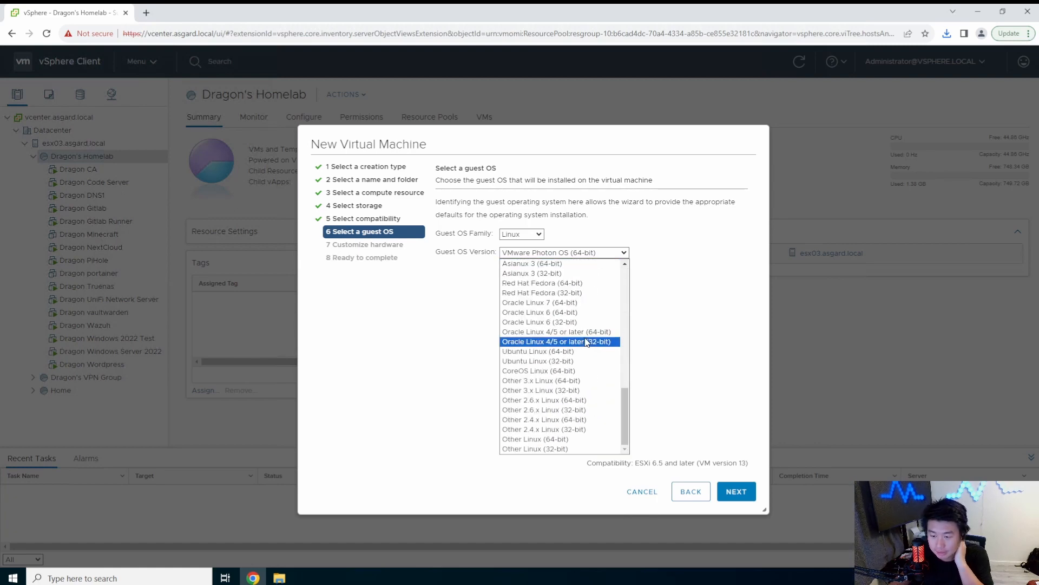
click(521, 234)
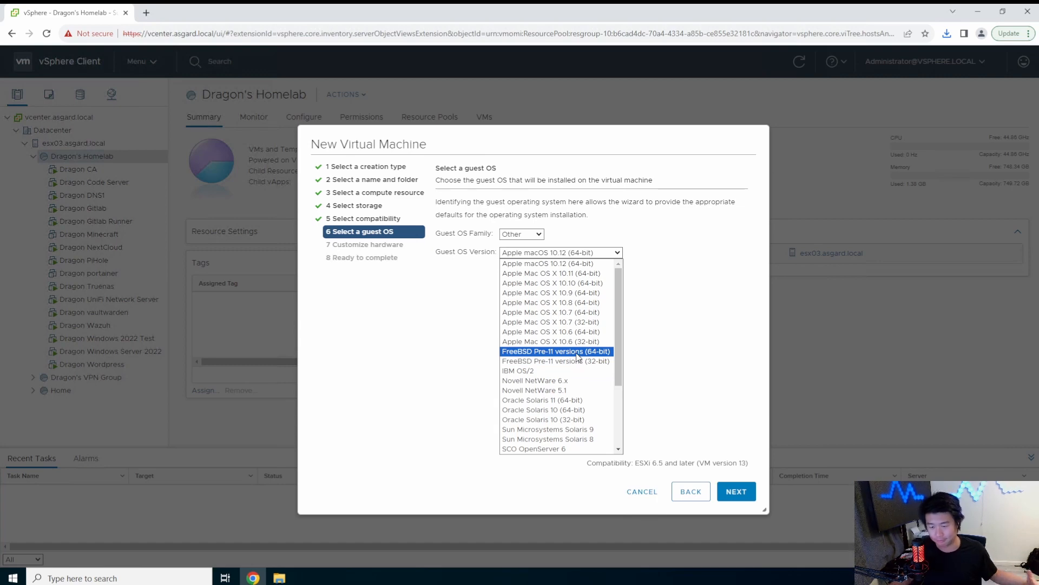
click(555, 351)
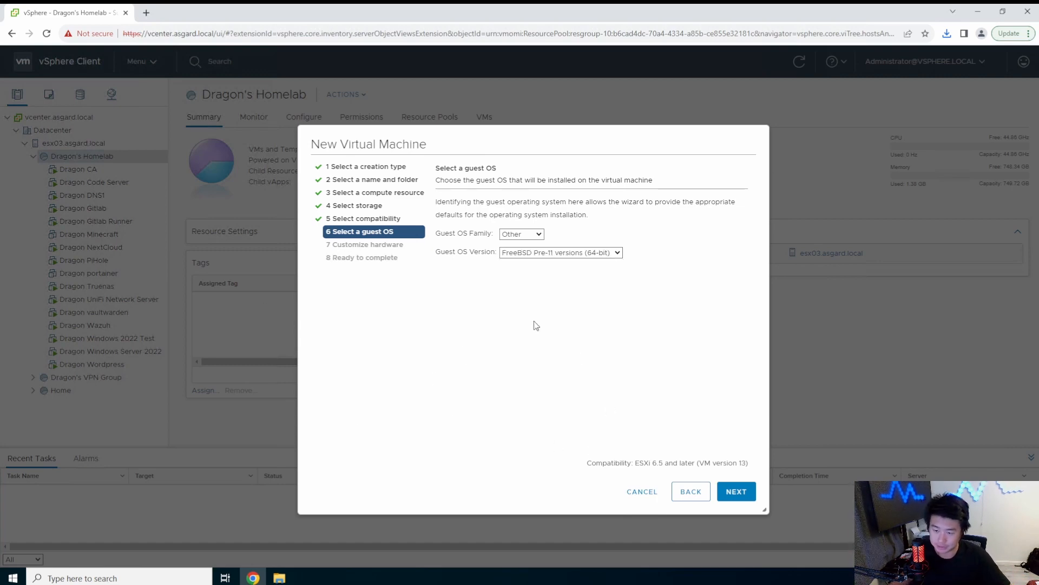
- Give the VM 4 CPUs, 8 GB of memory and a 40 GB new hard disk
click(735, 492)
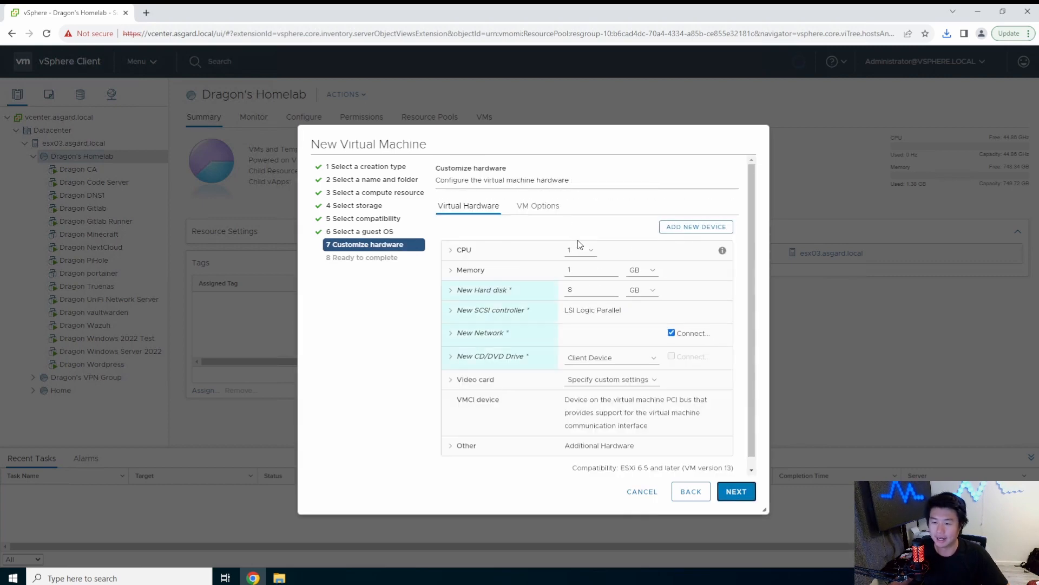
click(580, 250)
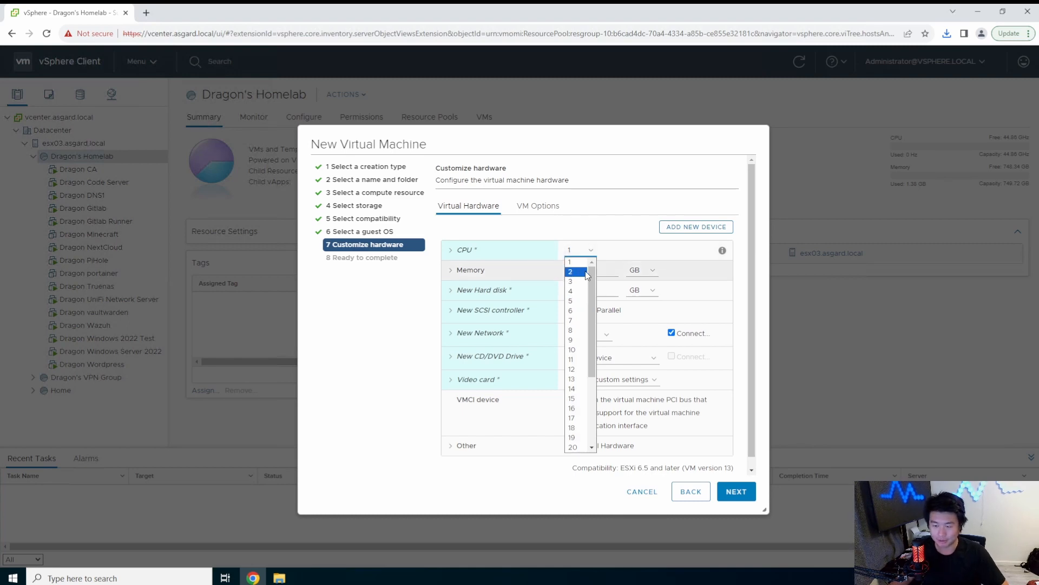
mouse_move(578, 275)
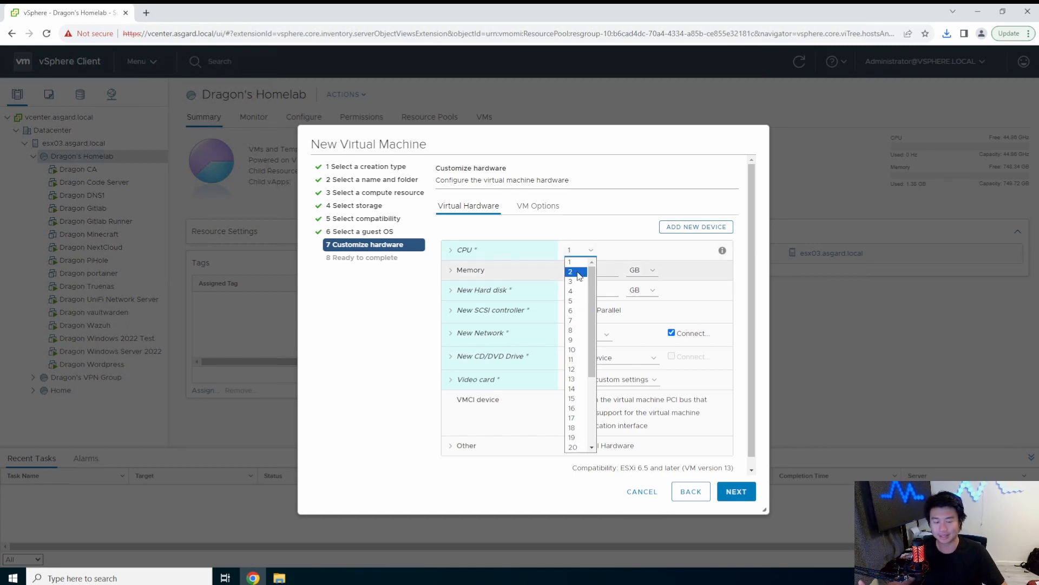
click(570, 290)
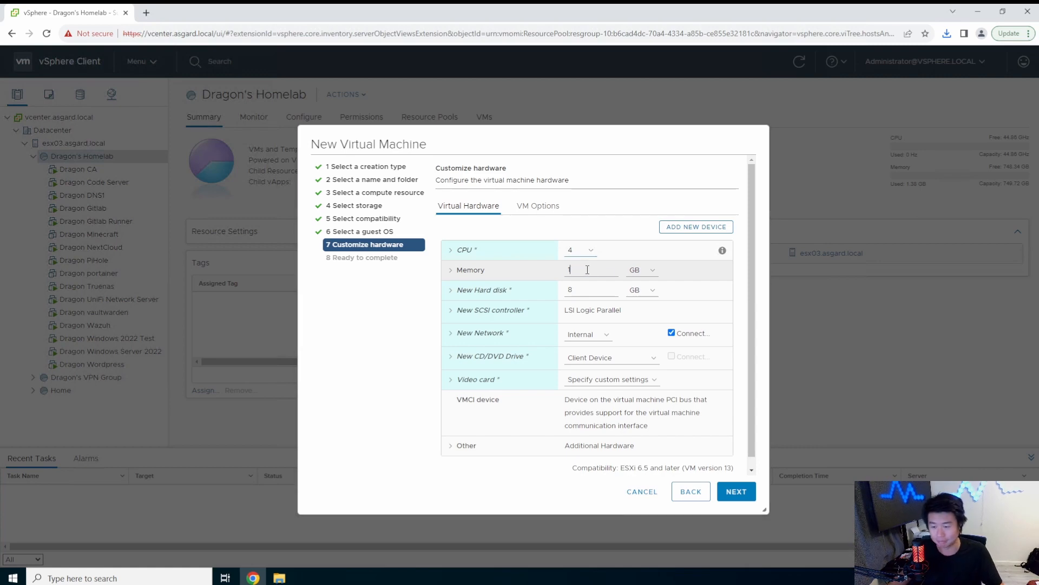
click(590, 269)
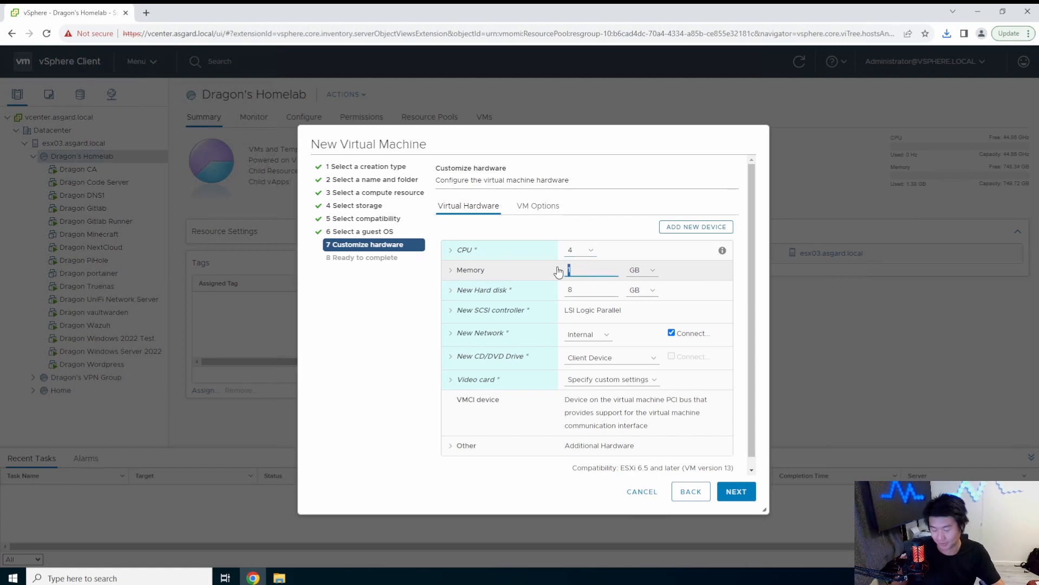
text(8)
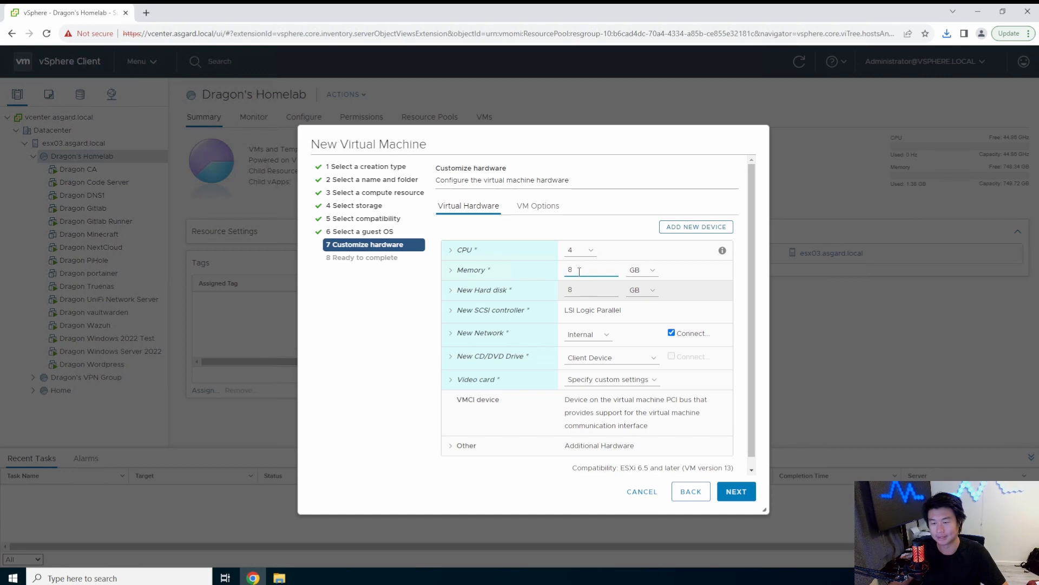
click(590, 290)
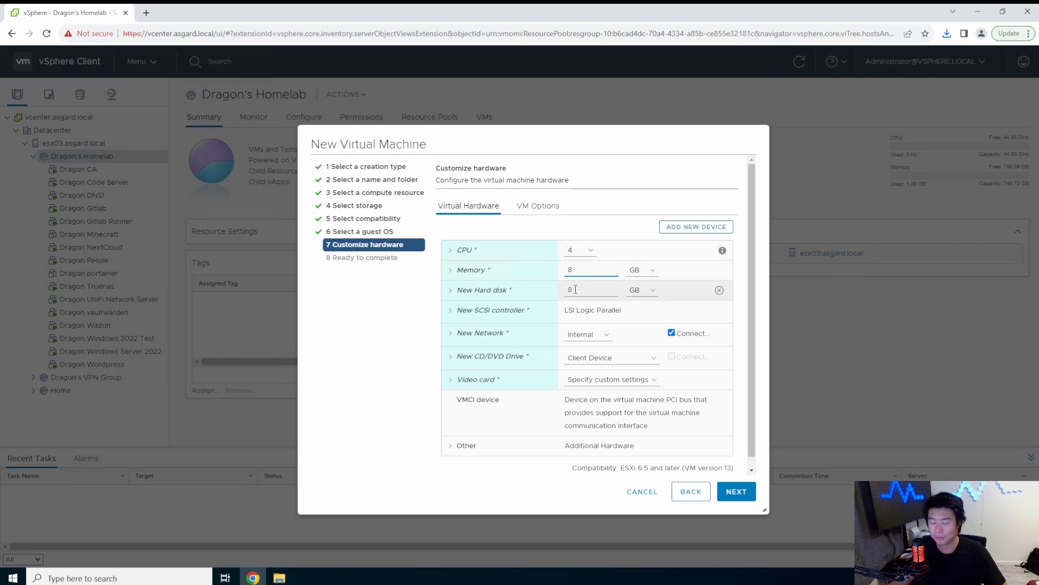
mouse_move(540, 285)
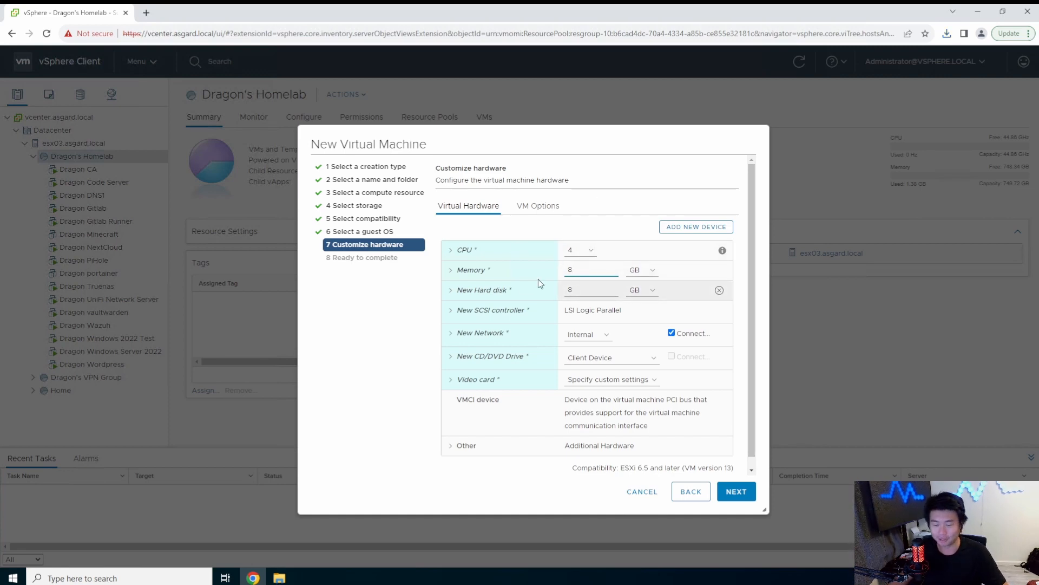
click(589, 290)
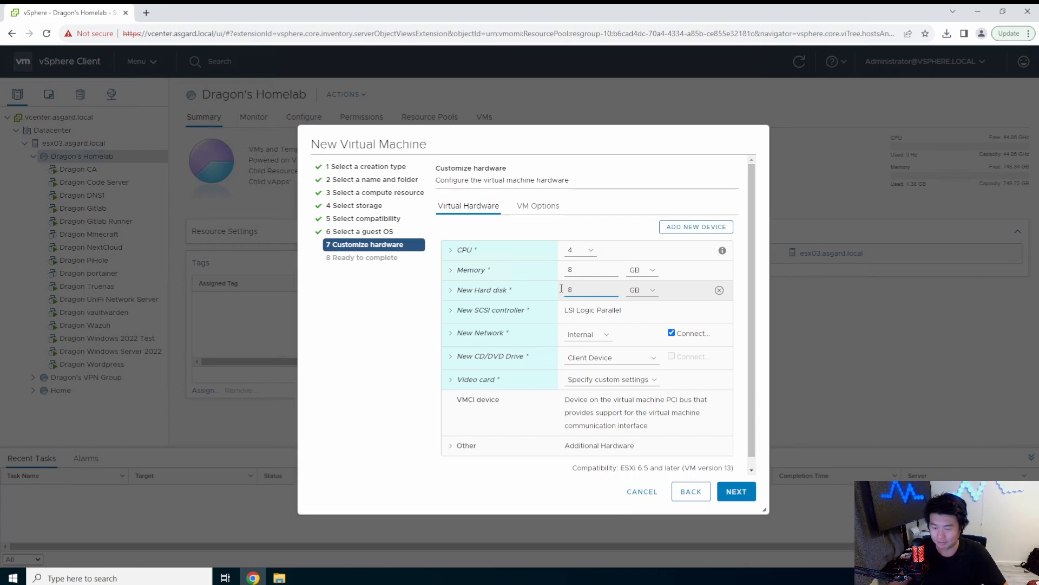
text(40)
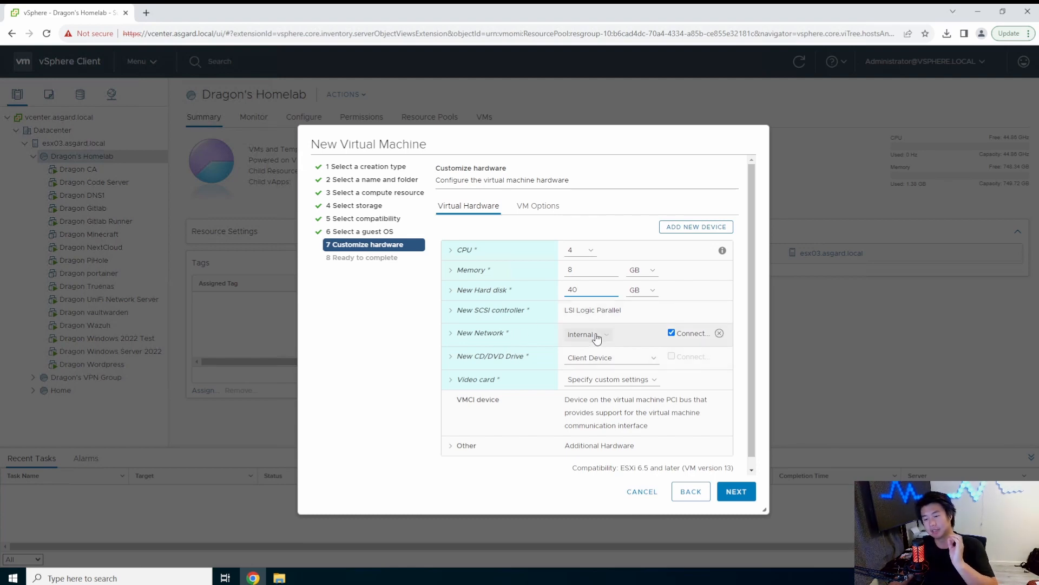
- Add a second network adapter connected to VM Network
click(695, 226)
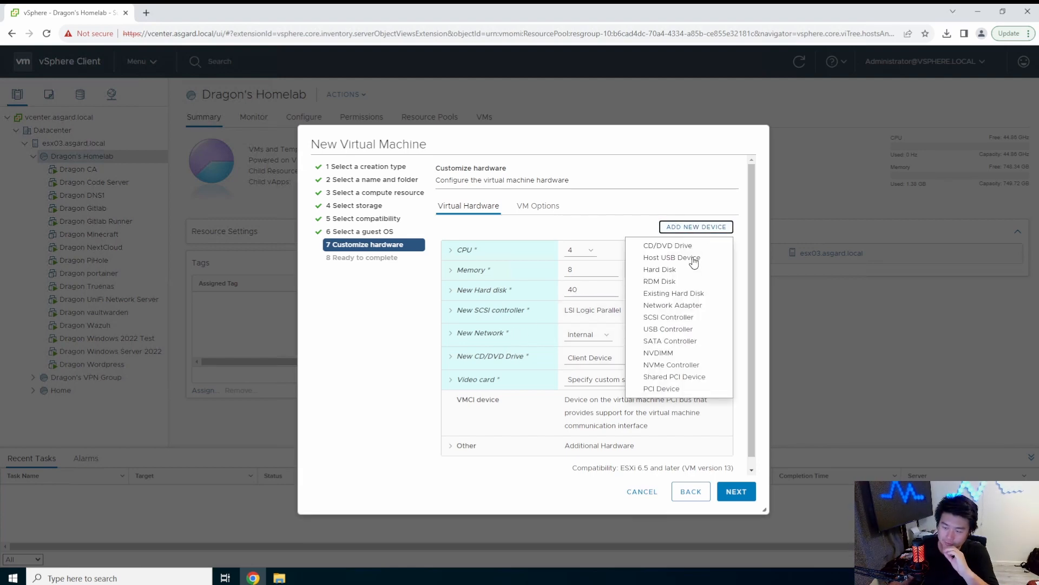
mouse_move(672, 305)
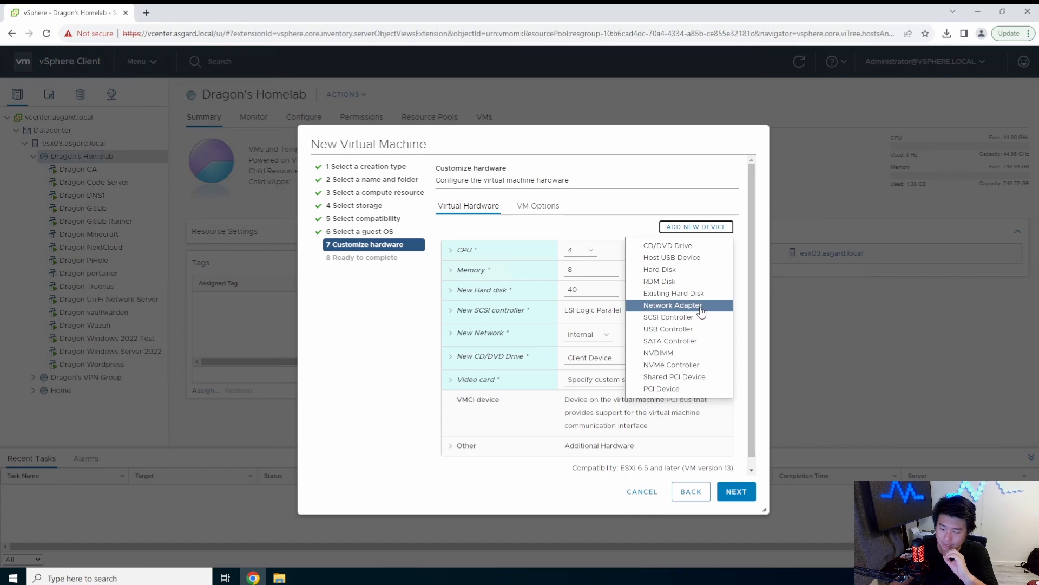
click(671, 305)
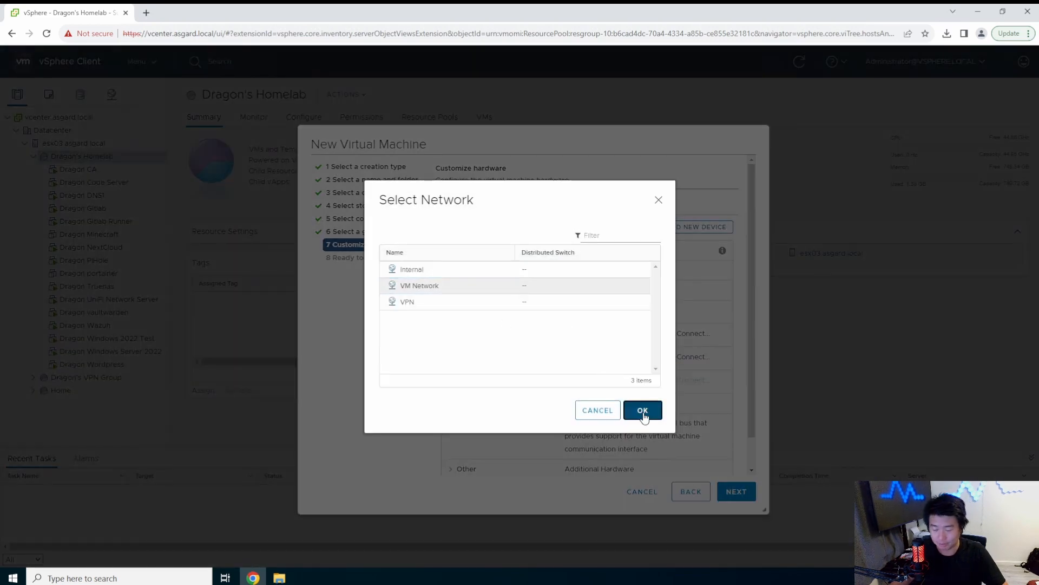
click(642, 409)
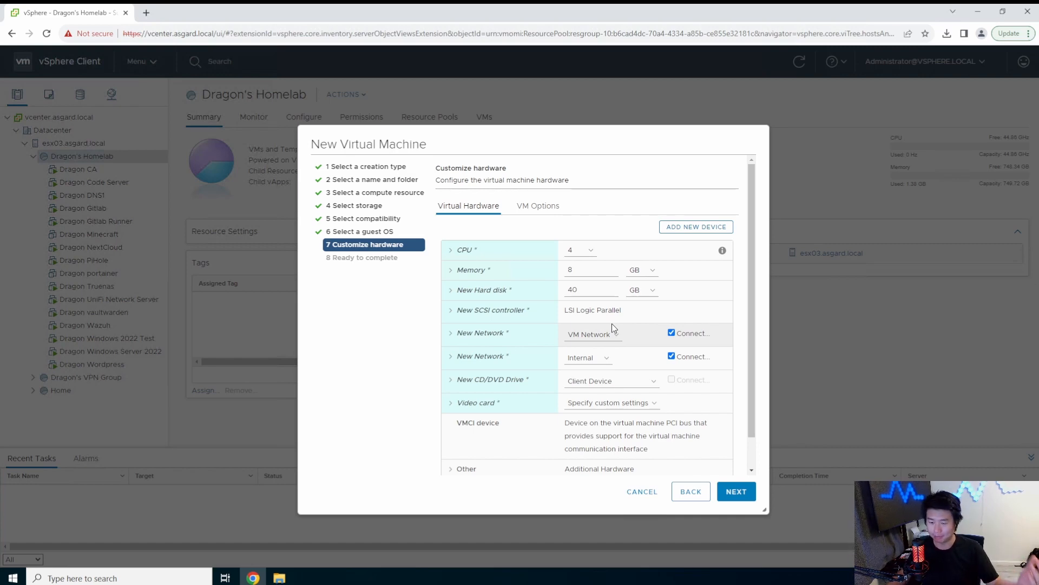
mouse_move(613, 322)
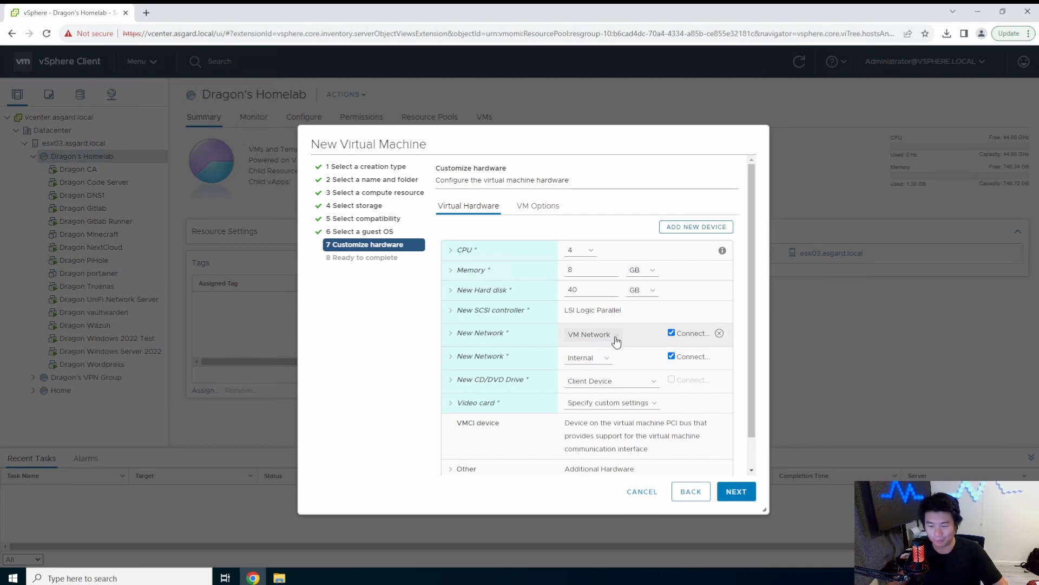
mouse_move(618, 341)
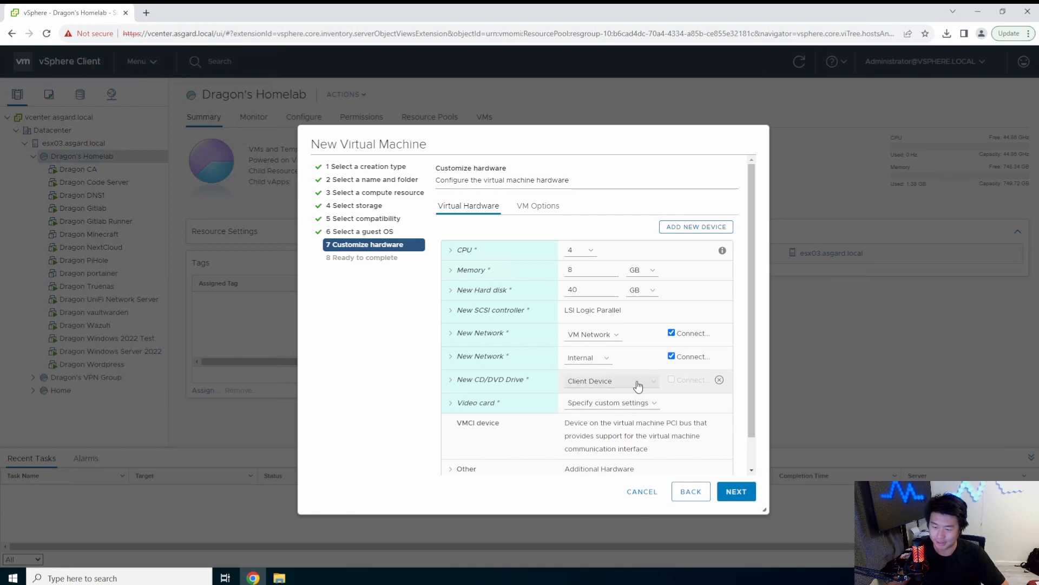
- Attach pfSense-CE-2.6.0-RELEASE-amd64.iso from dragondatastore to the CD/DVD drive and connect it
click(610, 380)
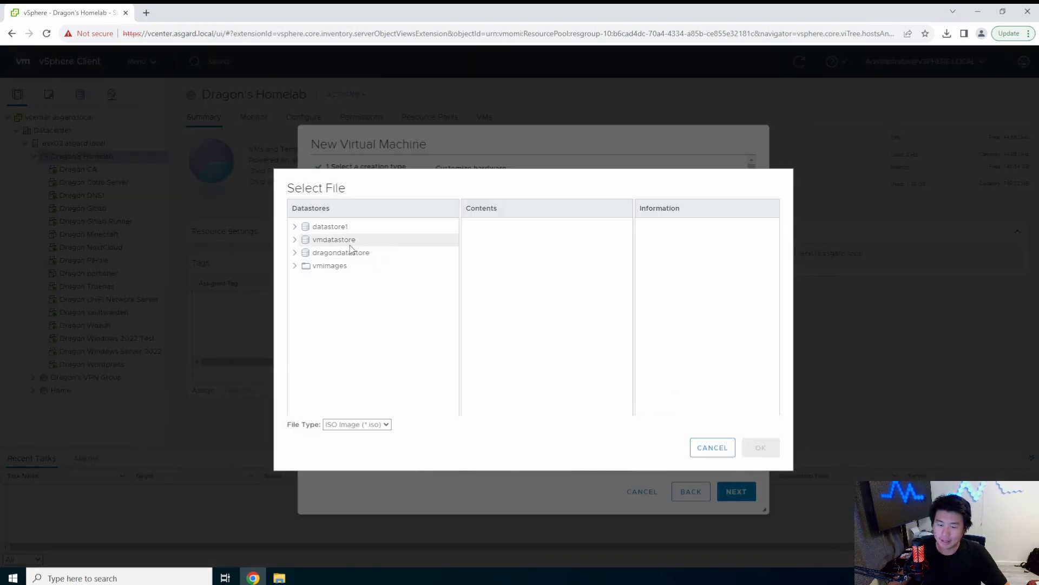
click(341, 252)
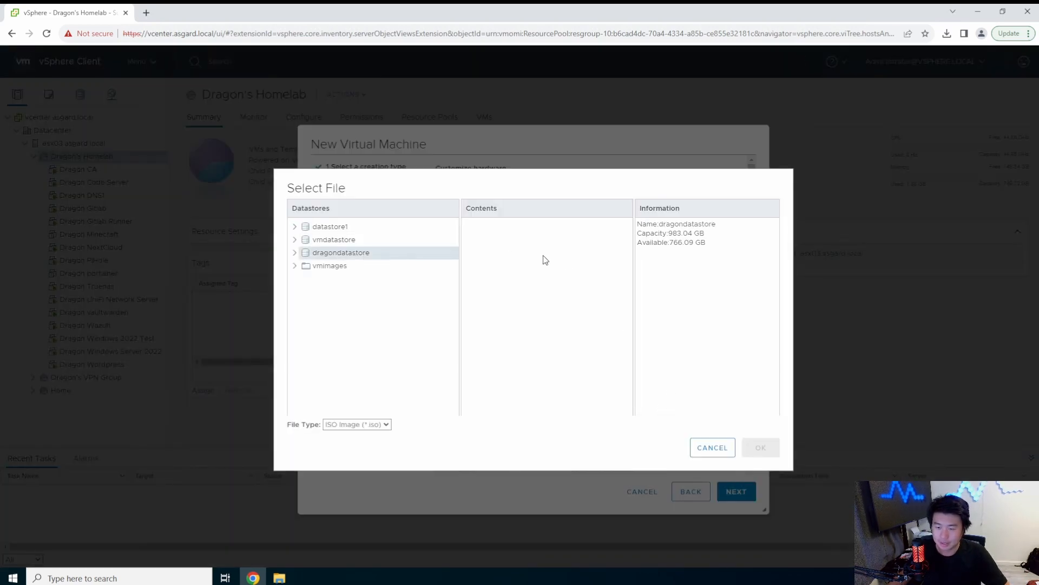
click(341, 252)
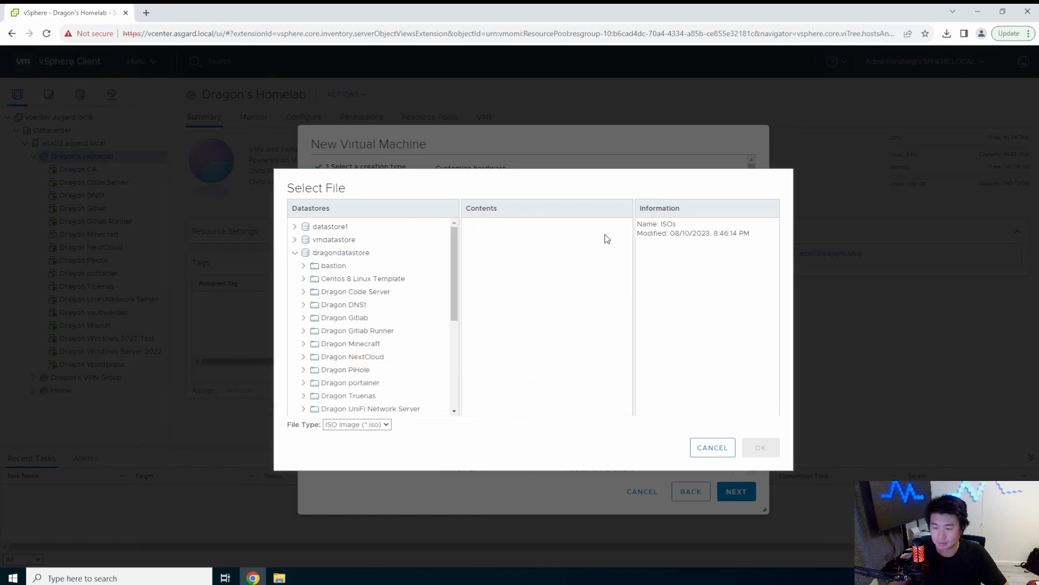
click(540, 237)
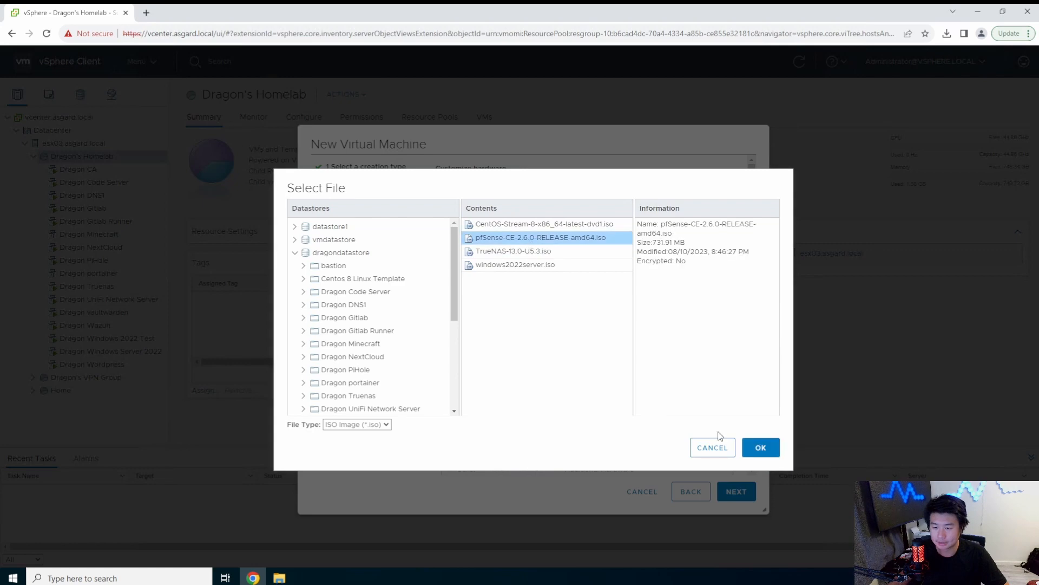
click(760, 448)
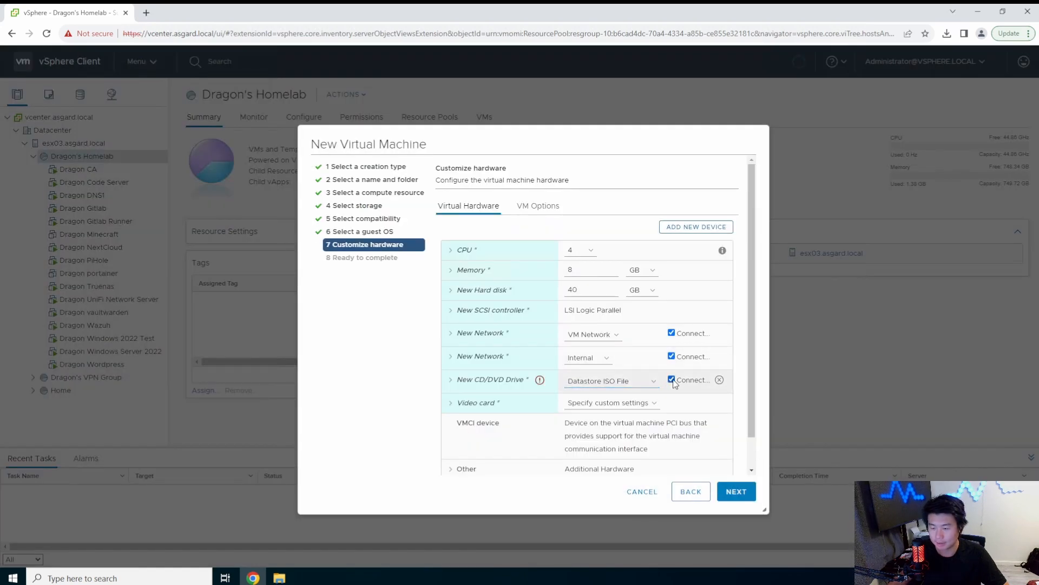
click(736, 492)
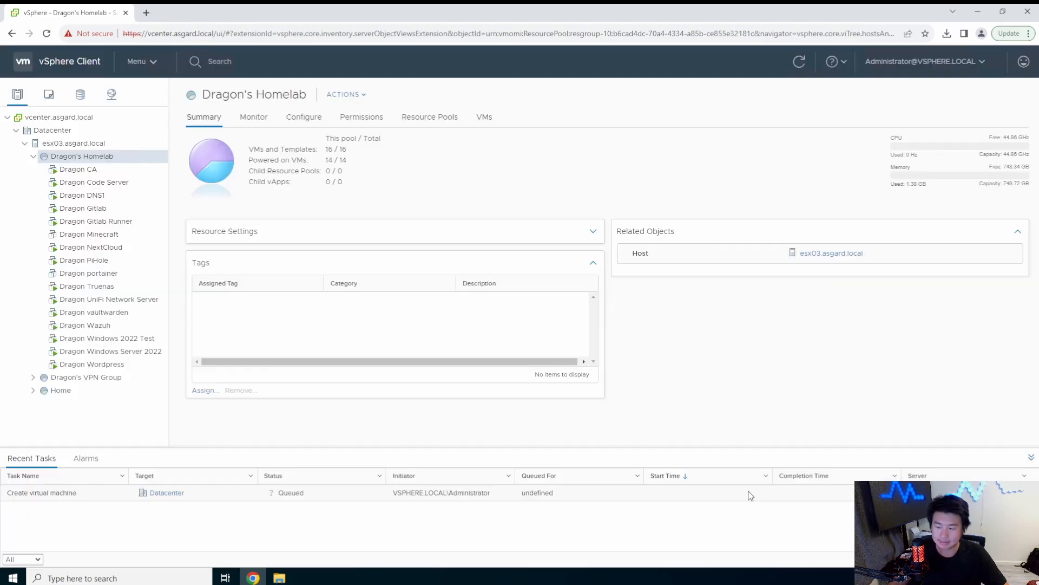
- Power on the Dragon pfsense VM to reach the installer welcome screen
click(85, 259)
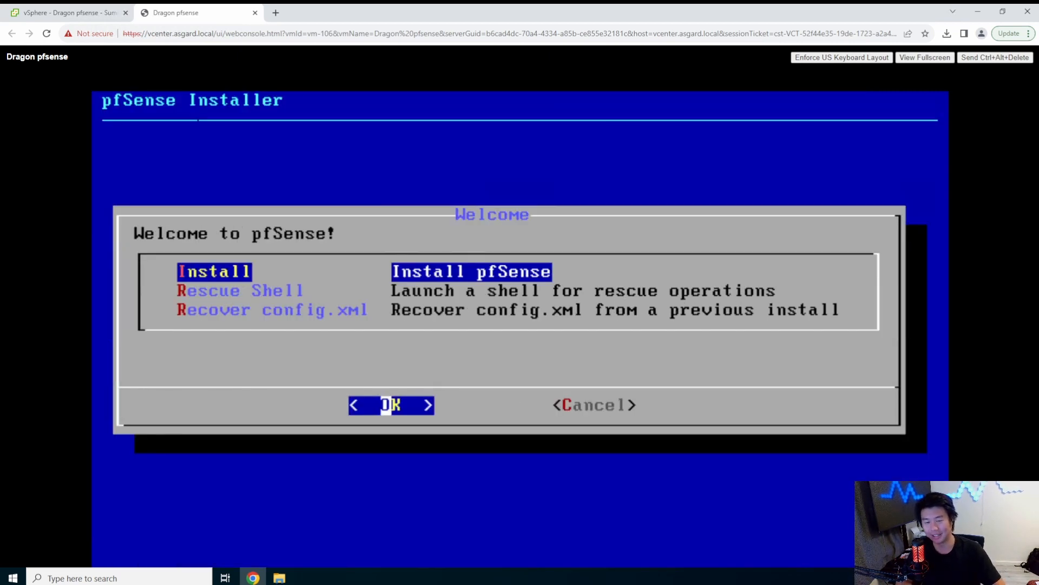
- Install pfSense with the default US keymap and Auto (ZFS) partitioning onto the da0 VMware virtual disk
click(391, 405)
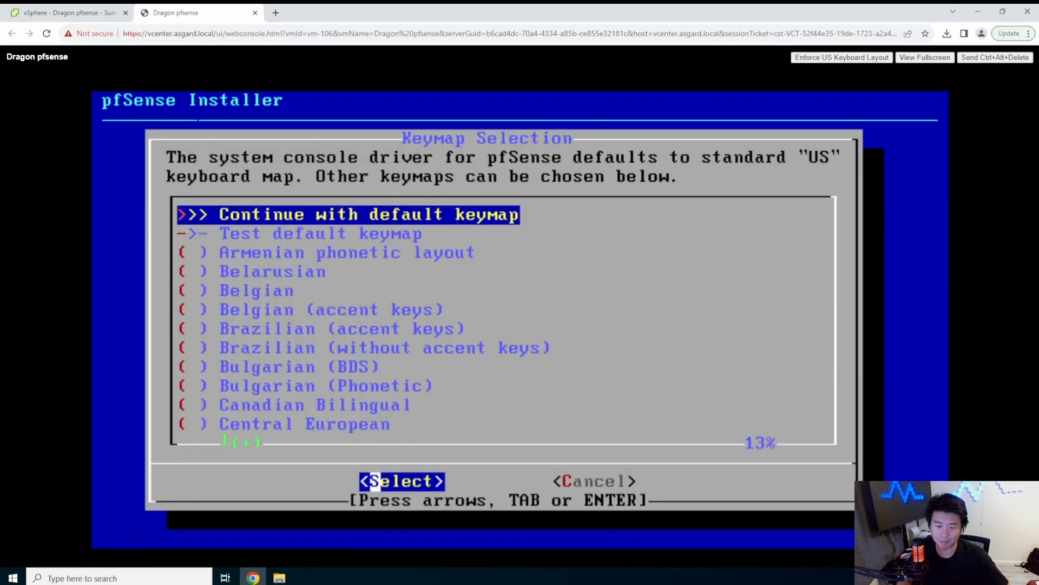
click(399, 481)
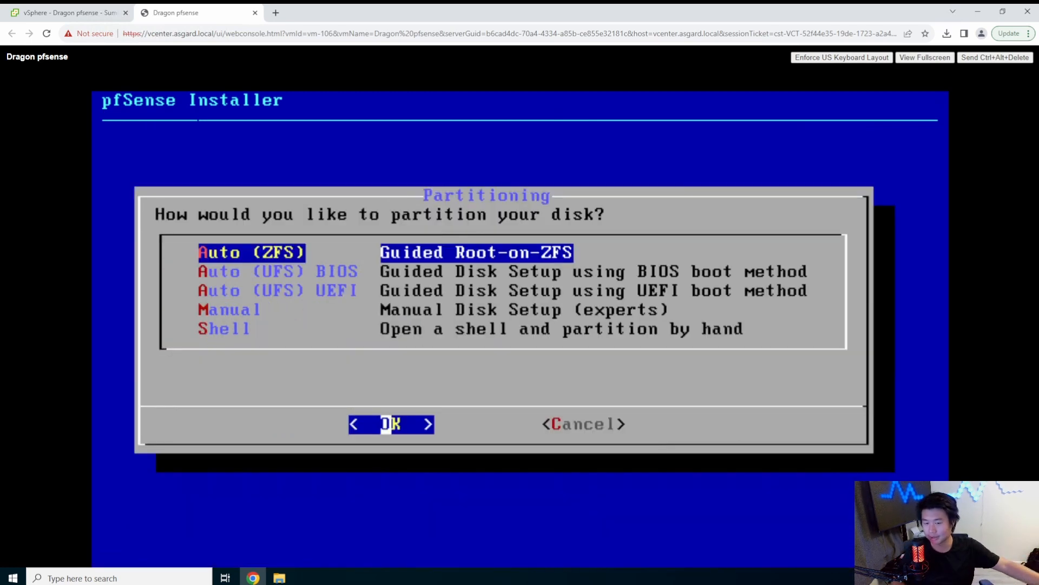
click(391, 423)
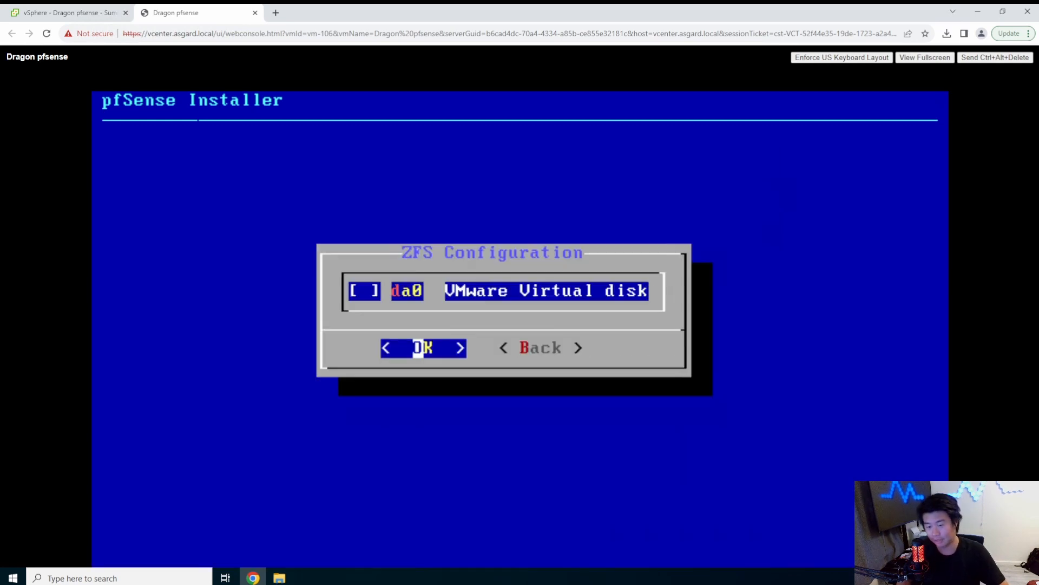
click(423, 347)
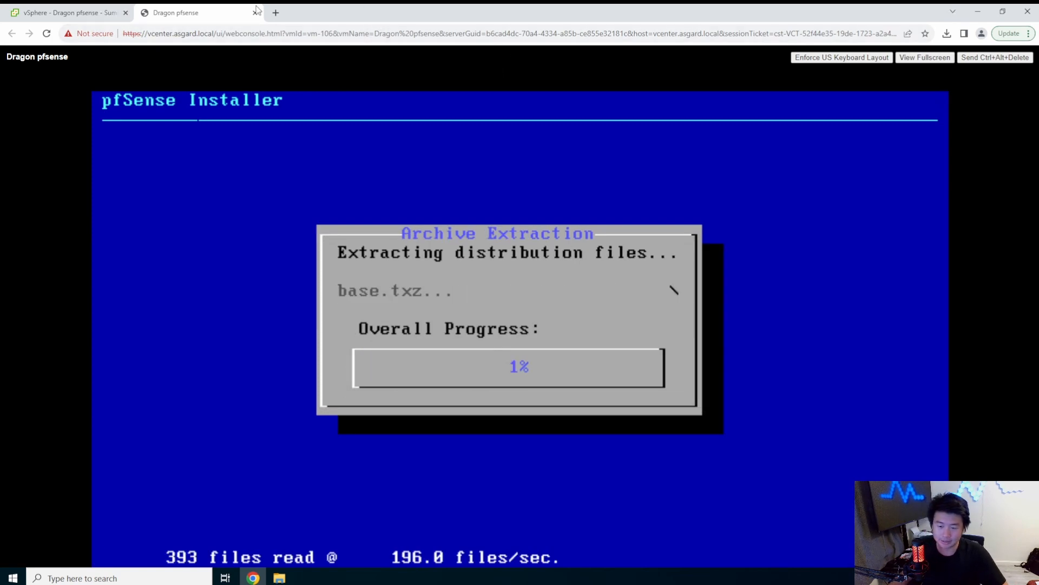
- Move the Dragon Windows 2022 Test VM's Network adapter 1 to the Internal network and save
click(66, 12)
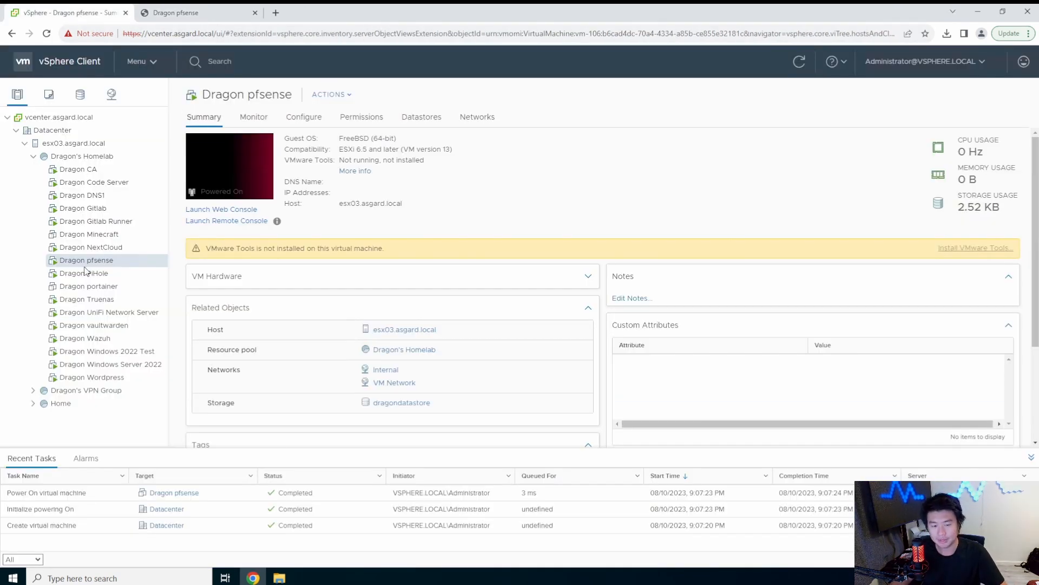
click(106, 351)
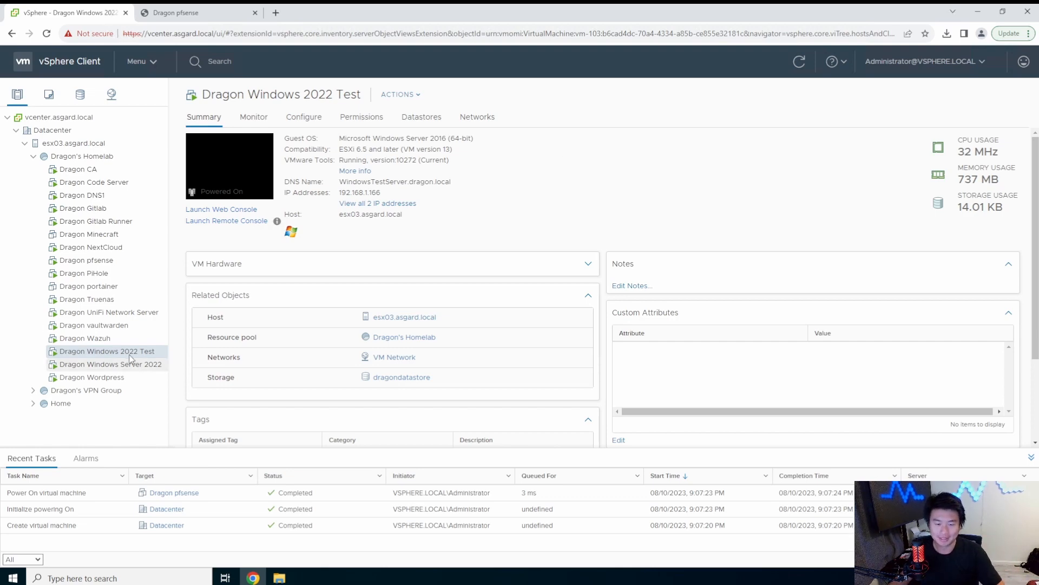
right_click(106, 351)
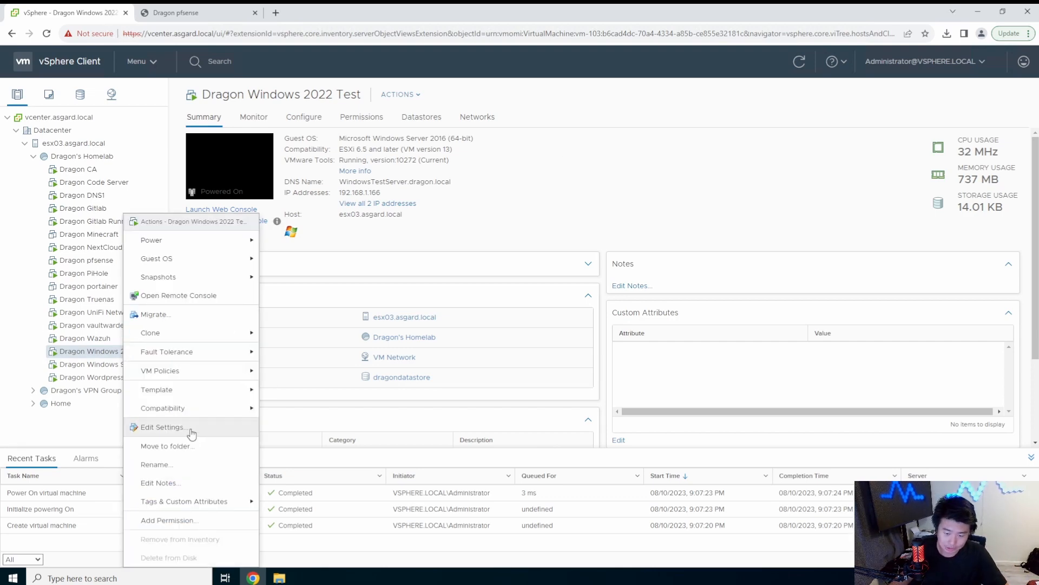
click(161, 427)
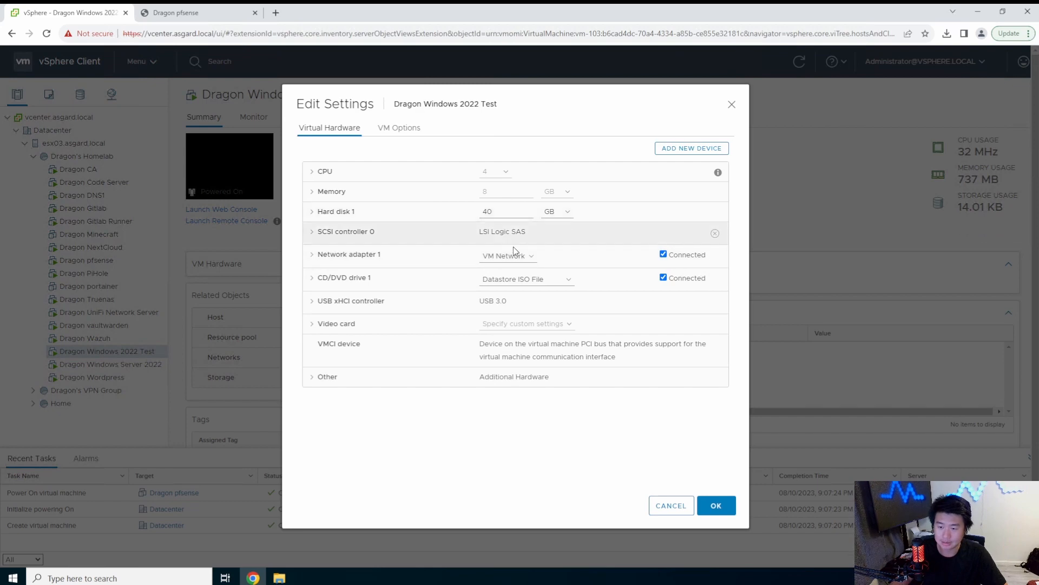
click(507, 254)
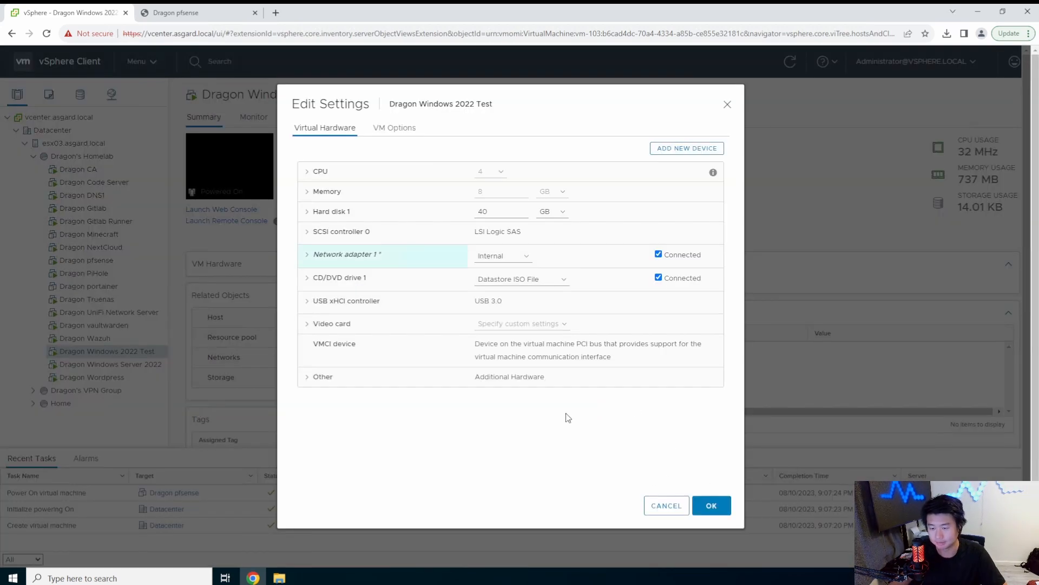
click(711, 506)
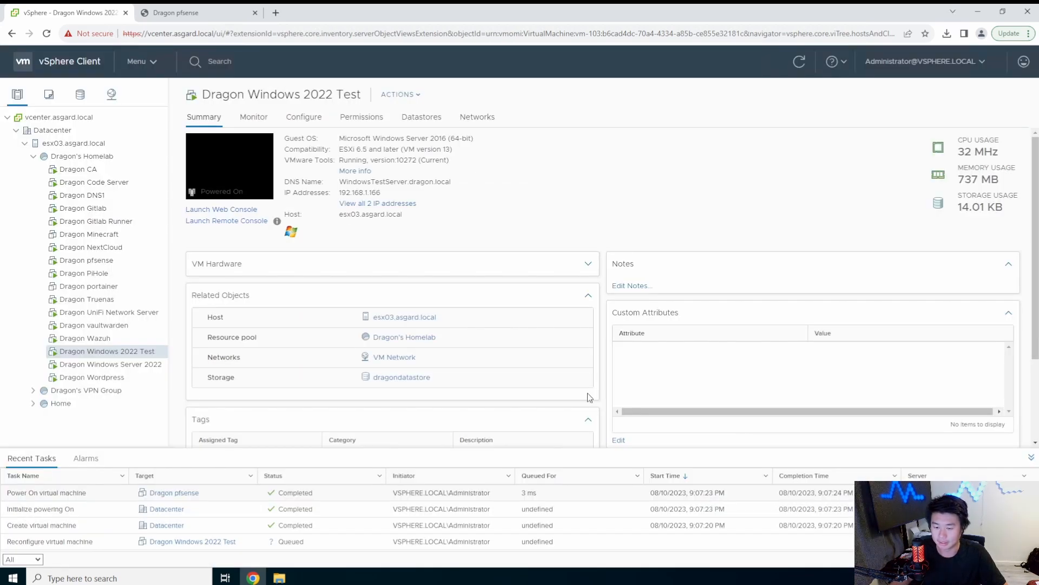
- Sign in to the Windows test VM console as Administrator and bring up Network & Internet status
click(221, 209)
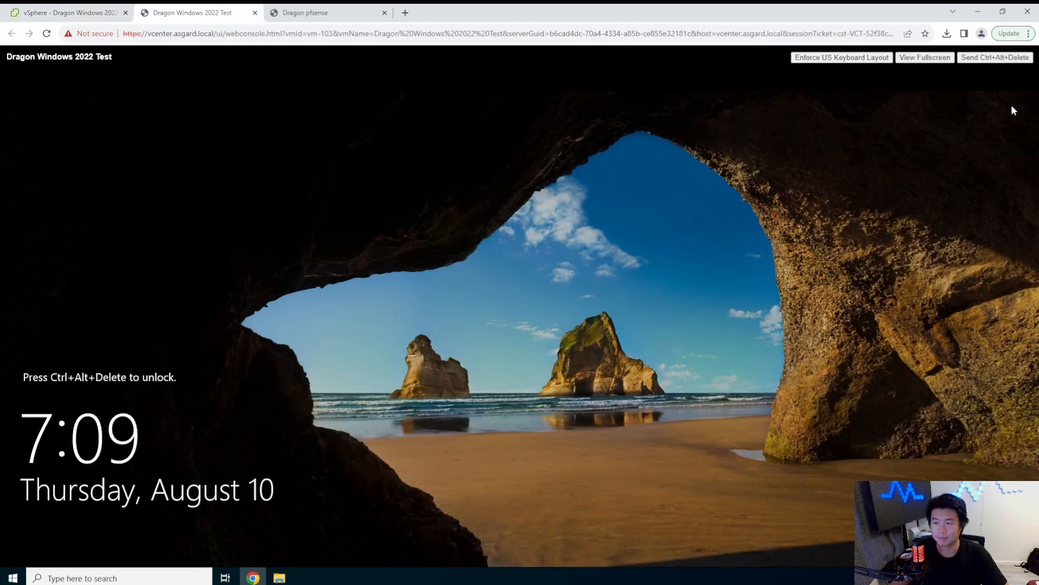
click(993, 57)
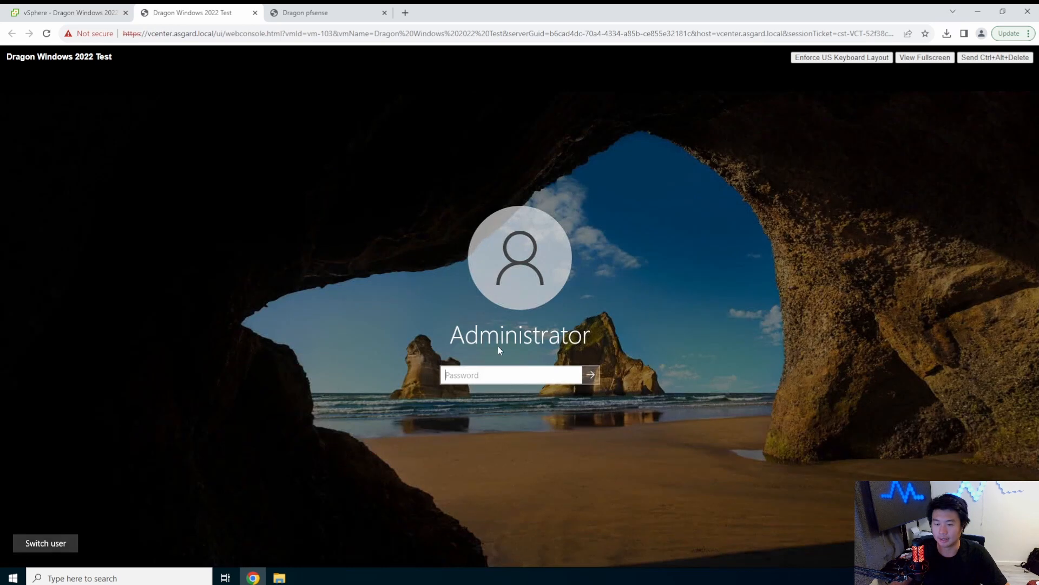
text(•••)
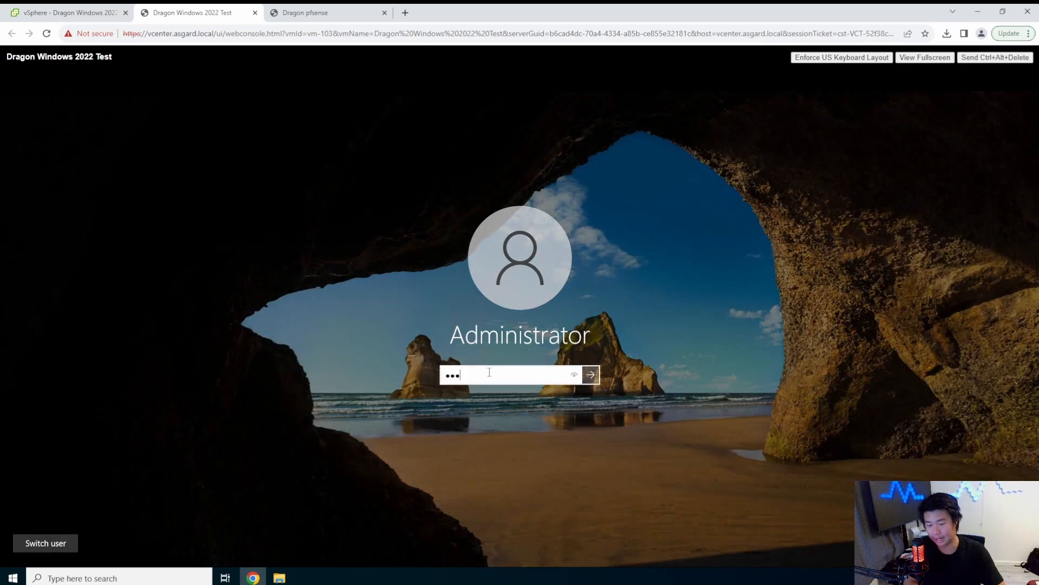
key(Backspace)
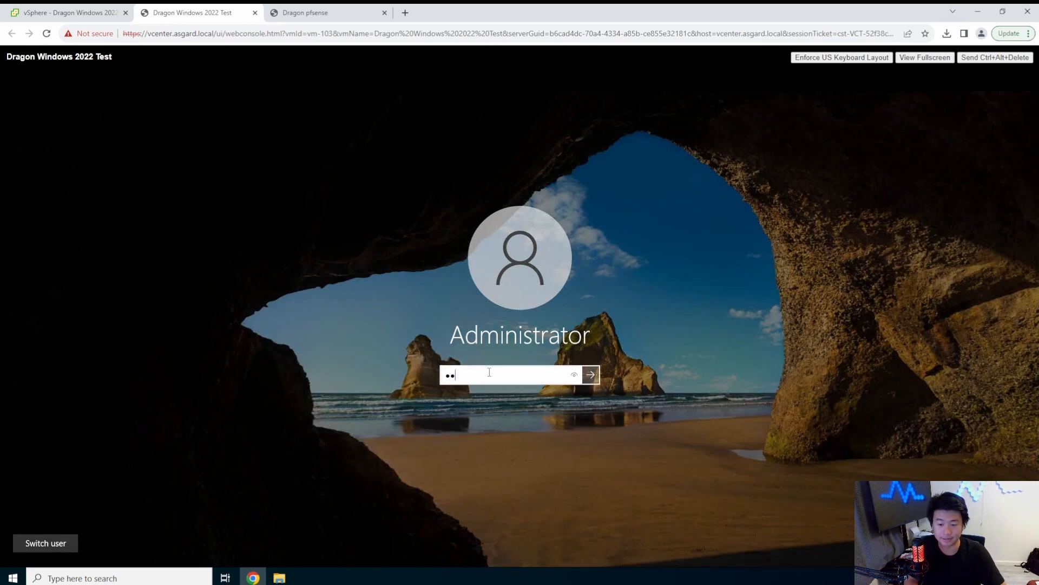
click(589, 373)
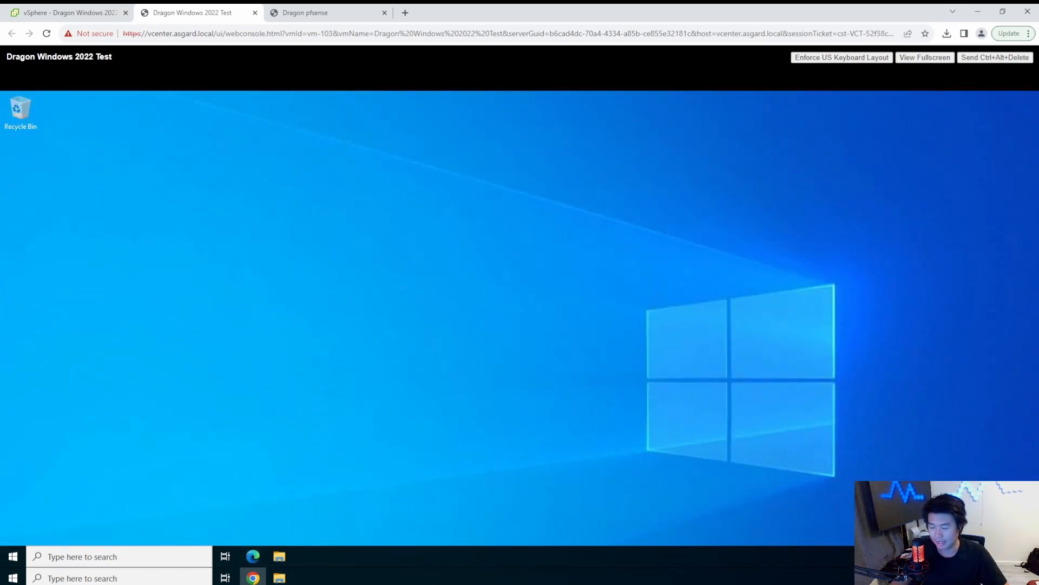
click(305, 557)
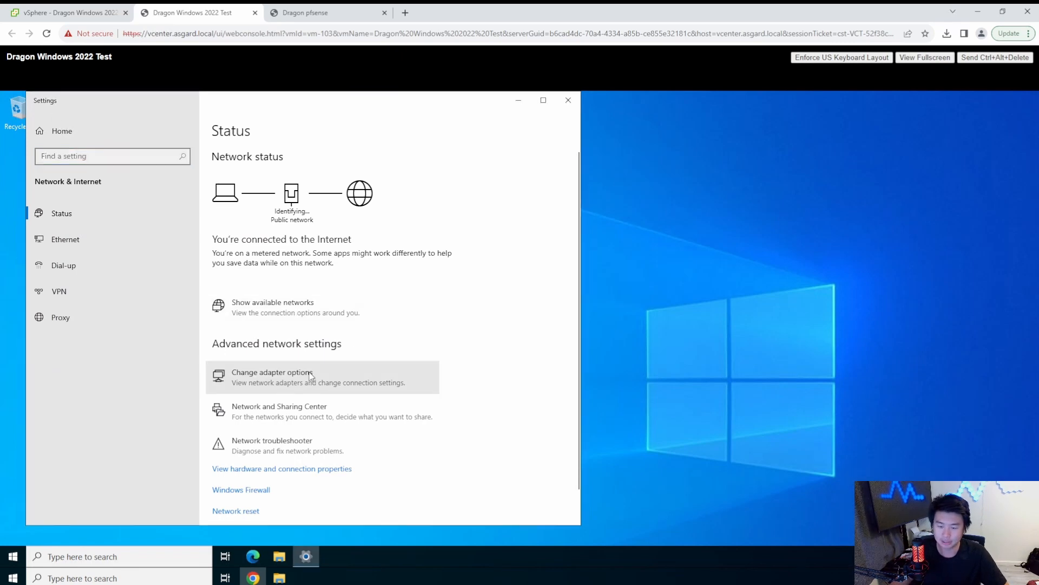
- Reach Ethernet0's IPv4 properties and choose a manually set IP address
click(269, 376)
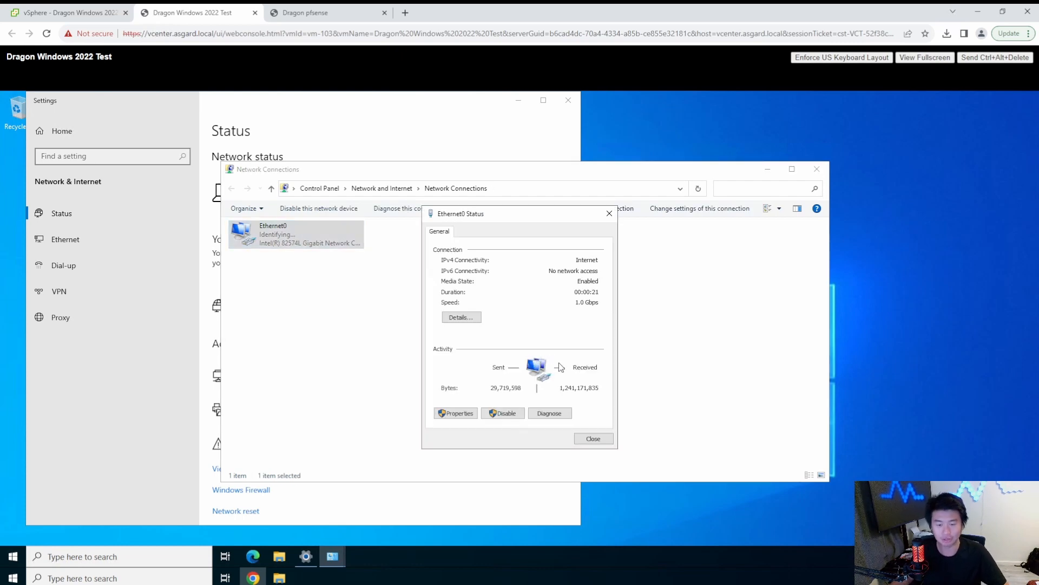
mouse_move(556, 374)
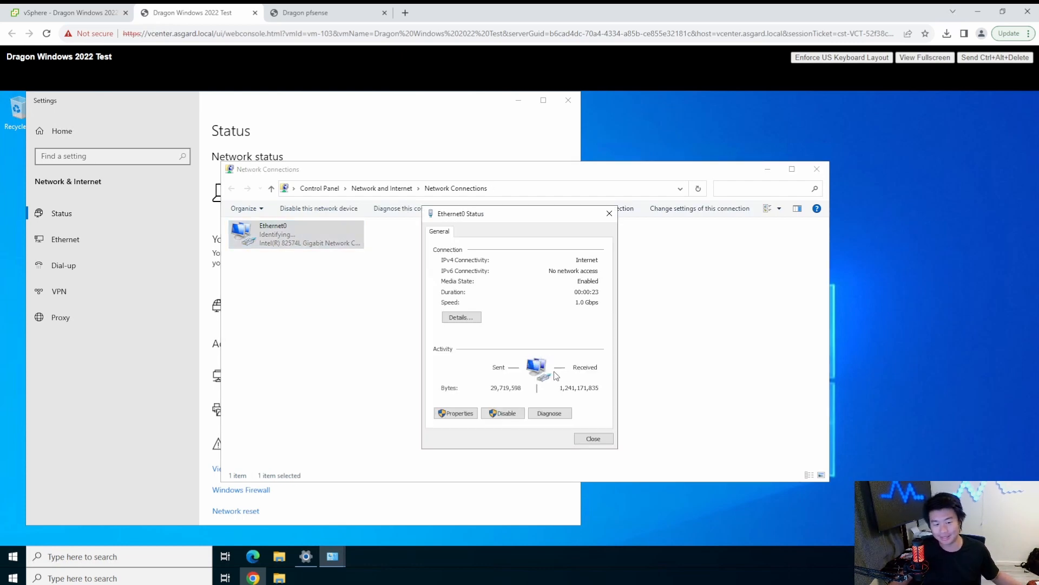
click(456, 412)
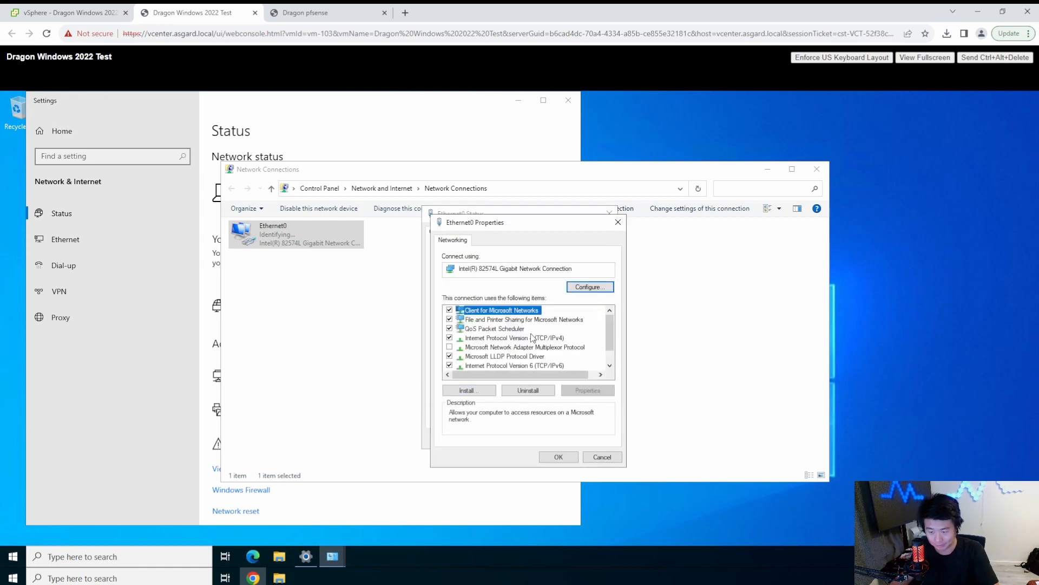
double_click(513, 337)
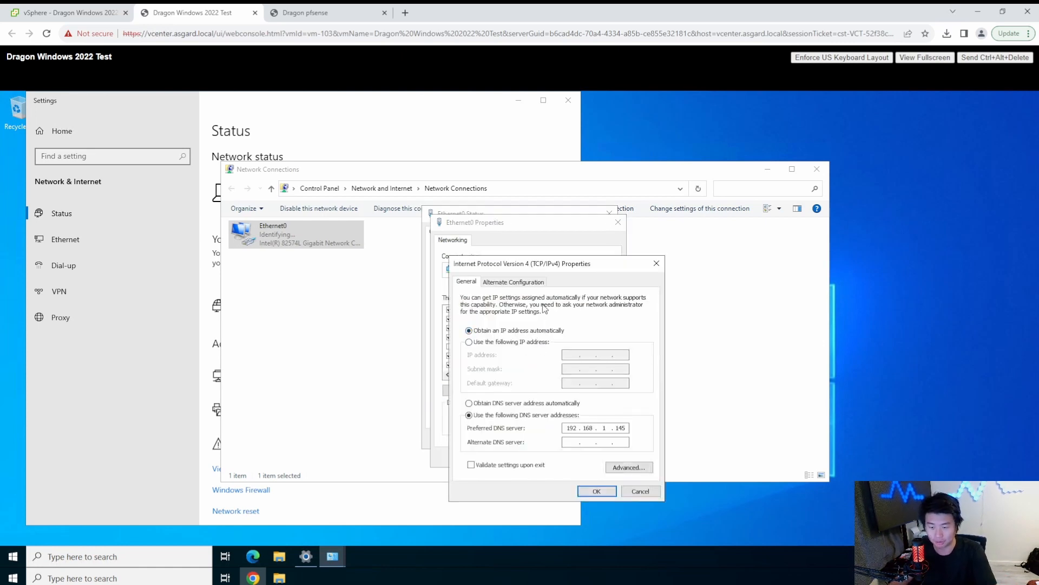
click(469, 341)
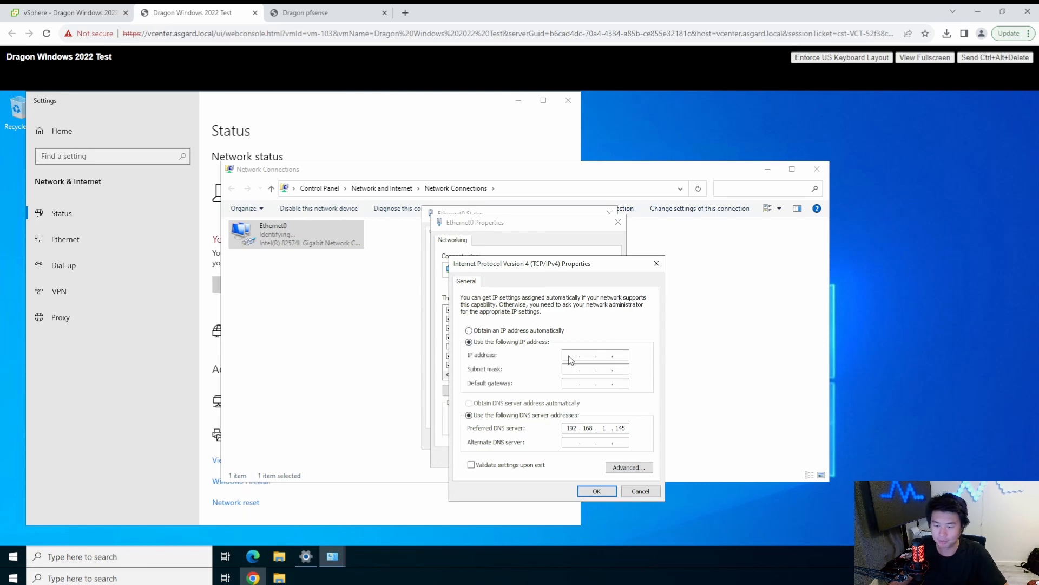
- Enter 172.16.1.5, mask 255.255.255.0, gateway and DNS 172.16.1.1, validate on exit and confirm
text(172.16)
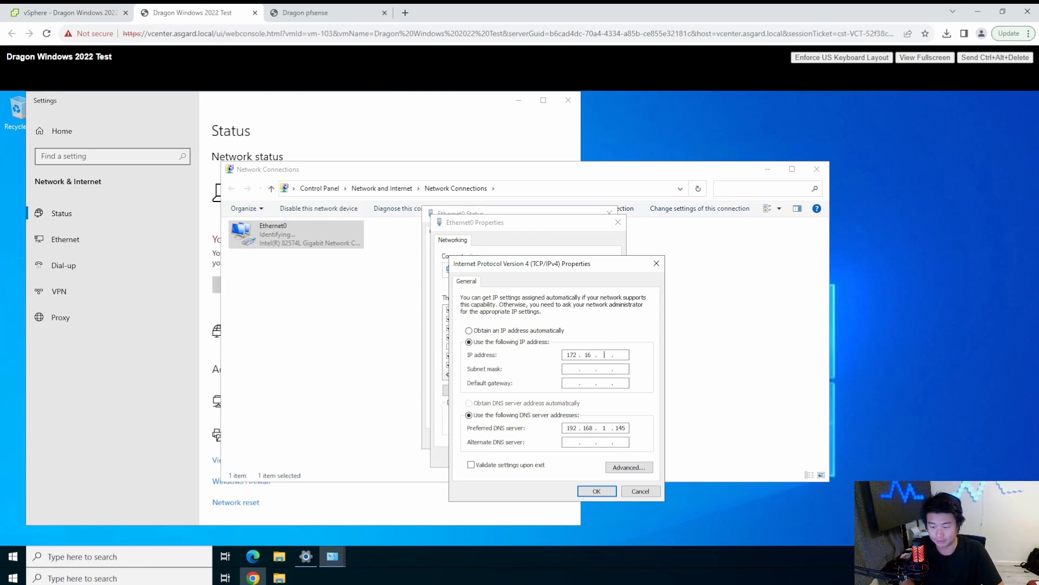
text(1)
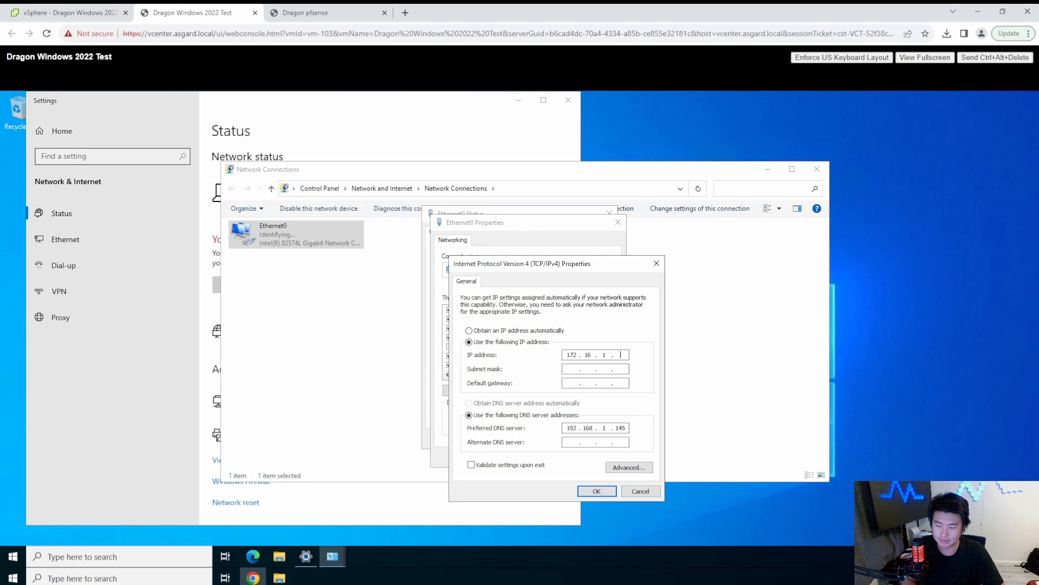
text(5)
click(594, 368)
text(255 . 255 . 255 . 0)
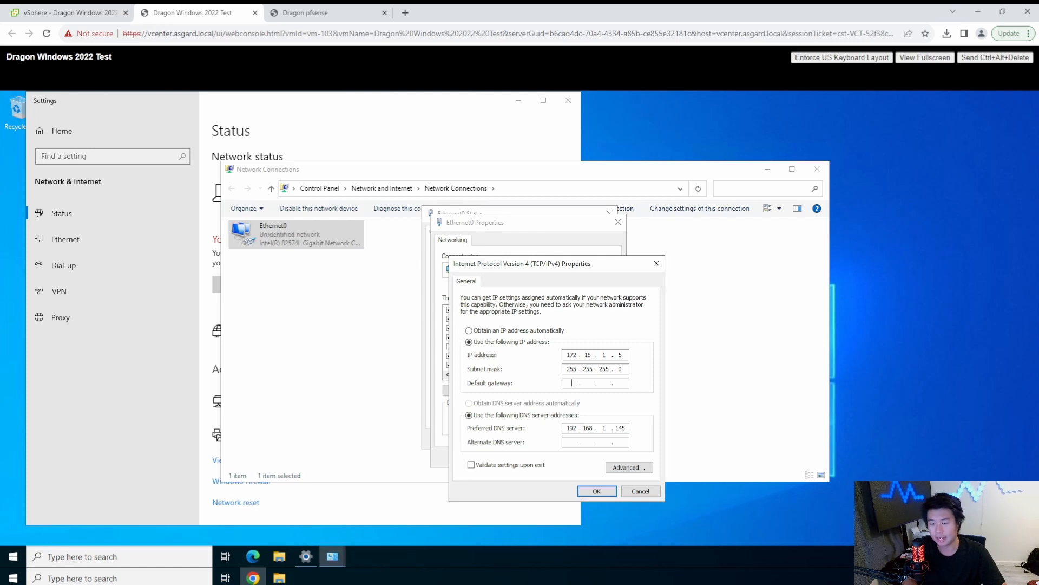
text(192.1)
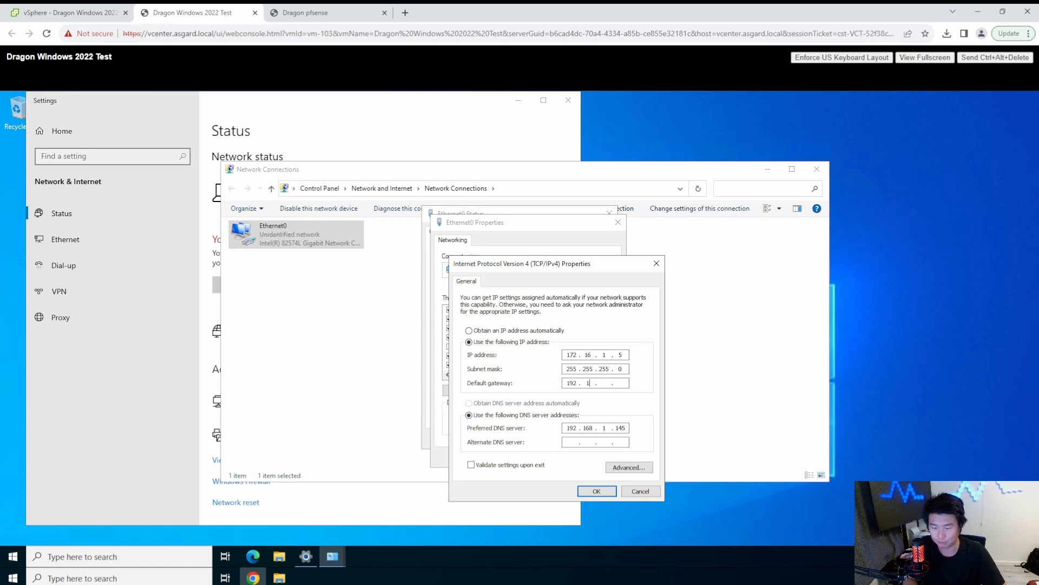
text(72.16)
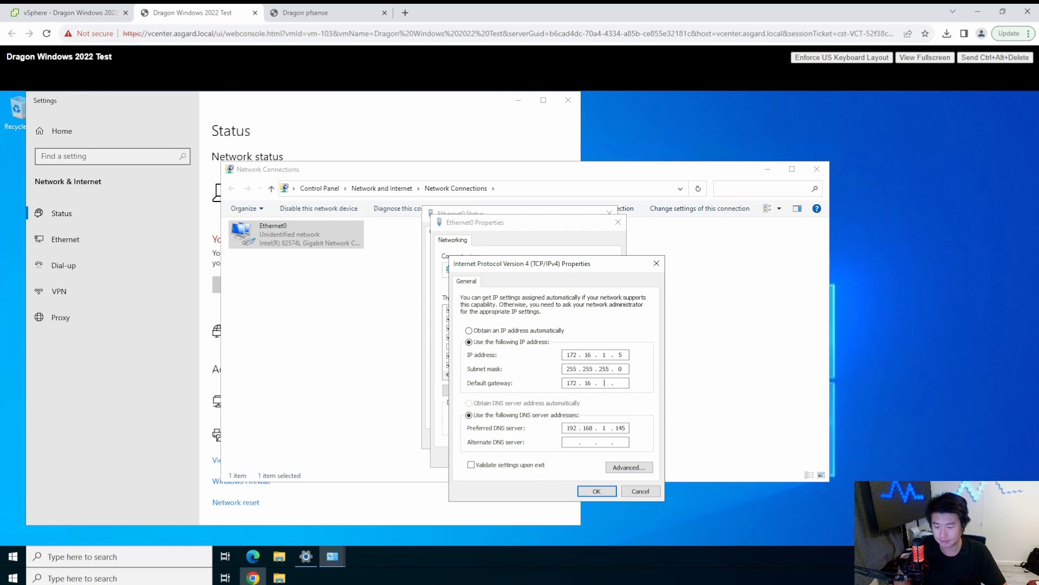
text(1)
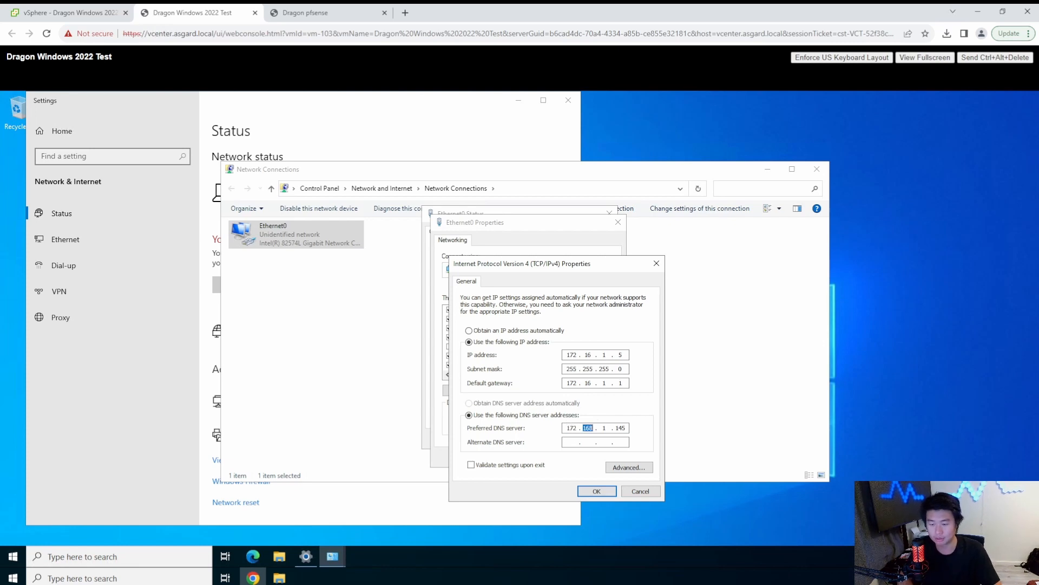
text(172.16.1.1)
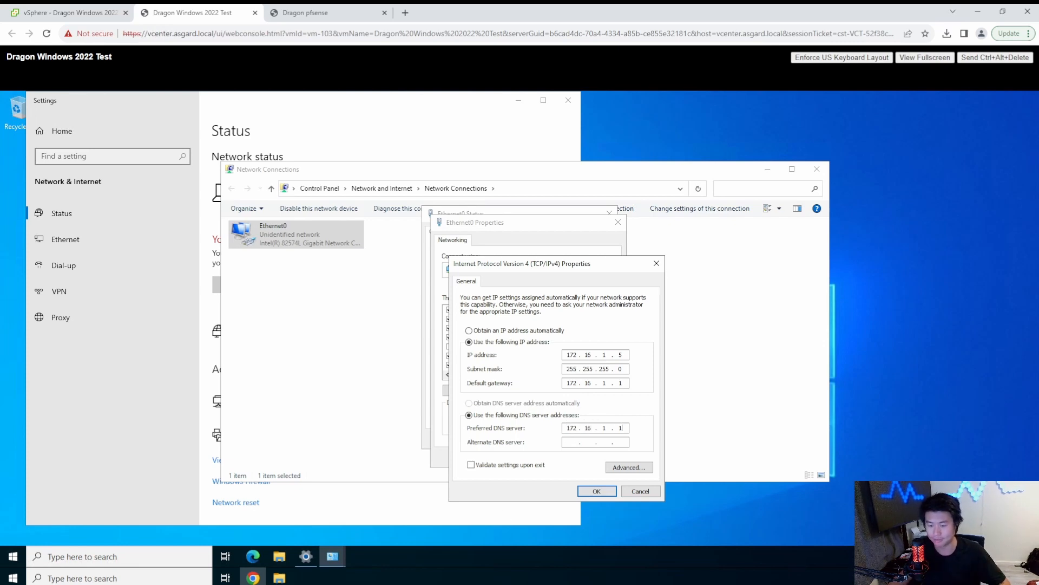
click(471, 464)
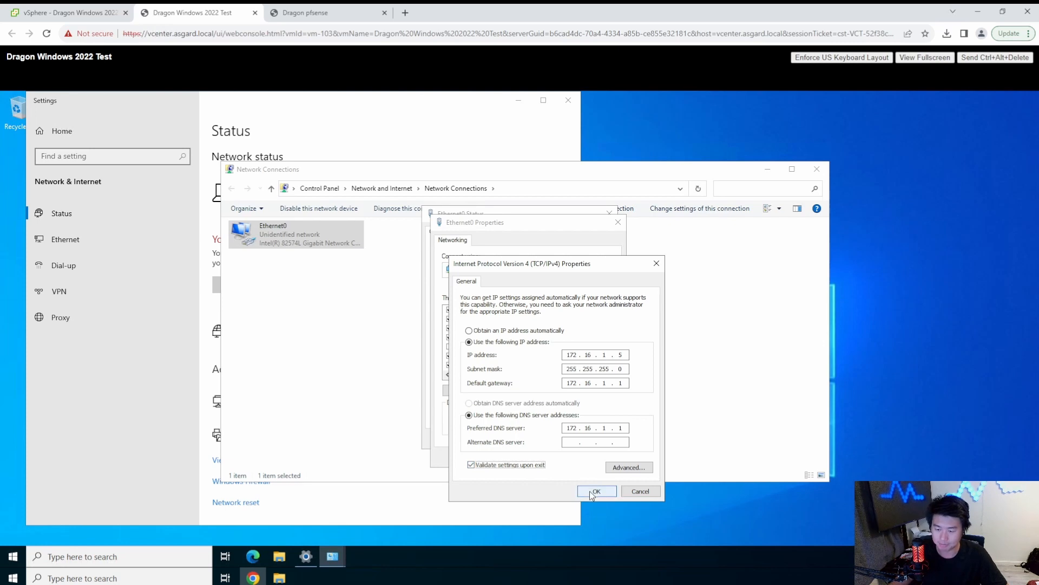
click(595, 490)
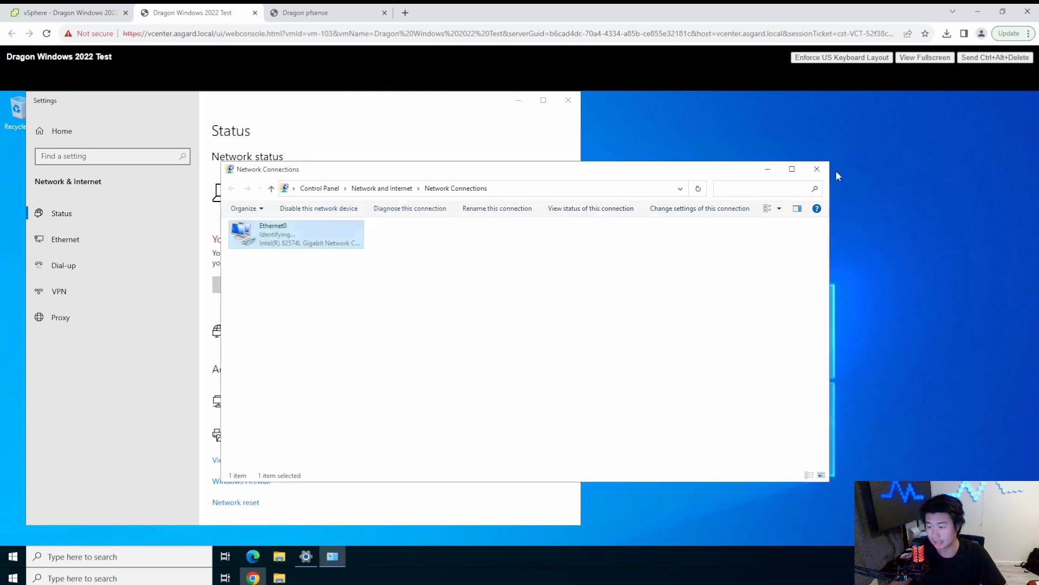
click(817, 169)
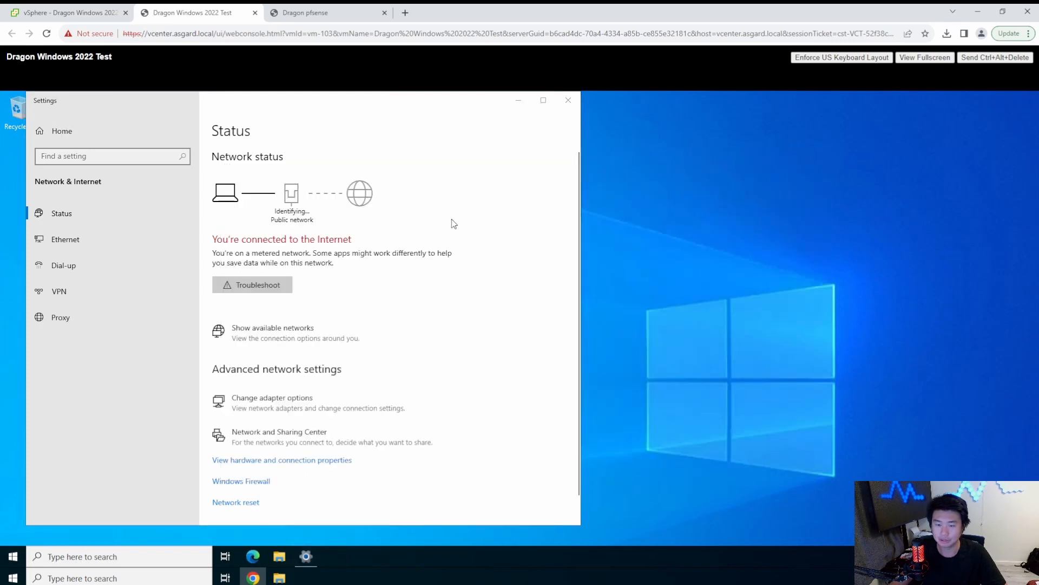
- In the pfSense console, leave the installer shell with exit so pfSense reboots from disk
click(324, 11)
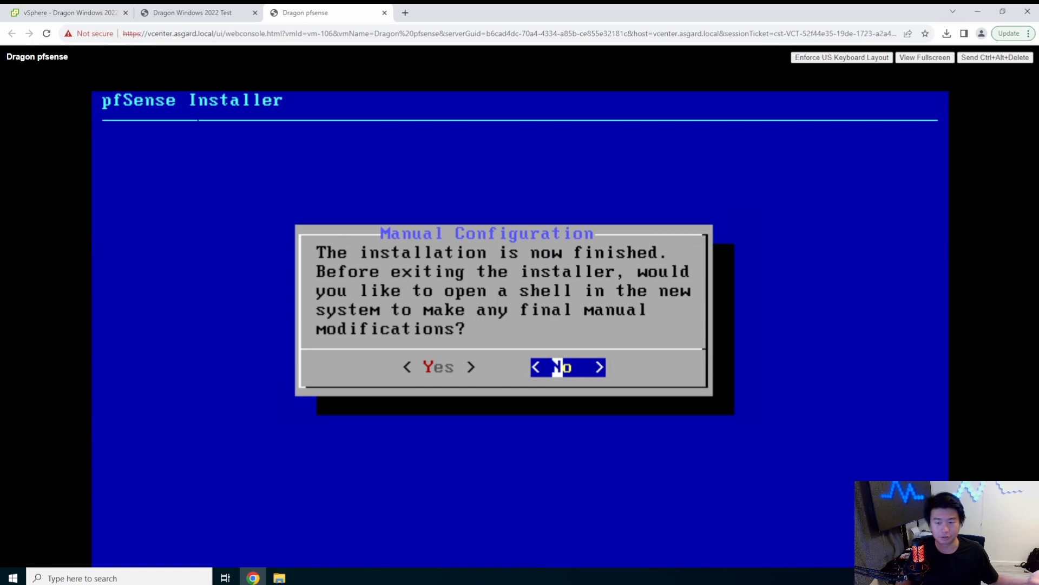
click(436, 367)
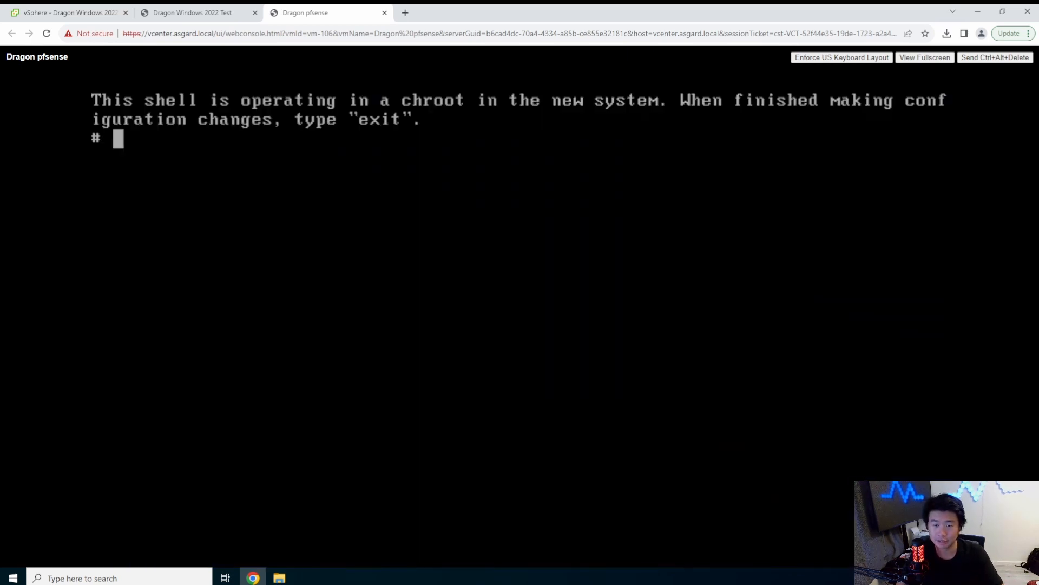
text(exit)
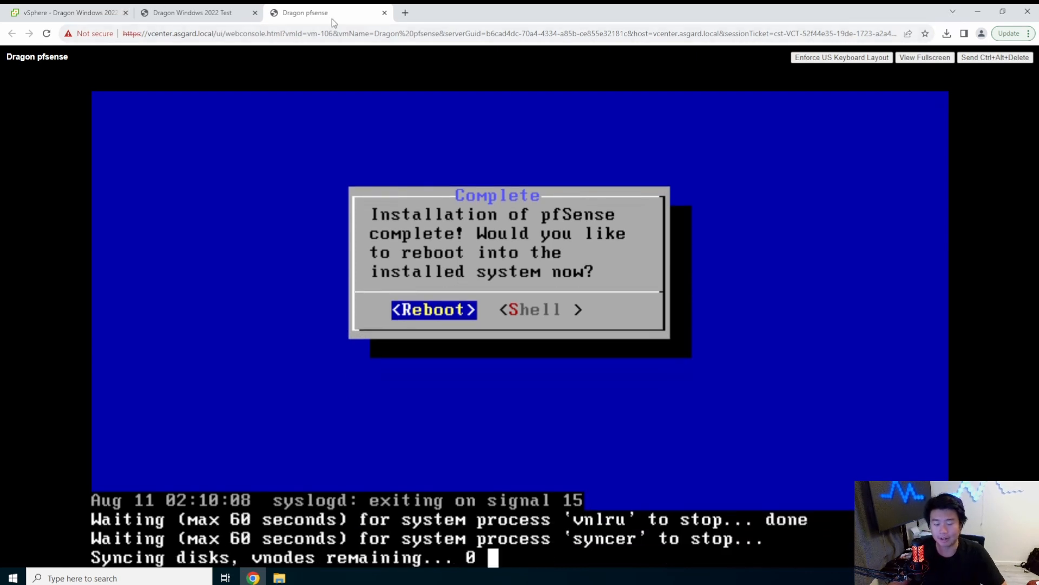
- Glance at the Windows test VM and pfSense consoles, then return to the vSphere Client
click(193, 12)
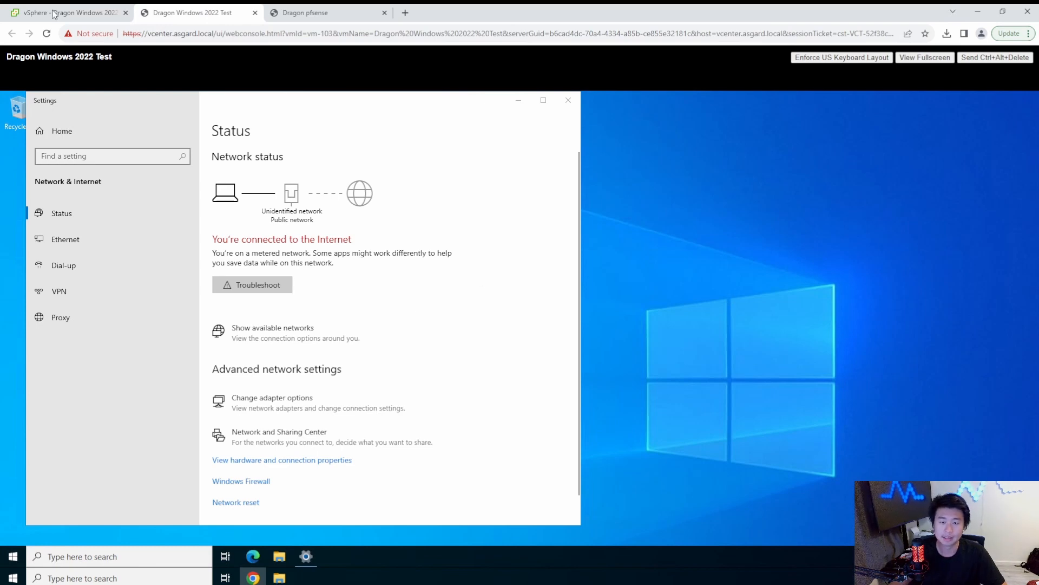
click(324, 12)
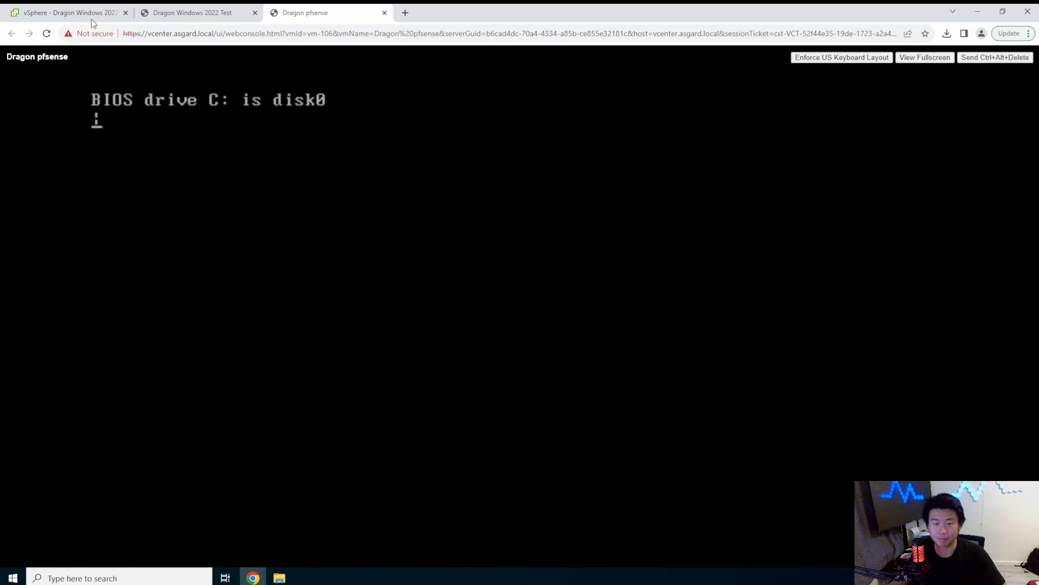
click(66, 11)
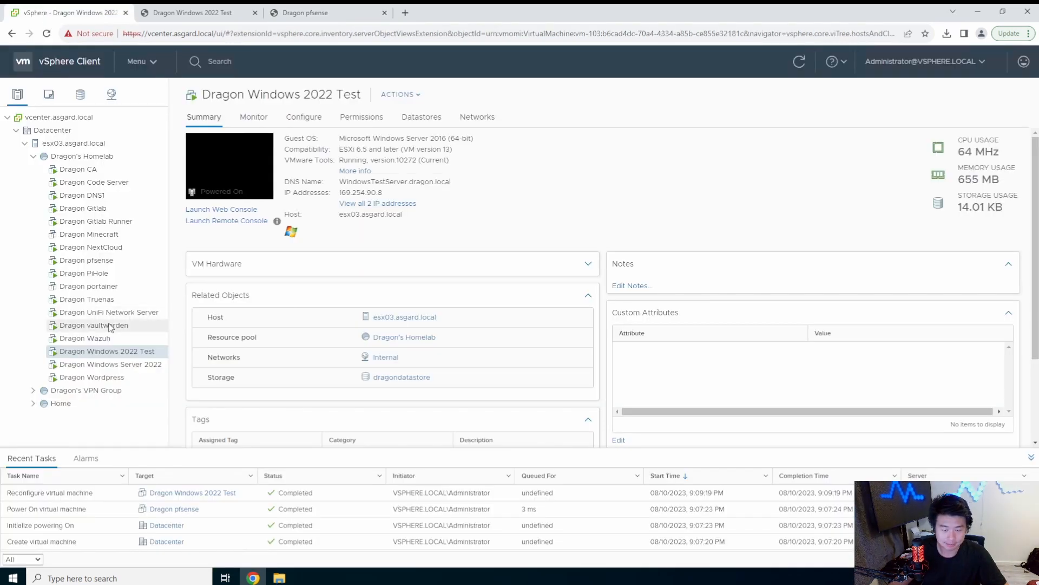
mouse_move(89, 234)
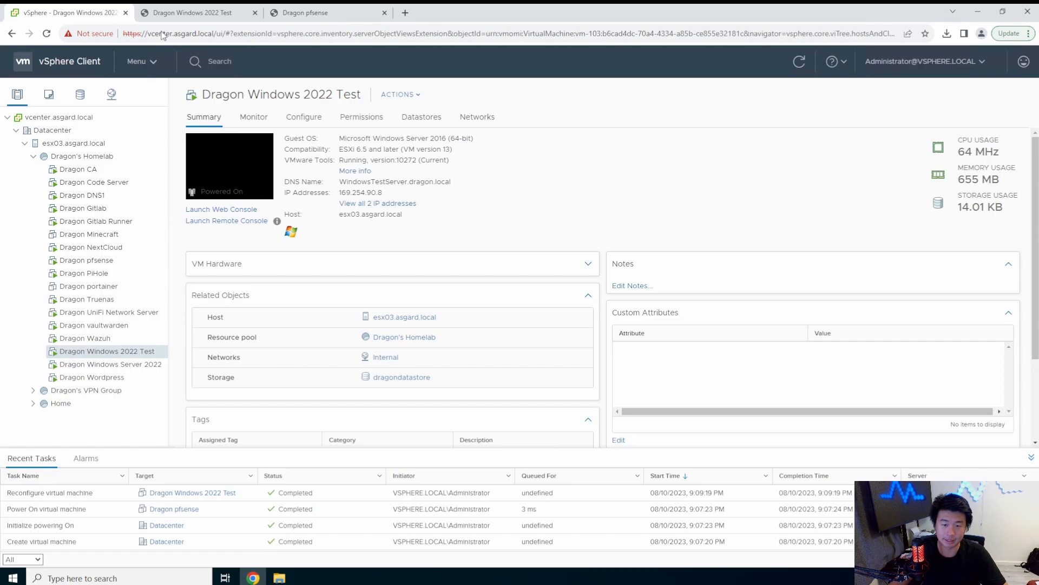
mouse_move(86, 260)
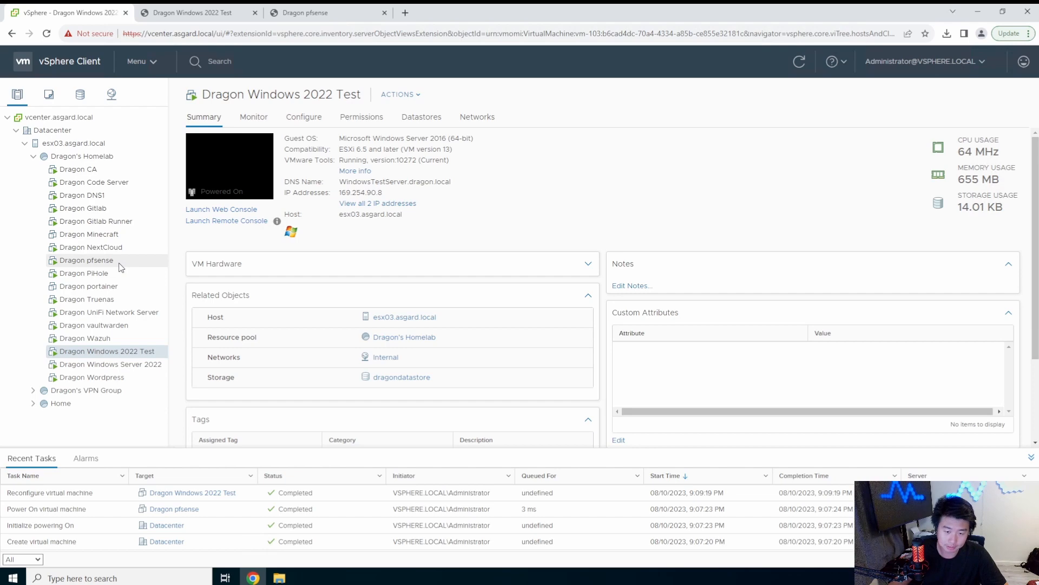
- Review the Dragon pfsense summary's Network adapter 1 and 2 details, then go to its console
click(86, 260)
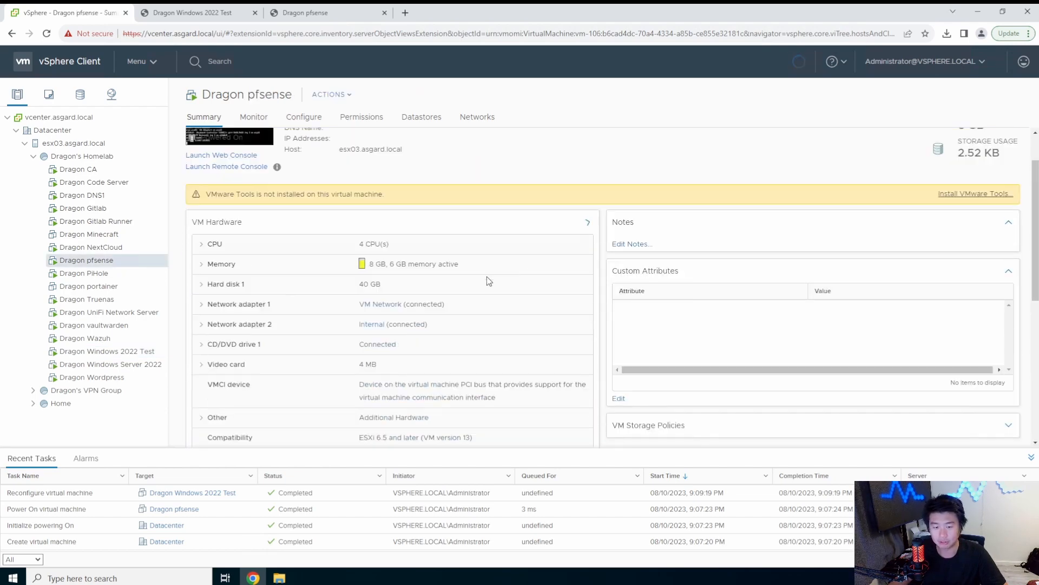
click(238, 303)
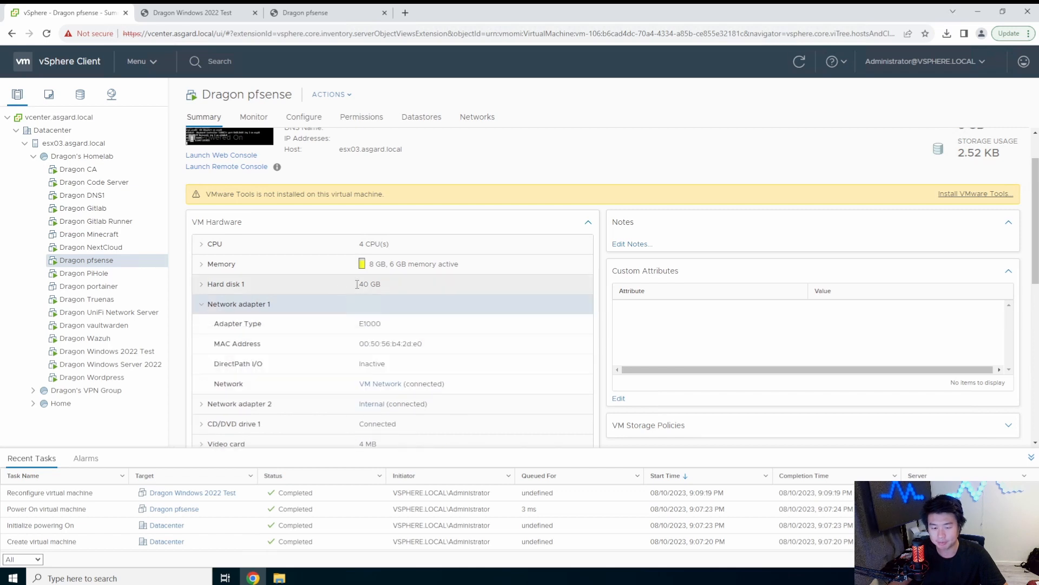
scroll(down, 3)
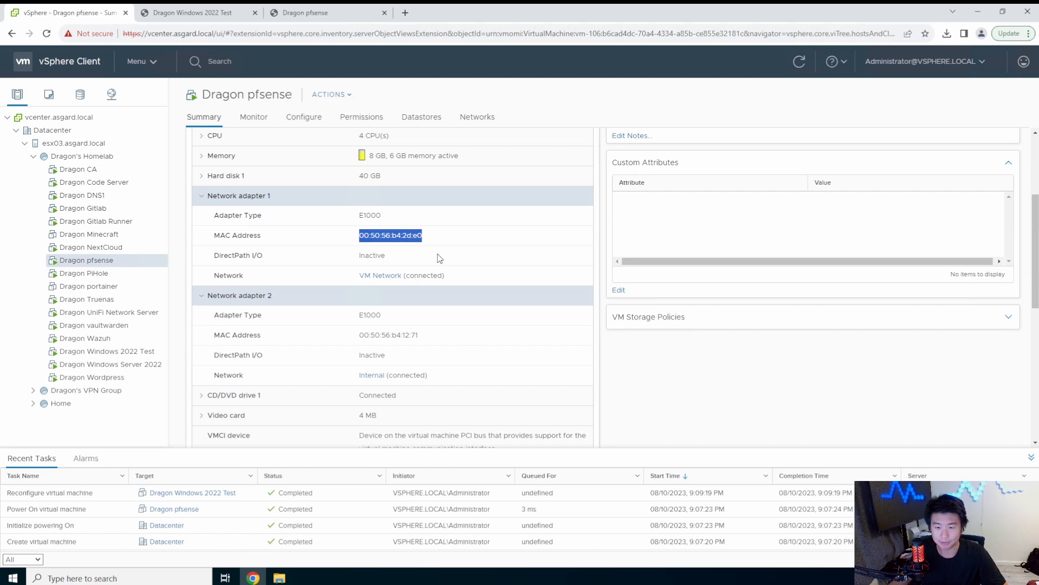
mouse_move(412, 265)
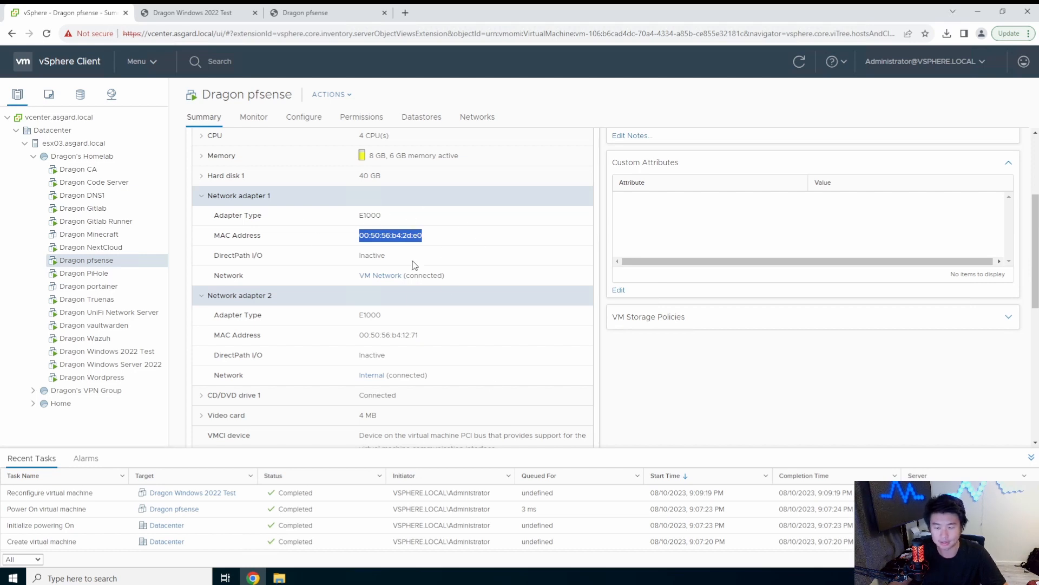
click(391, 235)
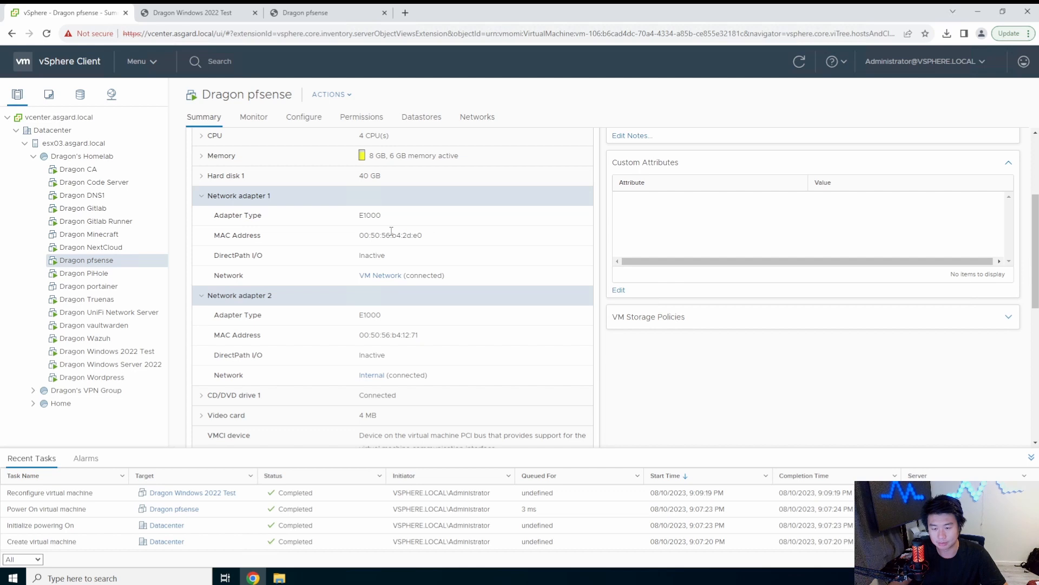
mouse_move(443, 270)
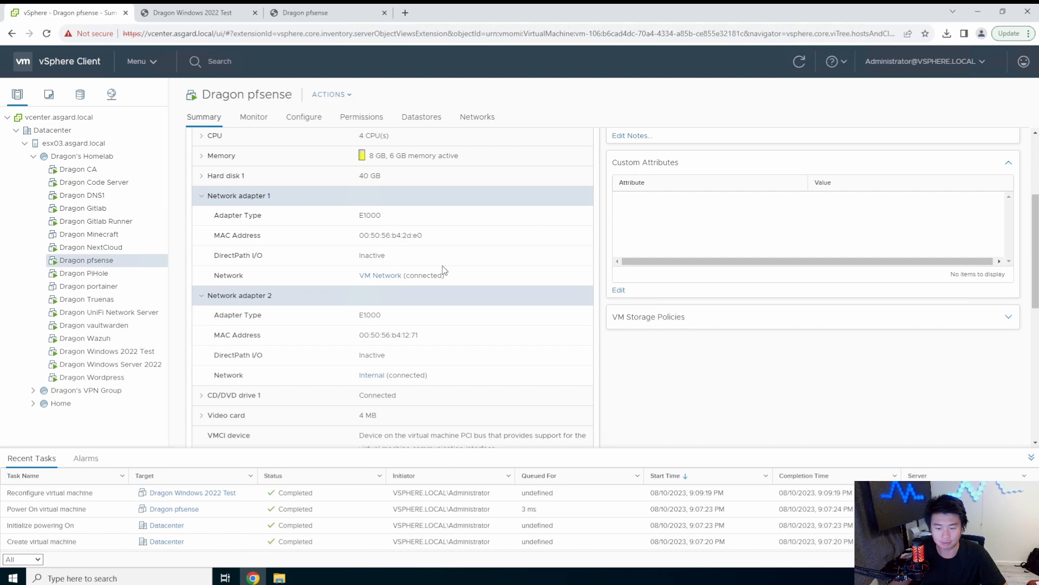
drag(390, 335, 419, 334)
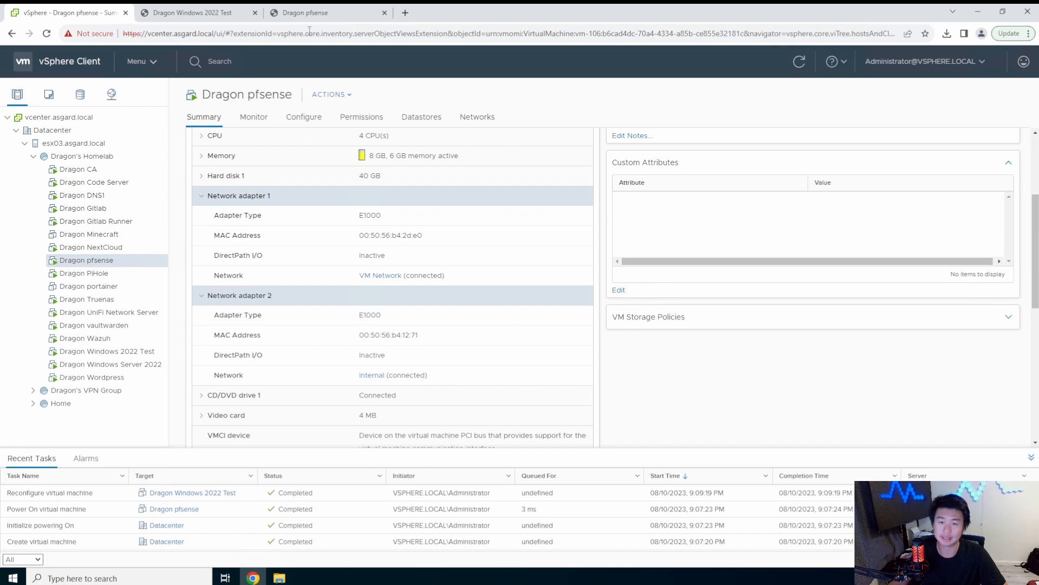
click(327, 13)
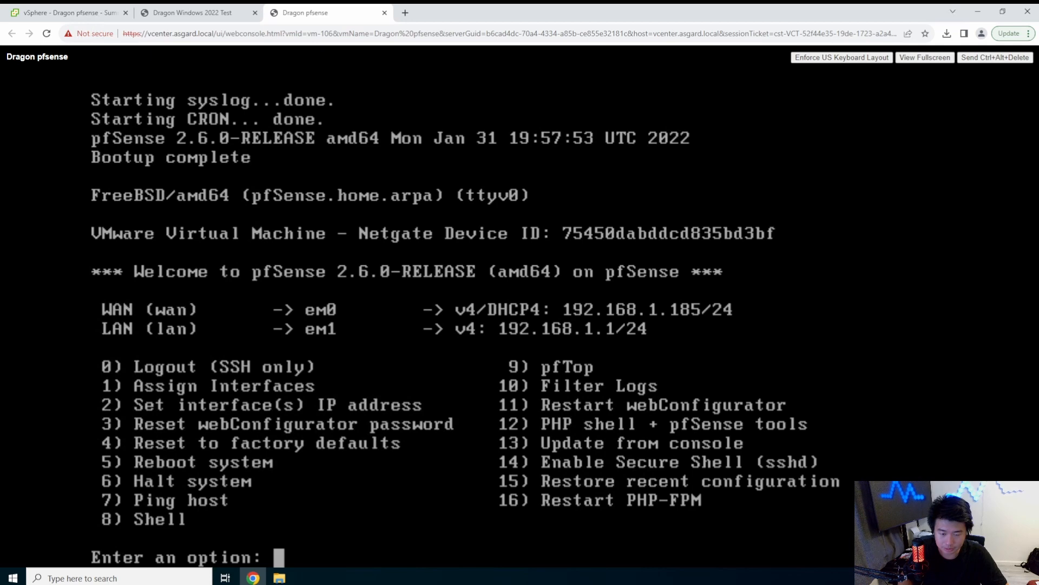
- Choose console option 2 and select interface 2 (LAN) for IP assignment
text(2)
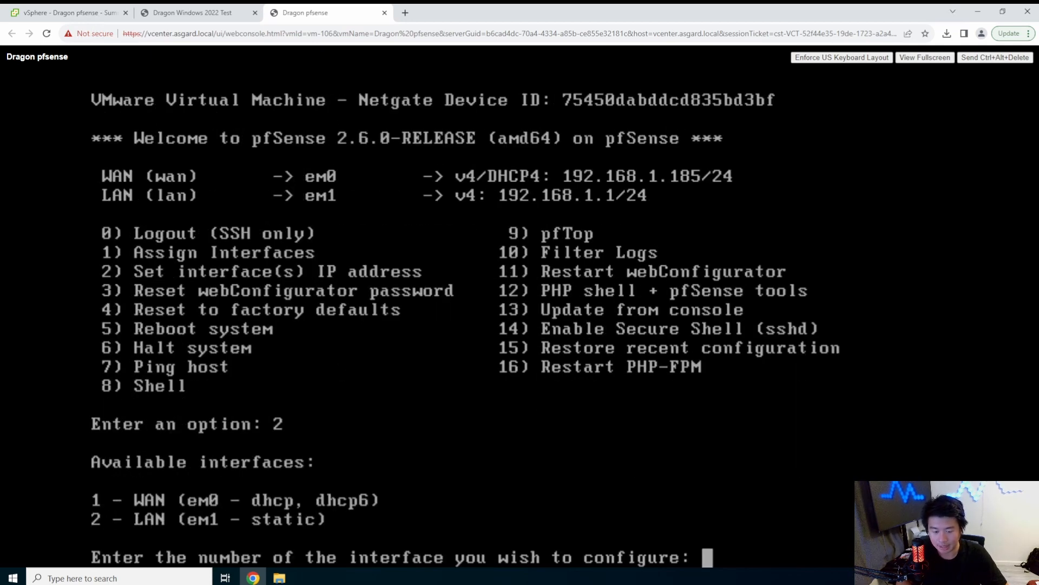
text(2)
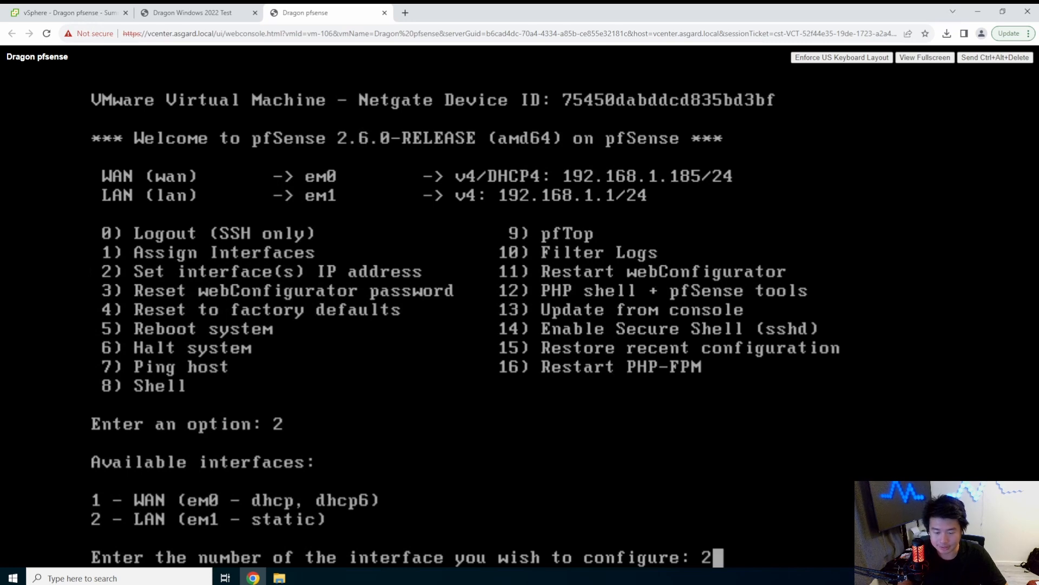
key(enter)
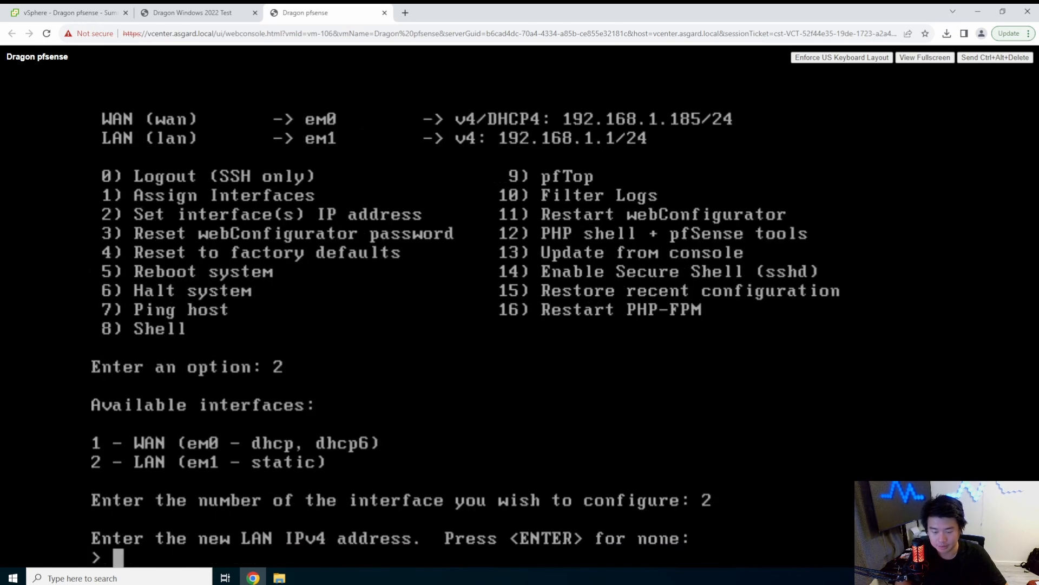
- Give LAN the address 172.16.1.1/24 with no DHCP server and return to the main menu
text(172.16.)
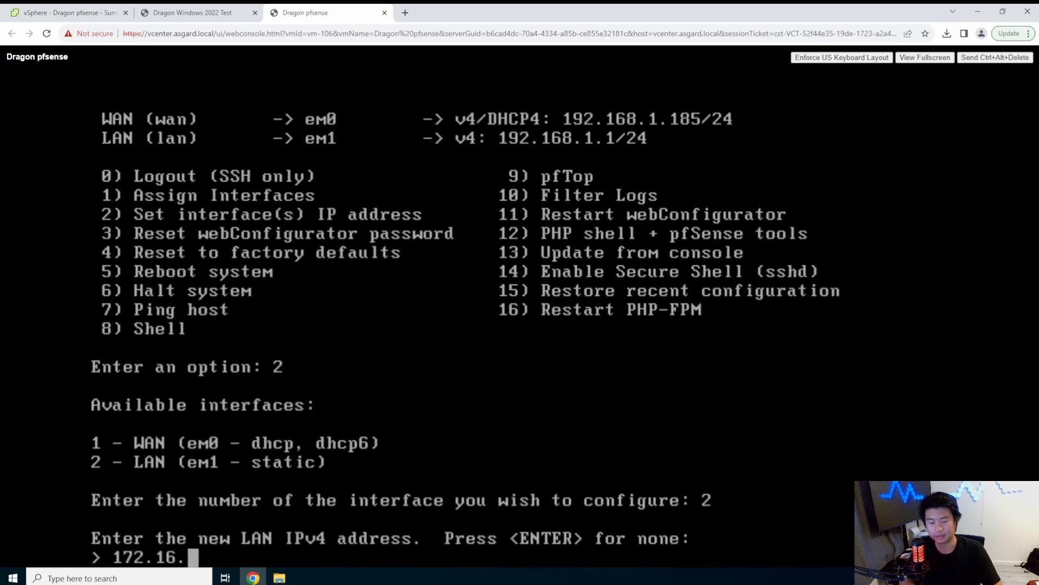
text(1.)
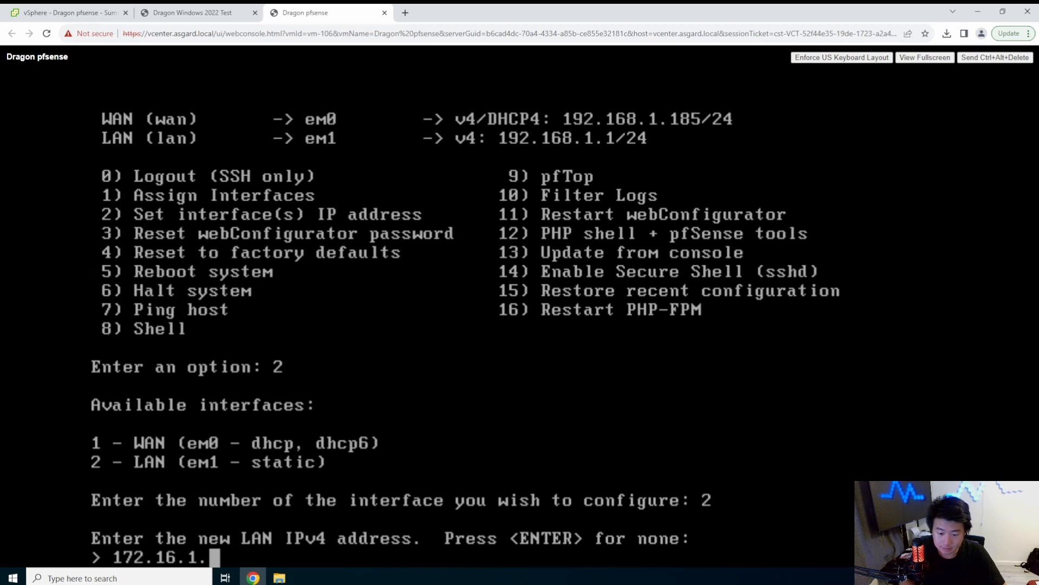
text(1)
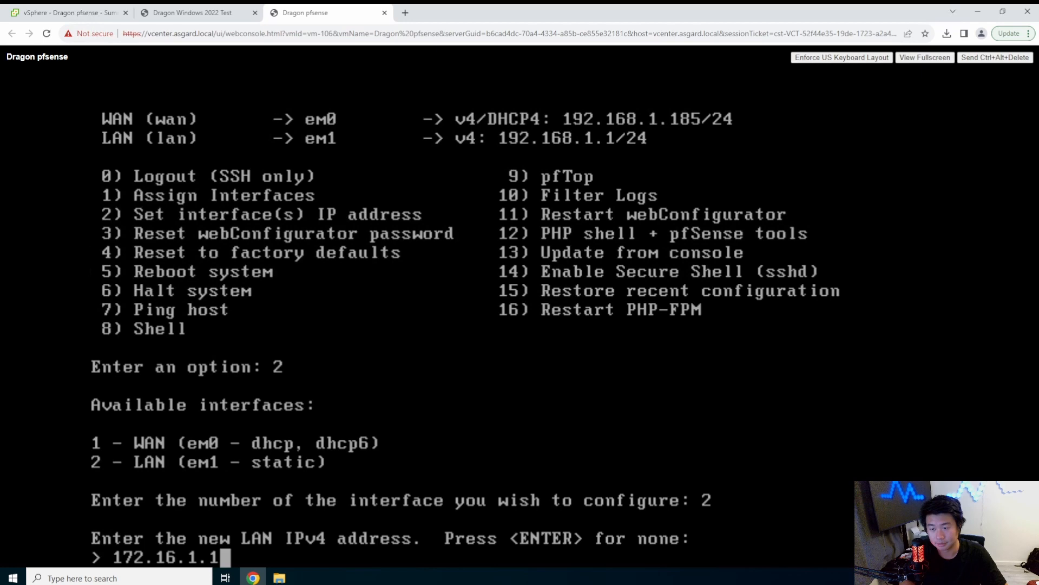
text(25)
text(24)
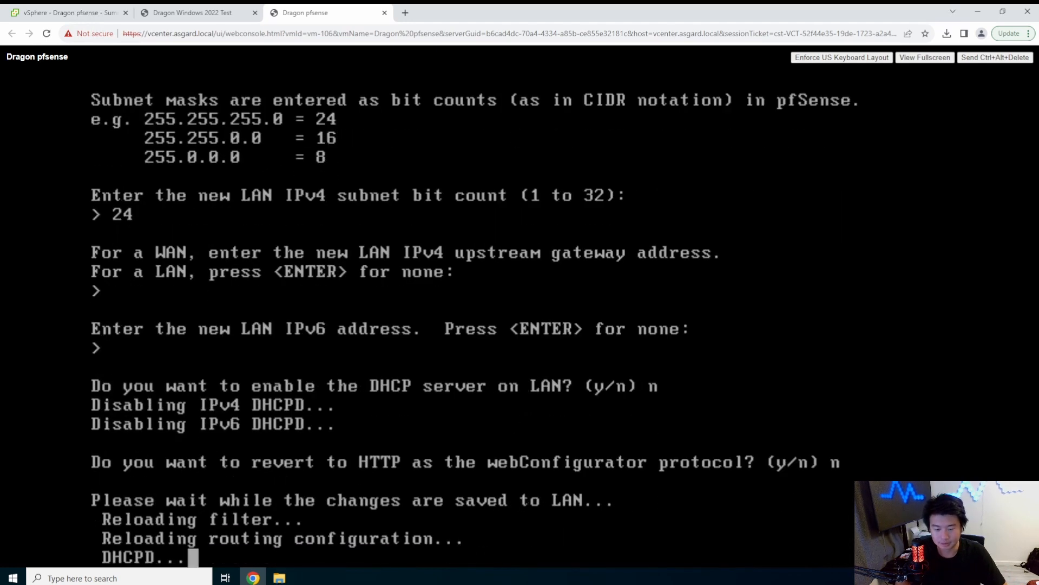
key(enter)
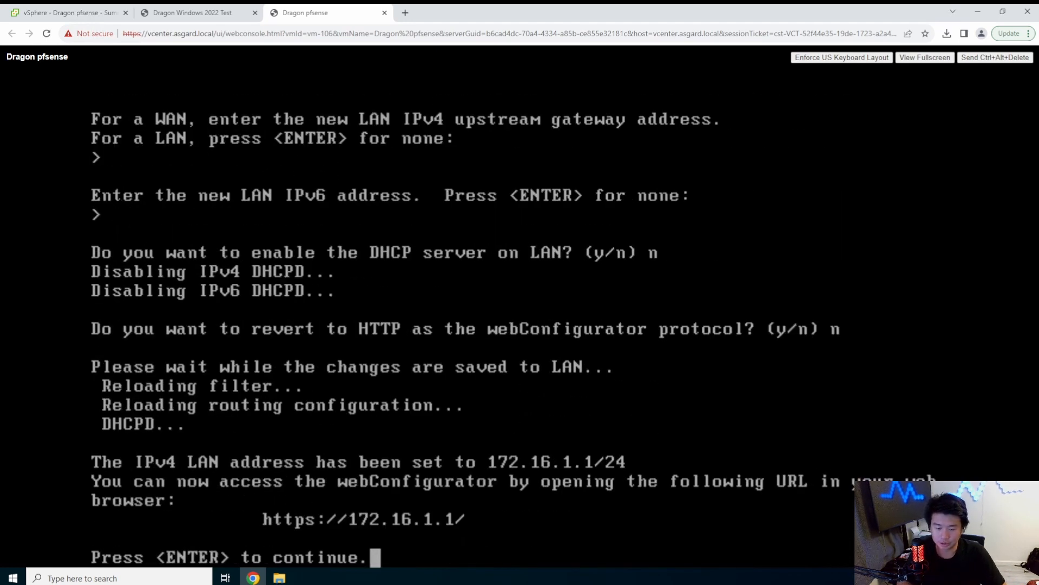
key(enter)
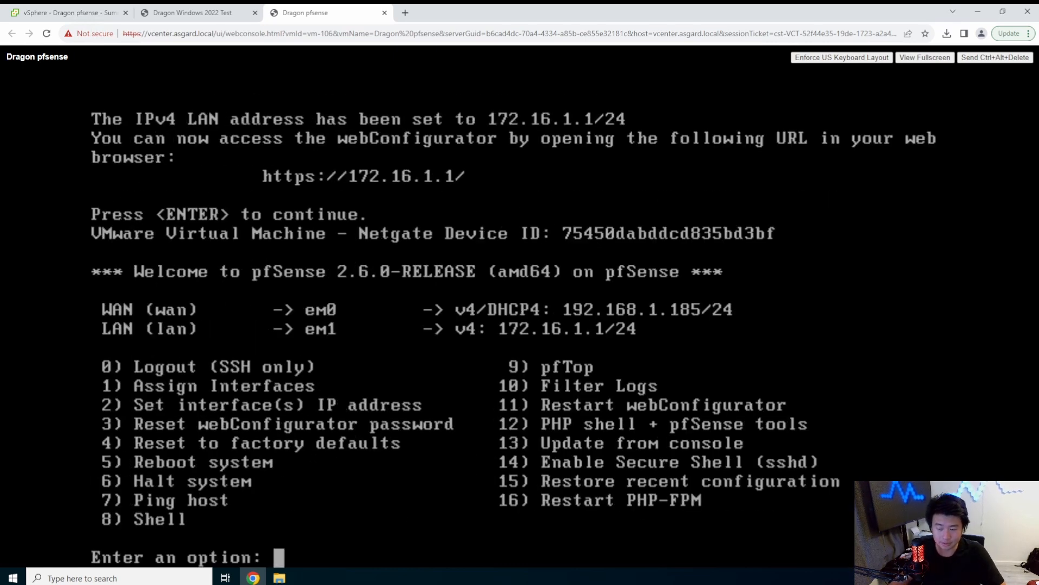
click(193, 13)
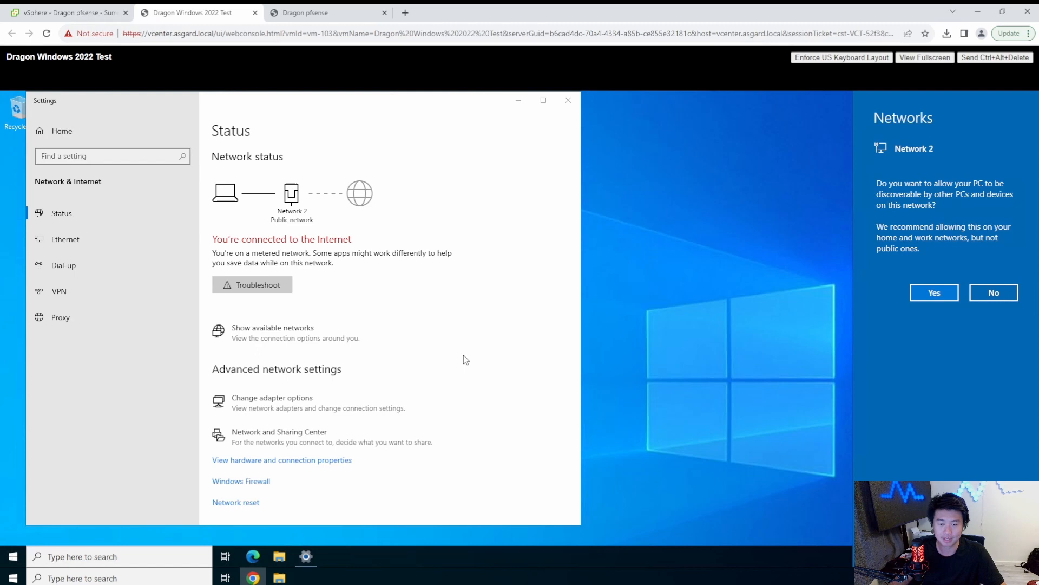
- Allow discovery on Network 2, then start Edge without sign-in or data import through its first-run pages
click(934, 293)
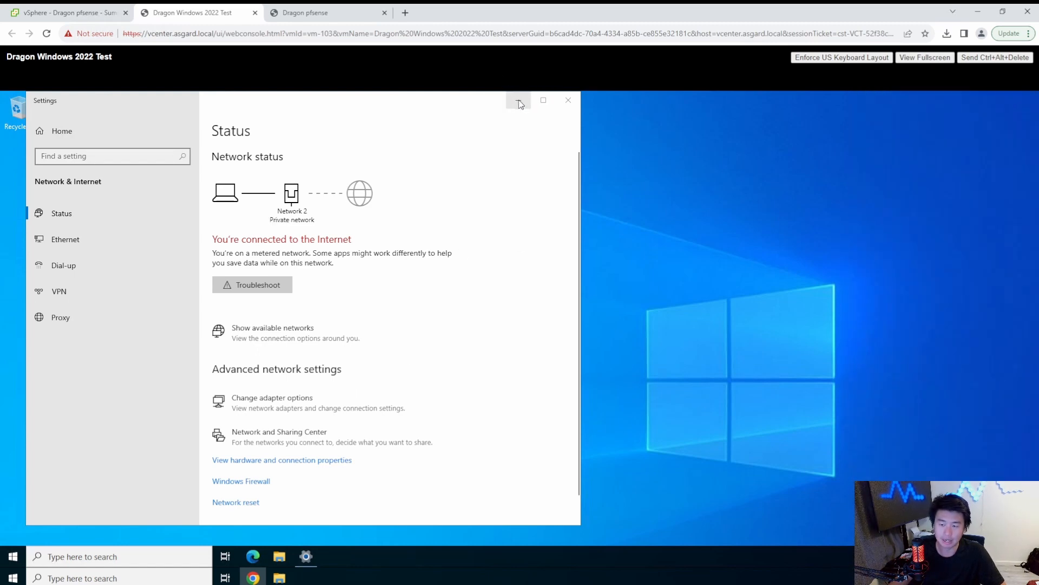
click(519, 99)
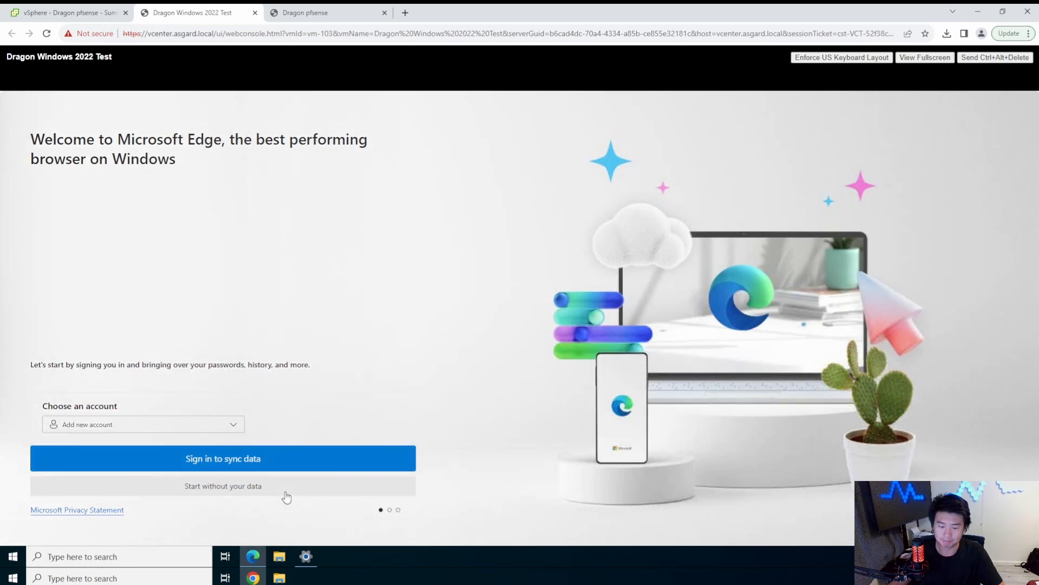
click(223, 485)
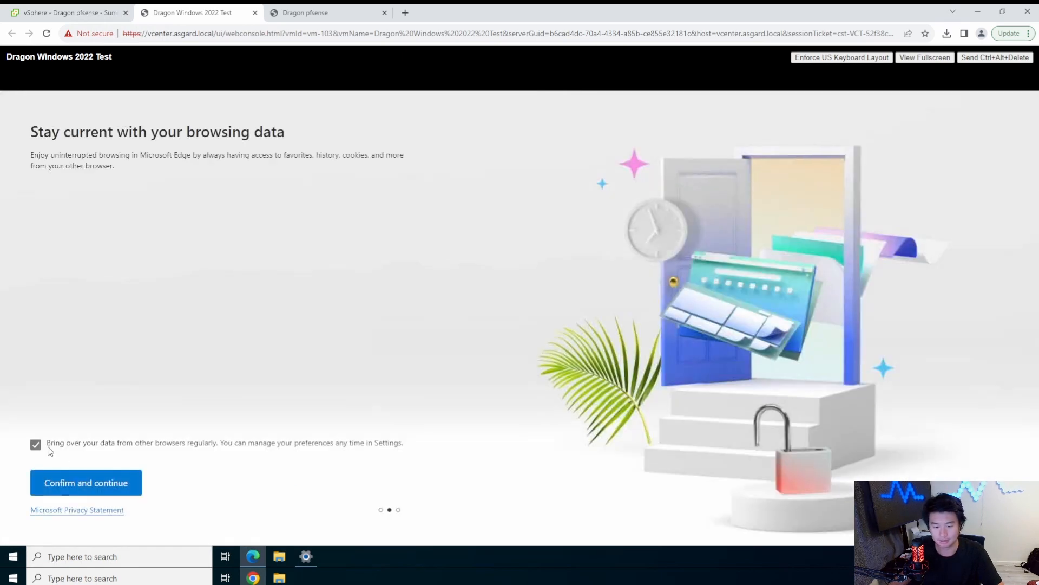
click(36, 444)
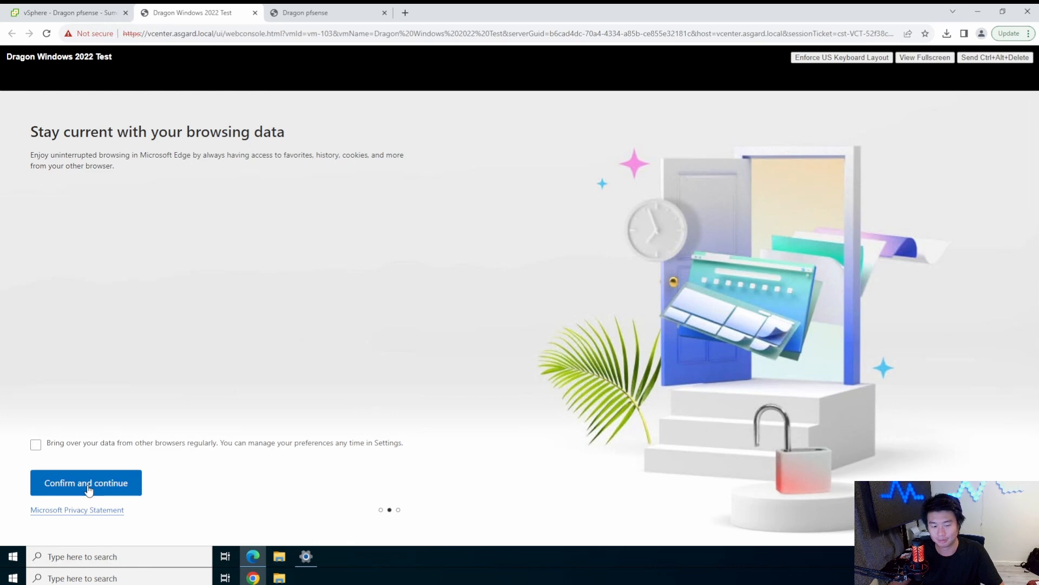
click(86, 482)
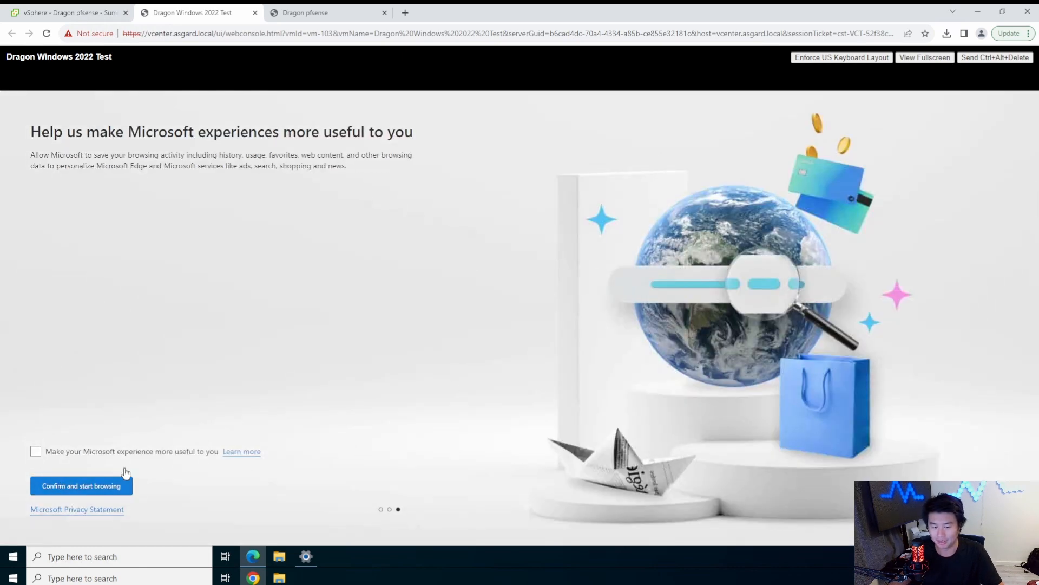
click(81, 485)
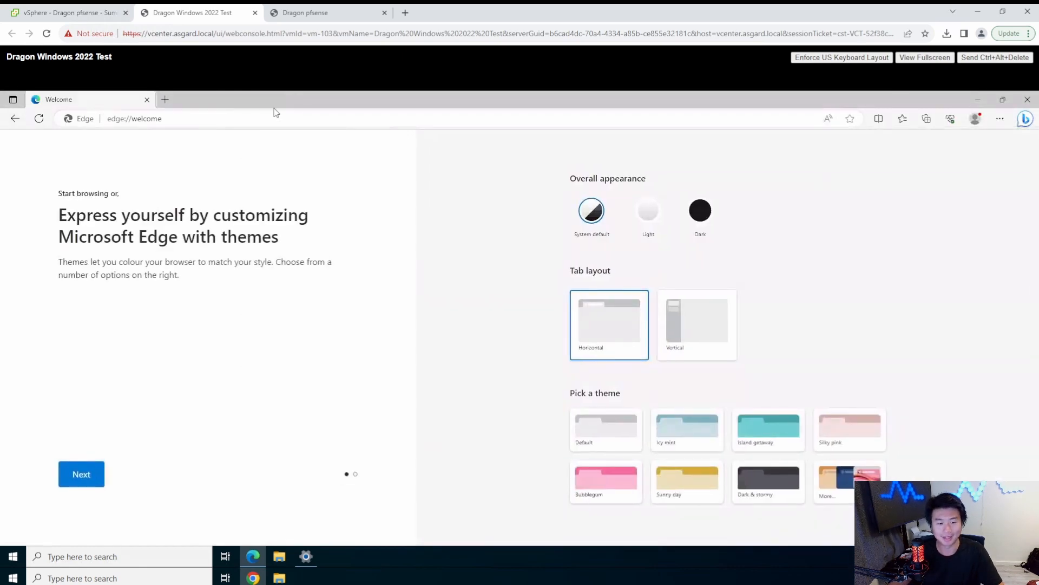
text(https://172.16.1.1)
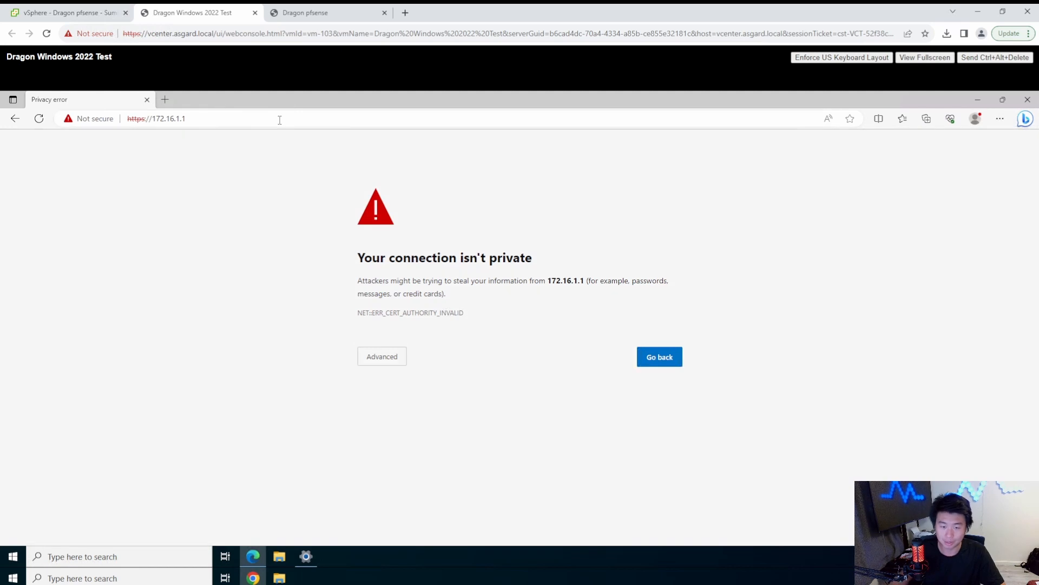
click(382, 357)
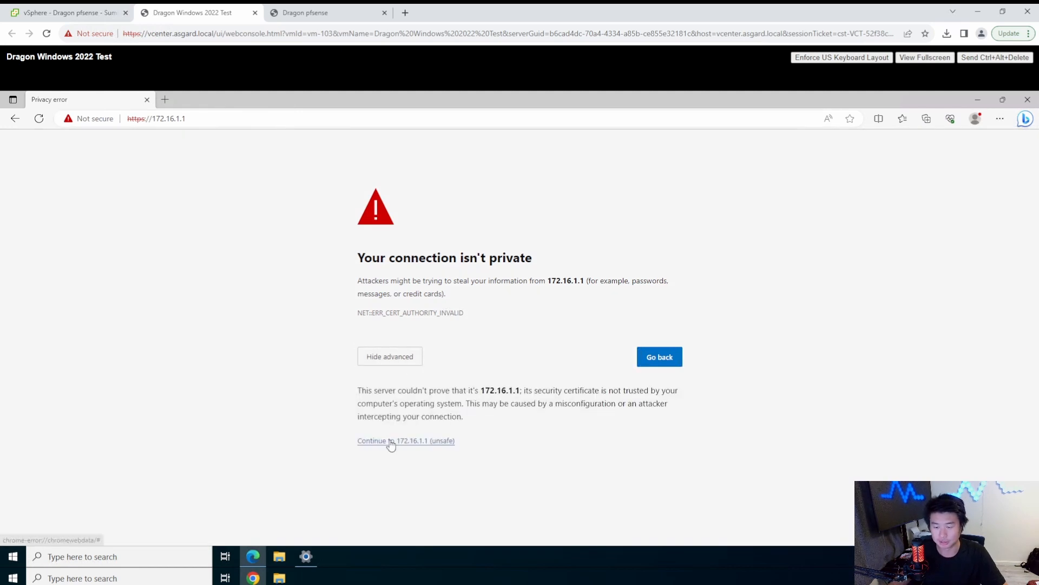
click(405, 441)
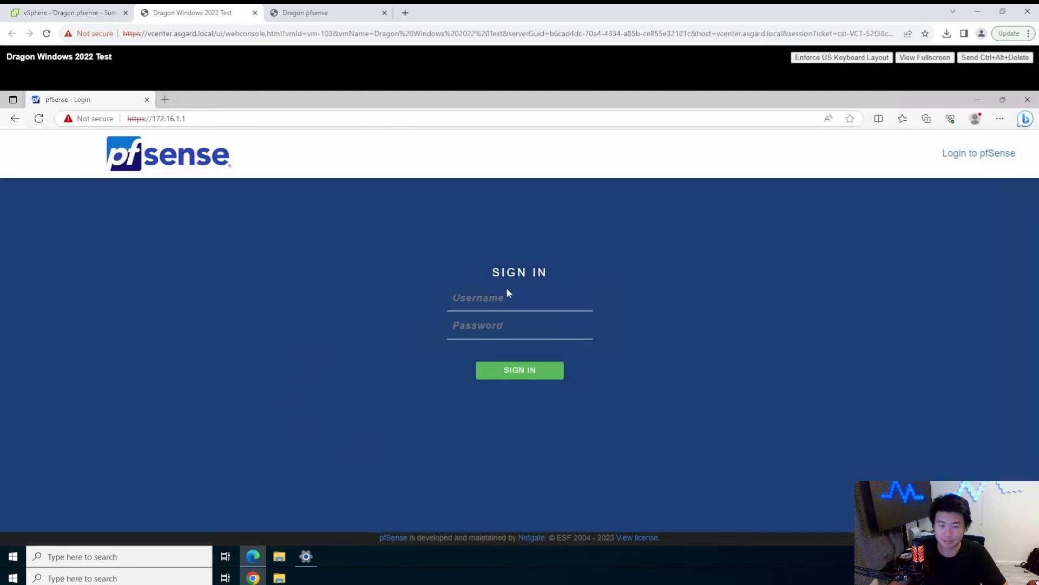
click(520, 297)
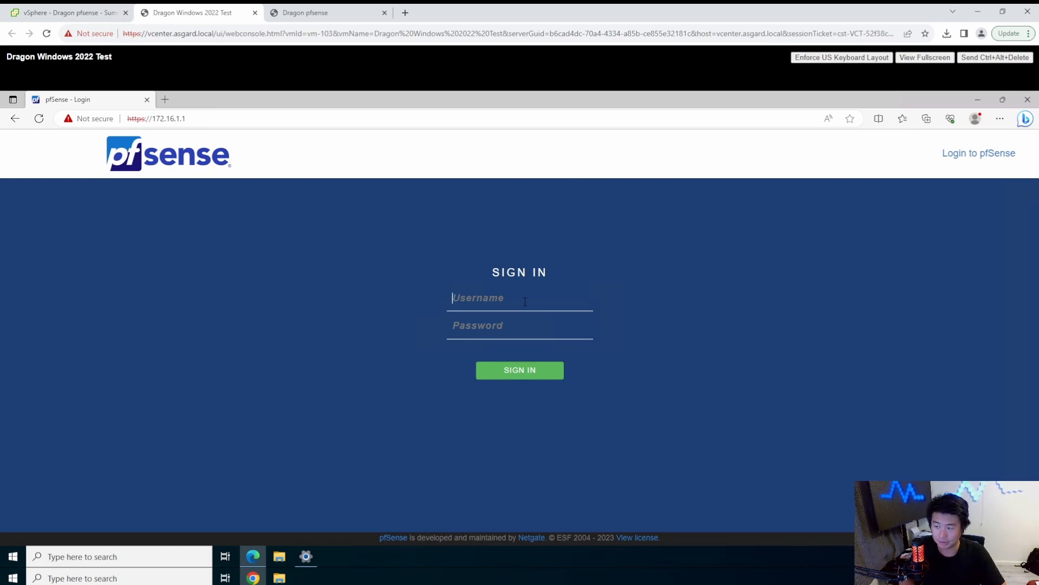
text(admin)
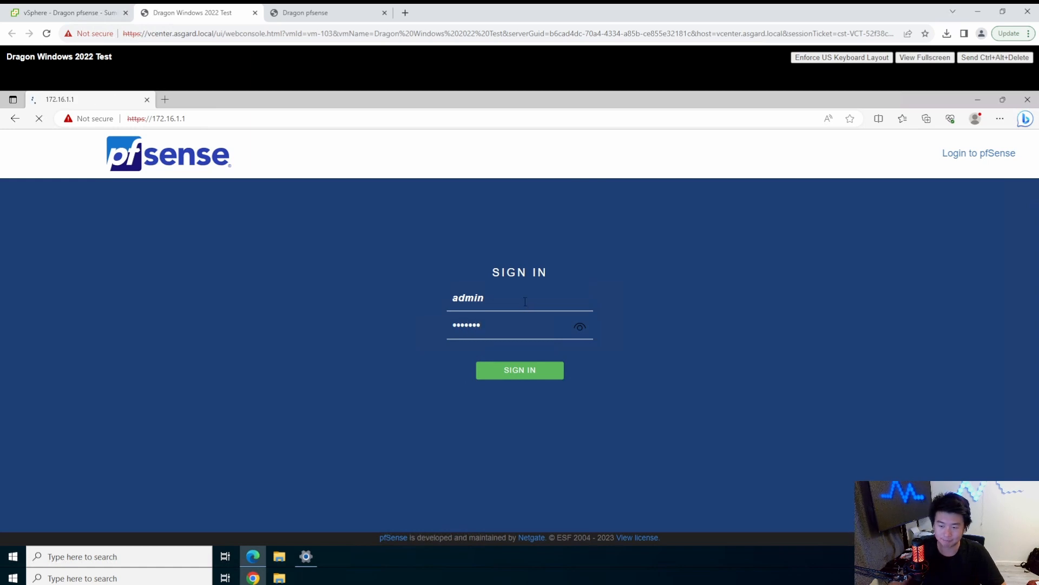
click(519, 371)
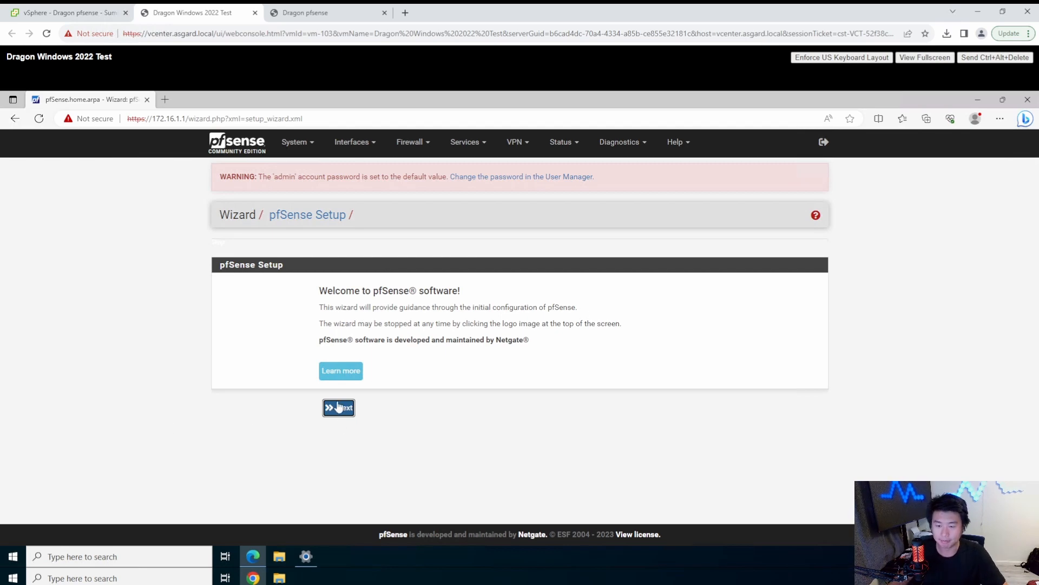
- Start the wizard and submit domain dragon.local with primary DNS 8.8.8.8, keeping hostname pfSense
click(339, 407)
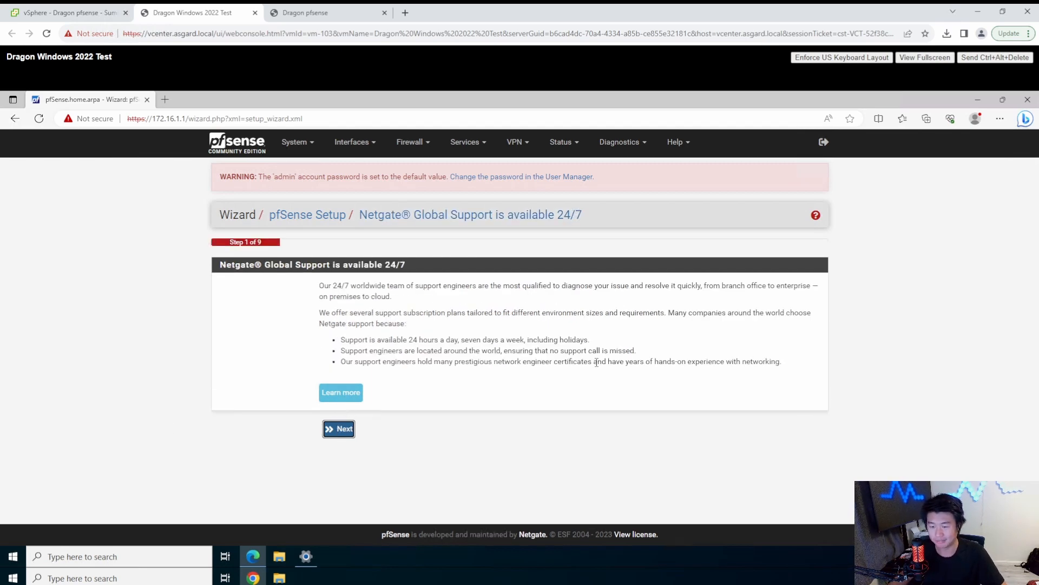
click(339, 428)
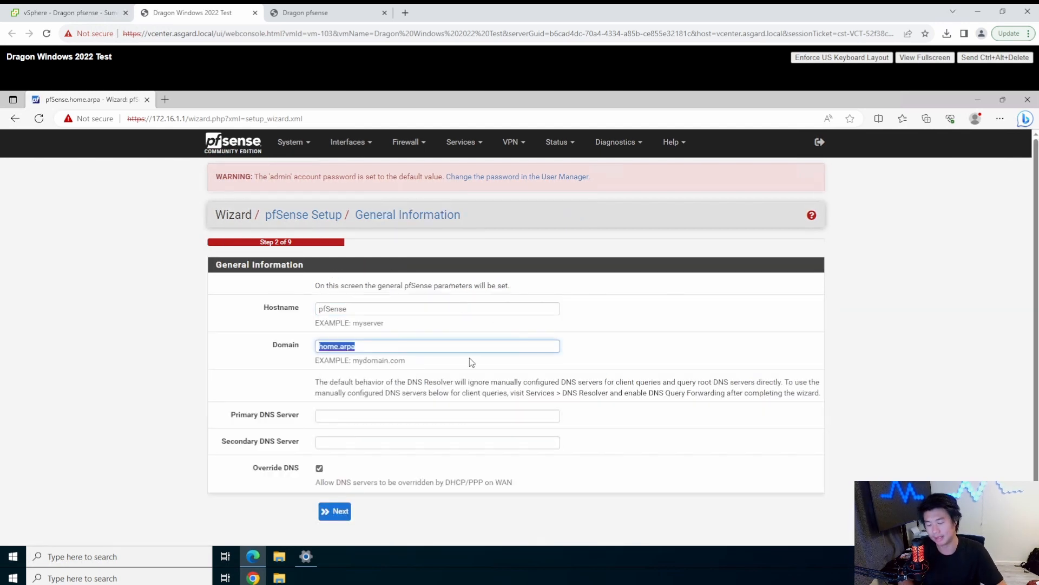
text(dragon.local)
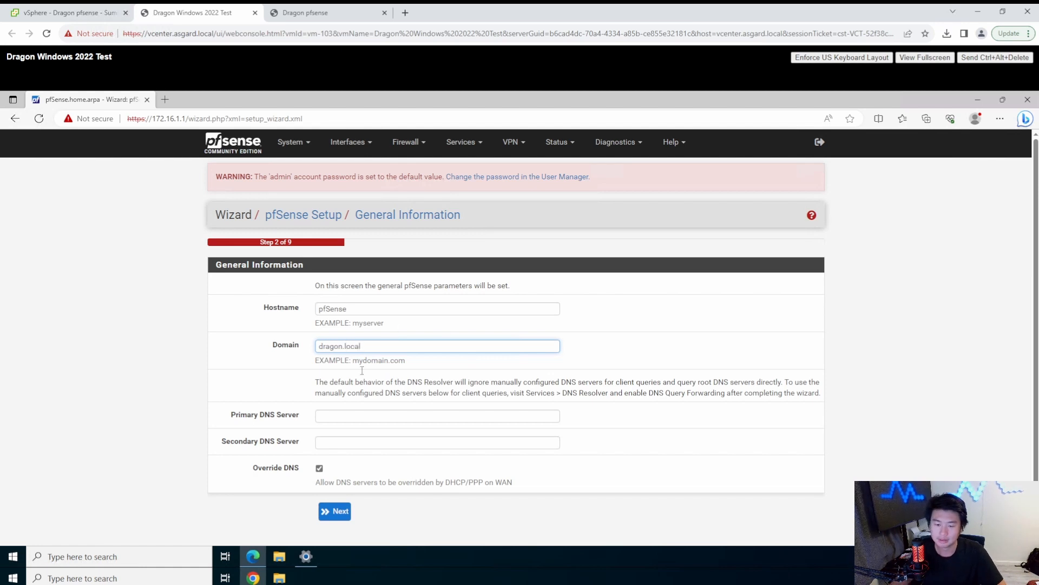
click(437, 415)
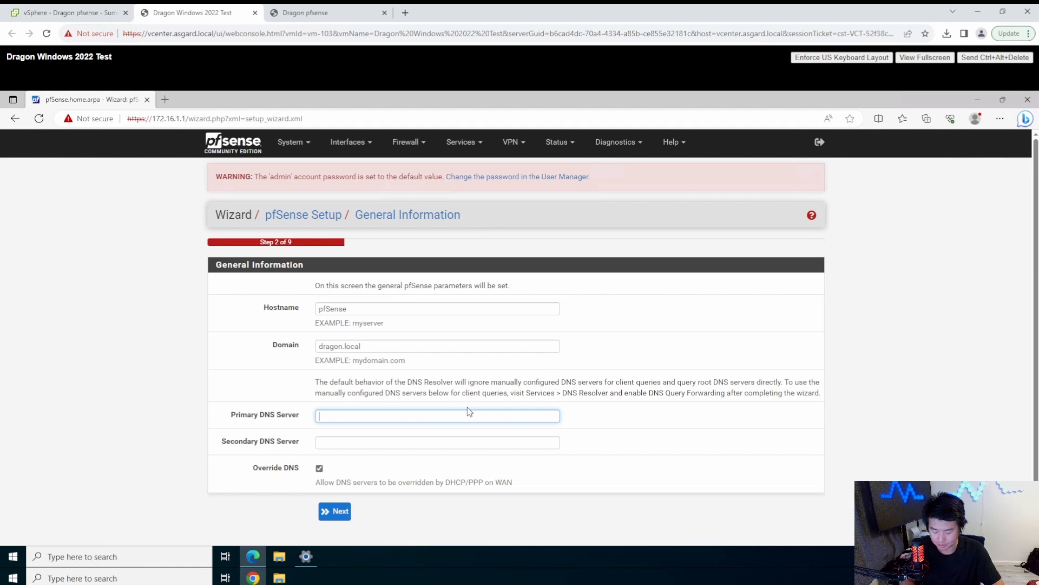
text(192.1)
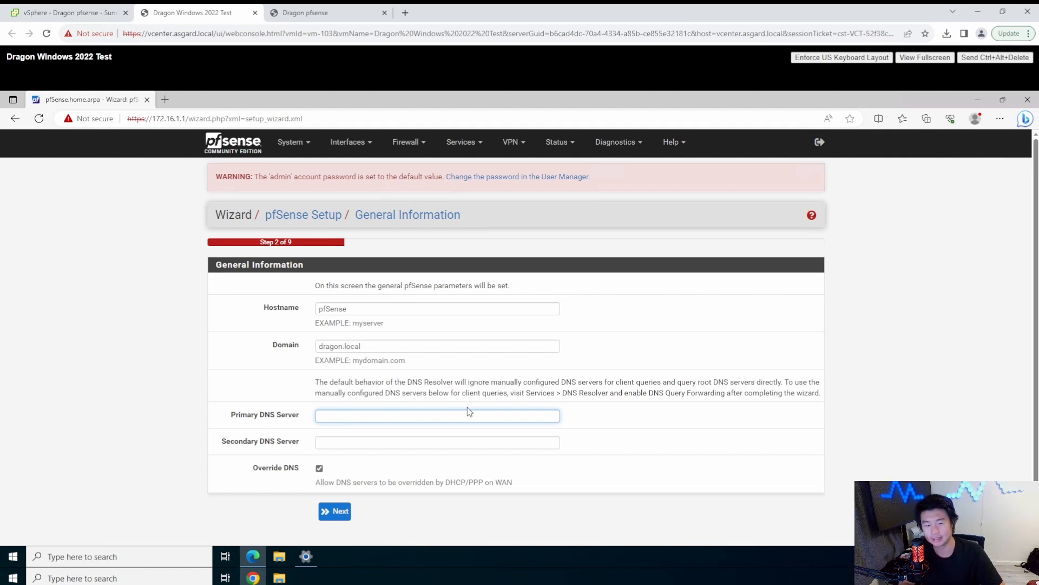
click(436, 415)
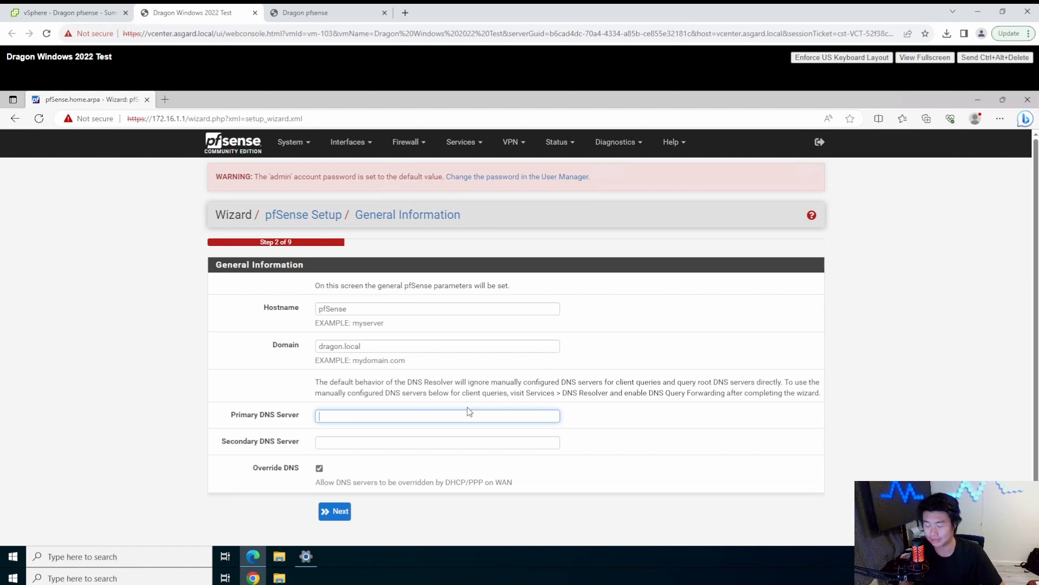
text(8.8.8.8)
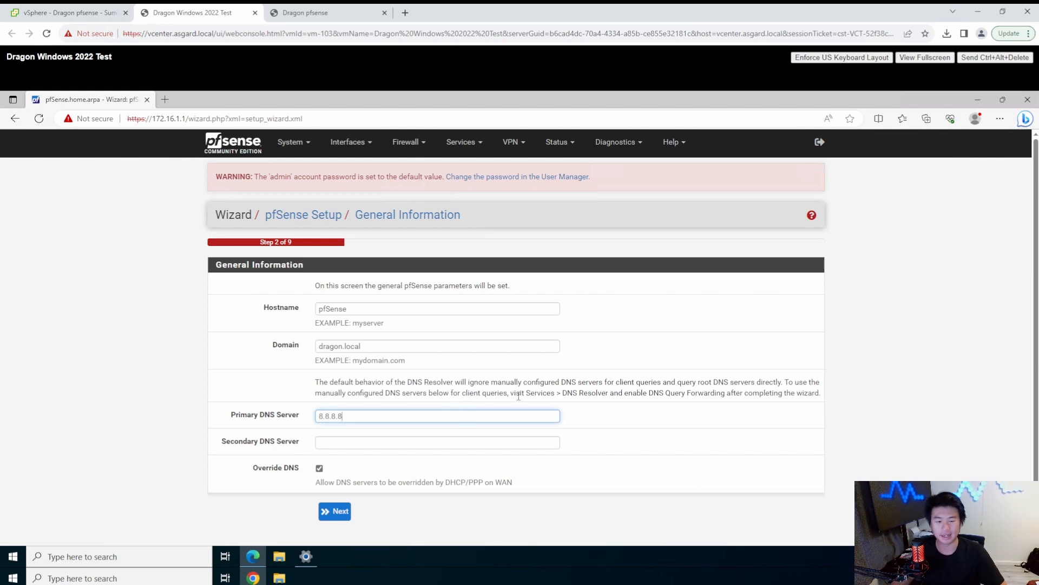
click(334, 510)
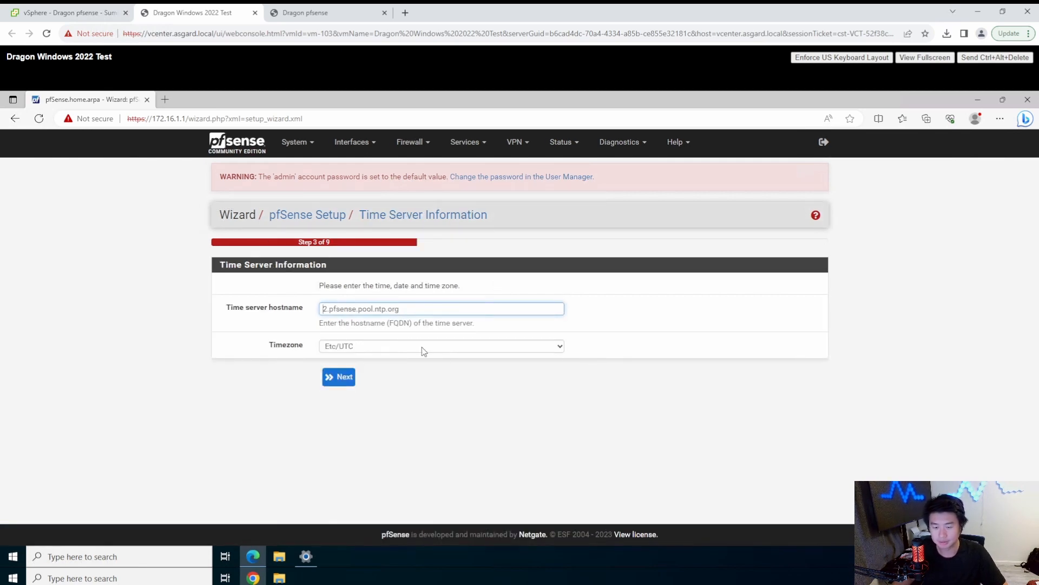
- Accept the time server and UTC defaults, keep DHCP as WAN type and look over the WAN options
click(338, 377)
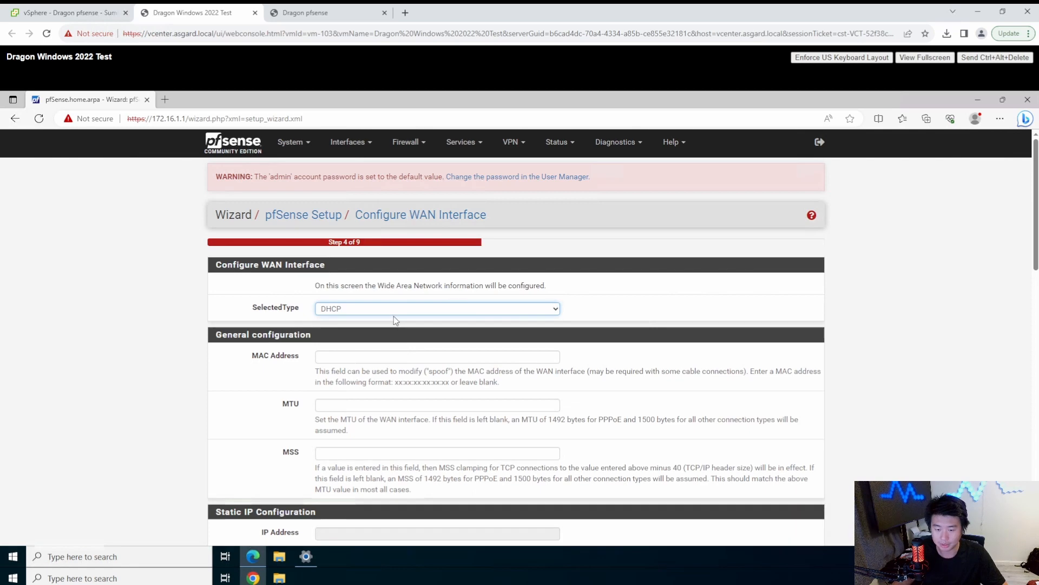
click(438, 309)
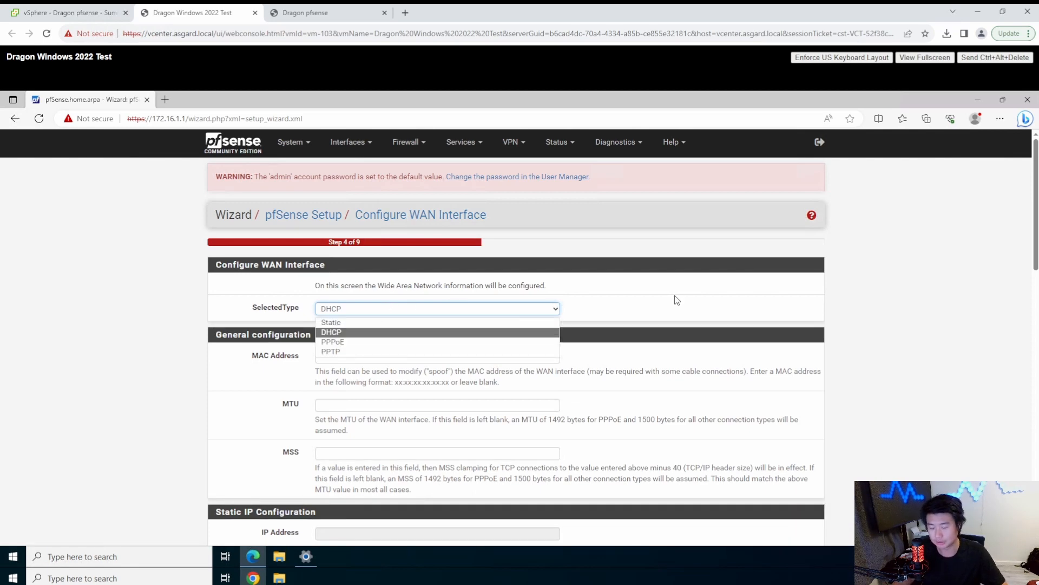
click(332, 332)
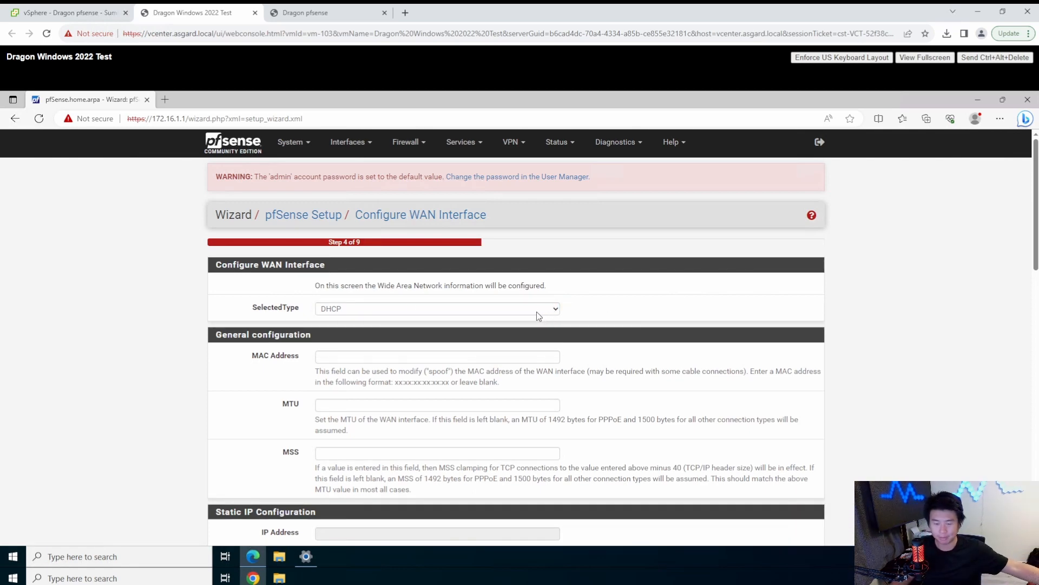
mouse_move(545, 346)
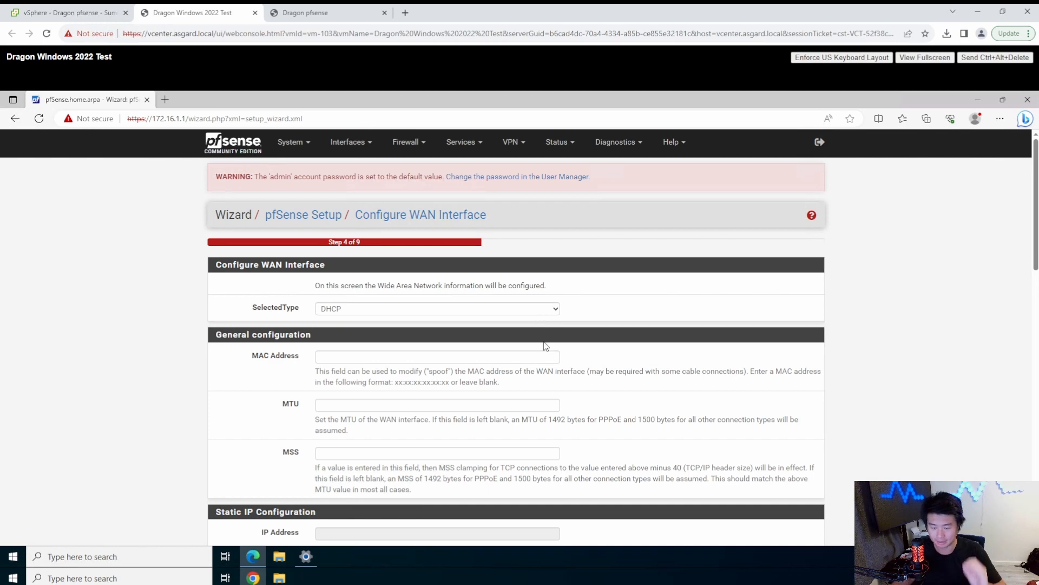
scroll(down, 3)
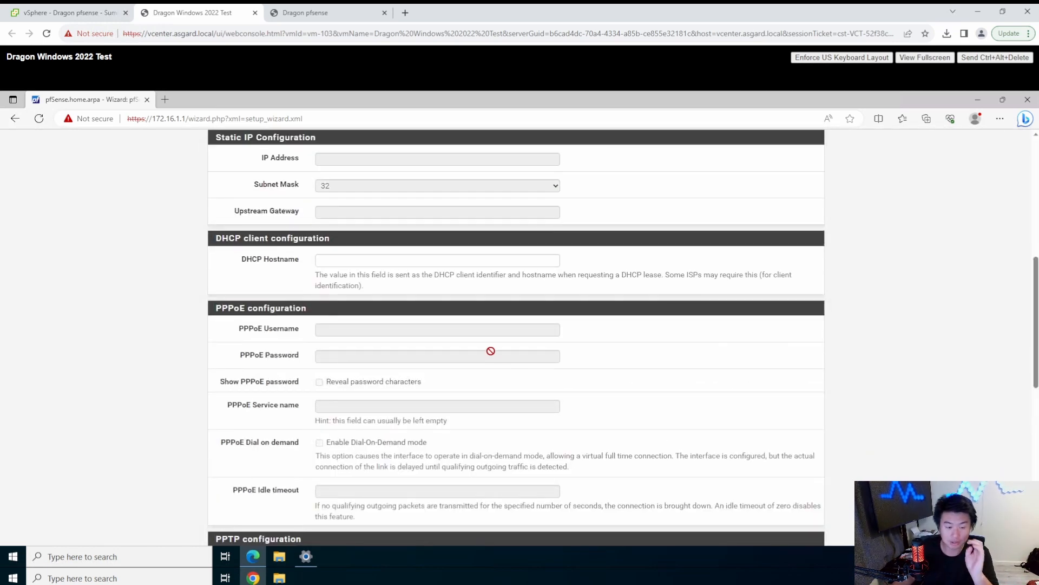
scroll(down, 3)
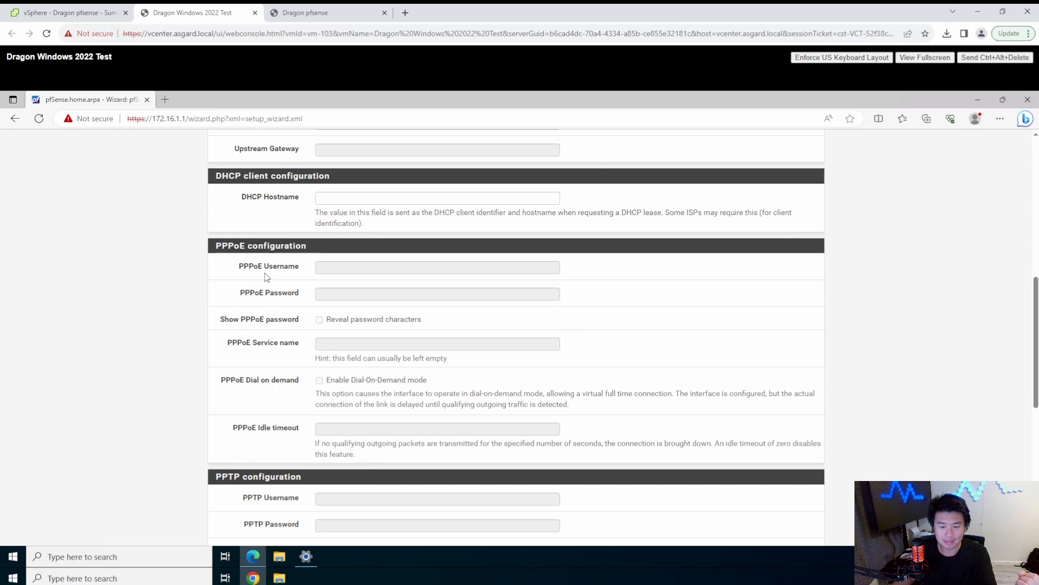
mouse_move(273, 281)
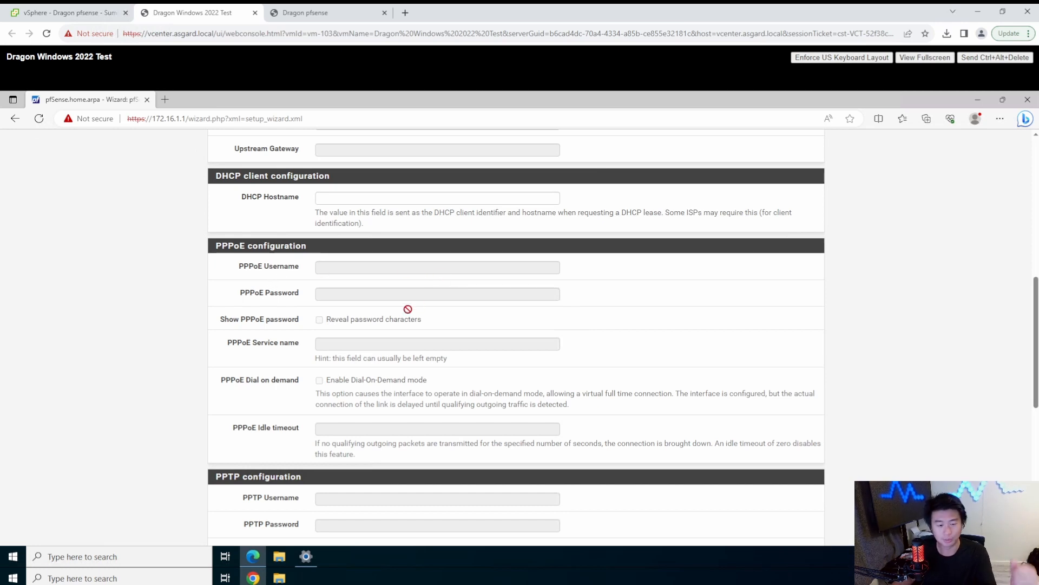
scroll(down, 3)
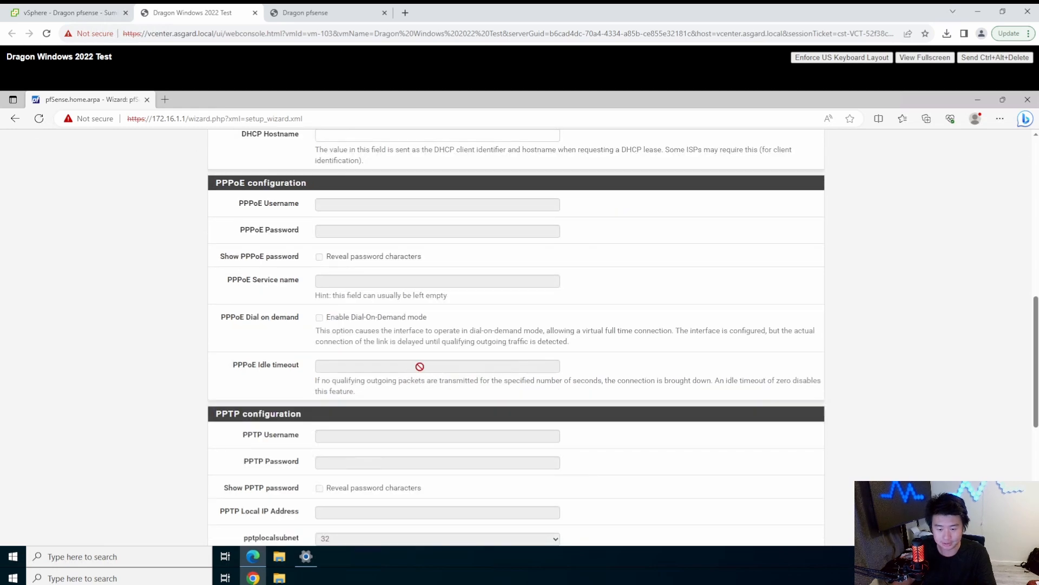
scroll(down, 3)
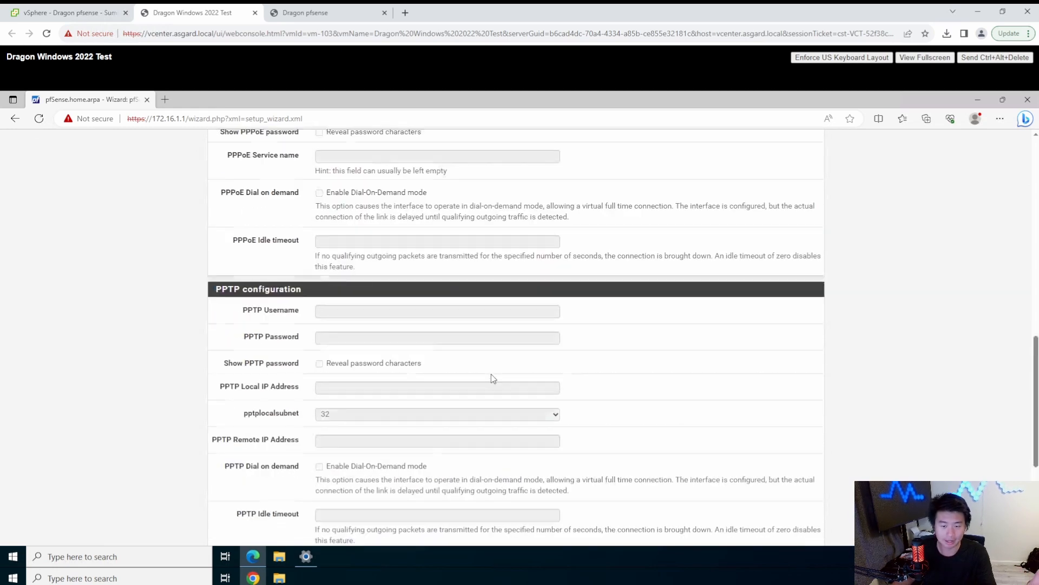
scroll(up, 3)
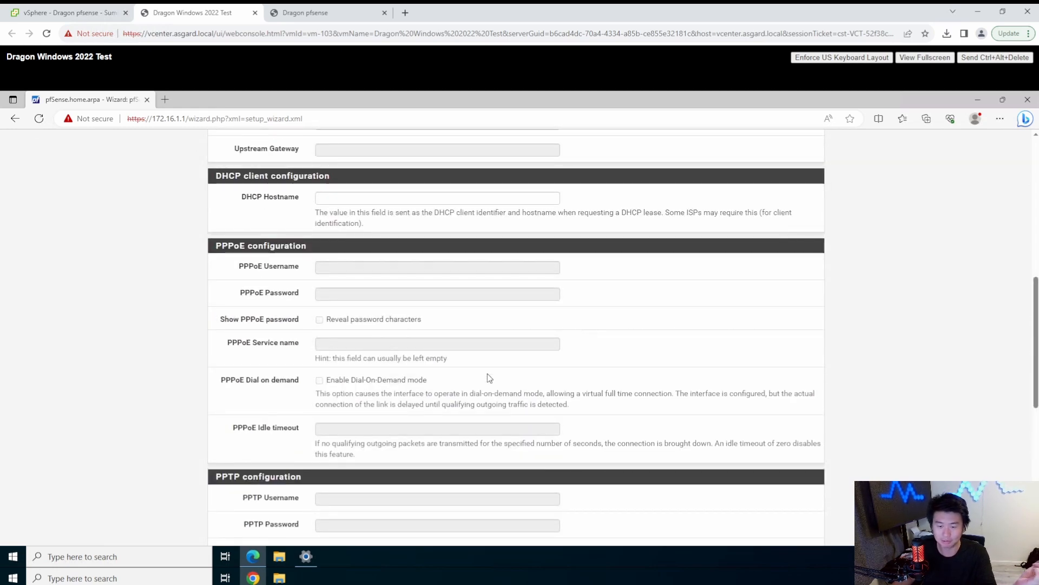
mouse_move(339, 280)
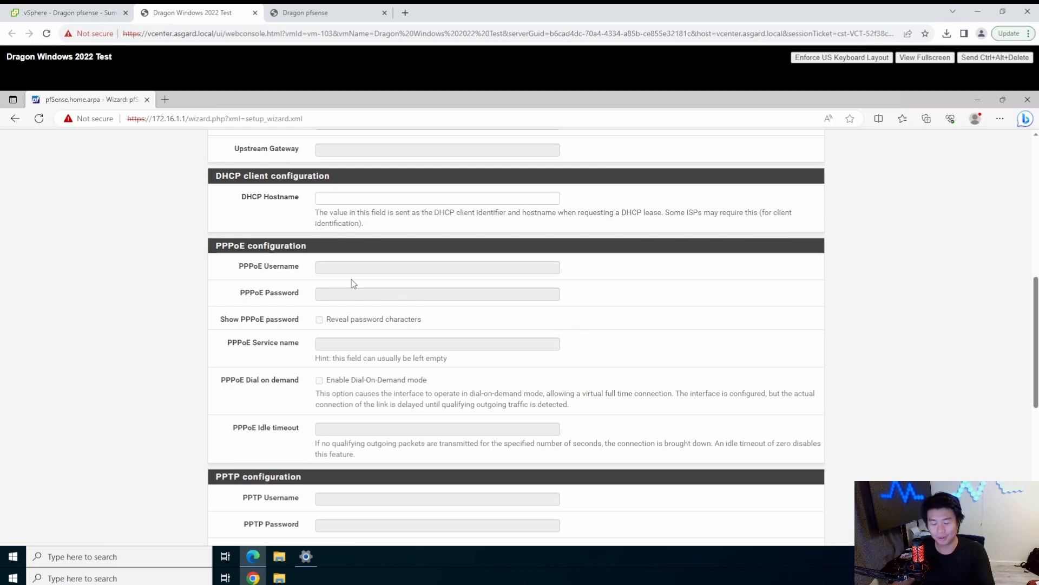
mouse_move(487, 290)
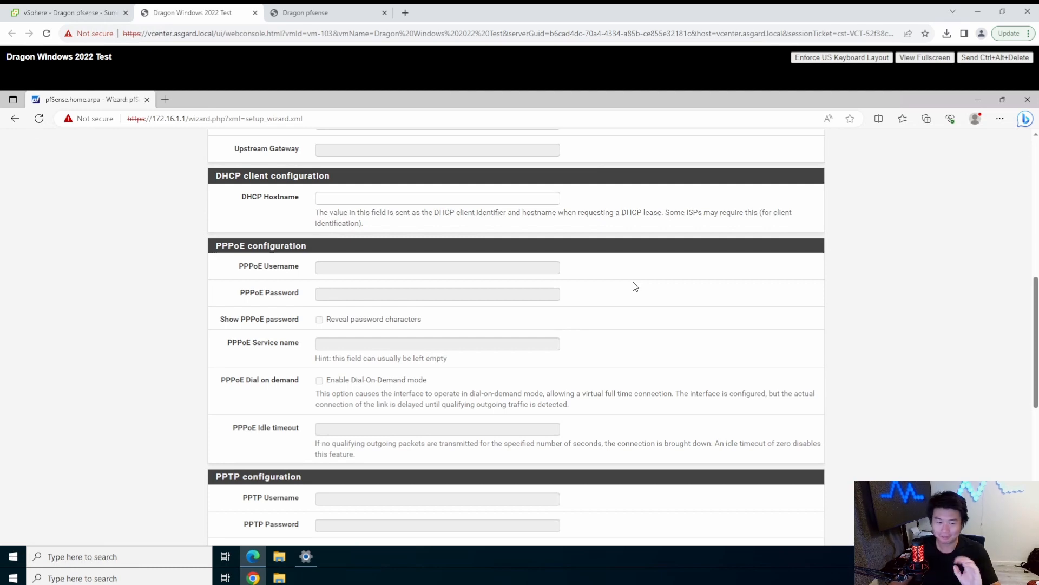
mouse_move(646, 282)
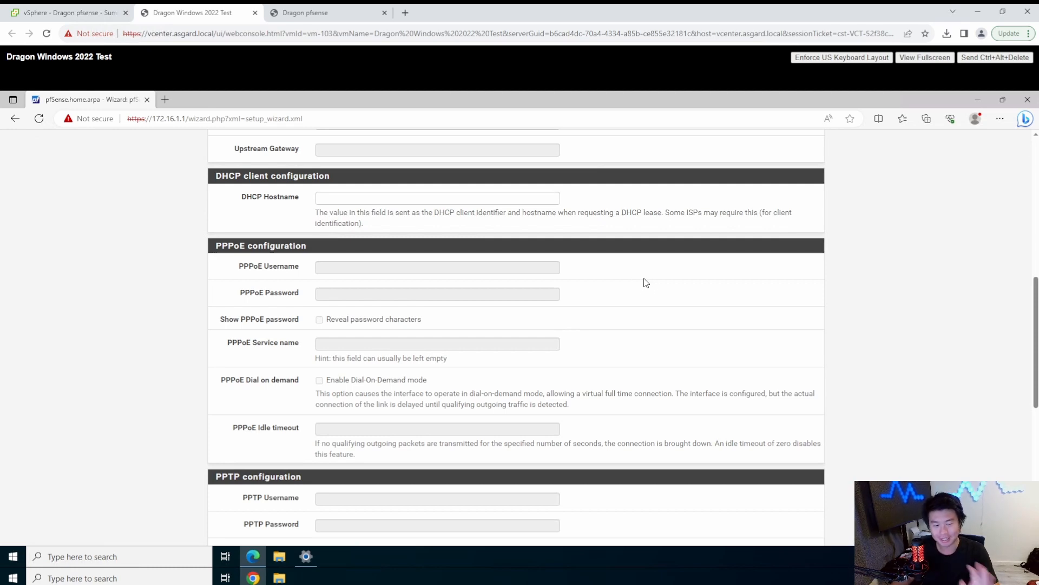
mouse_move(661, 299)
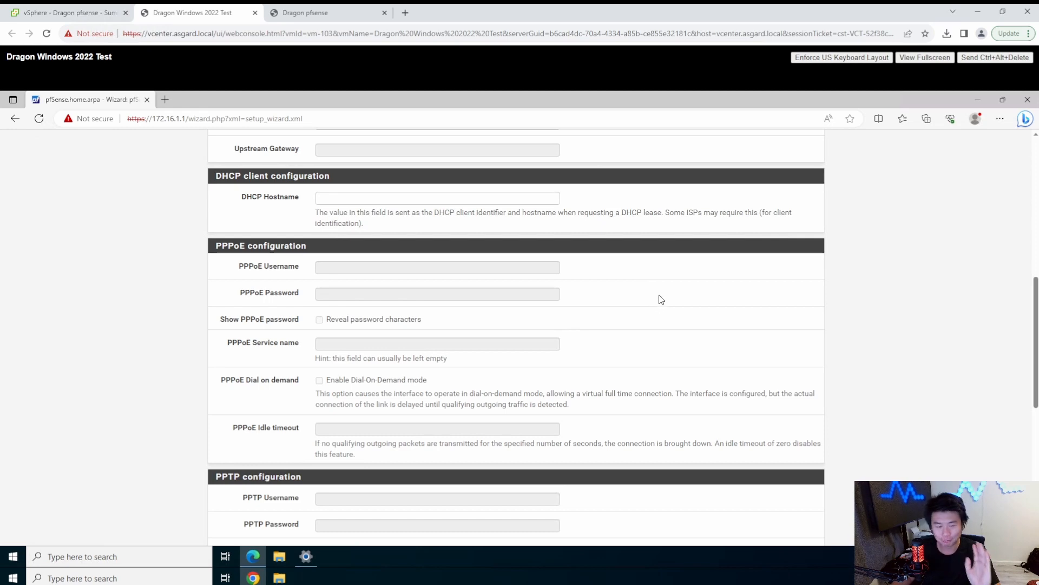
mouse_move(662, 297)
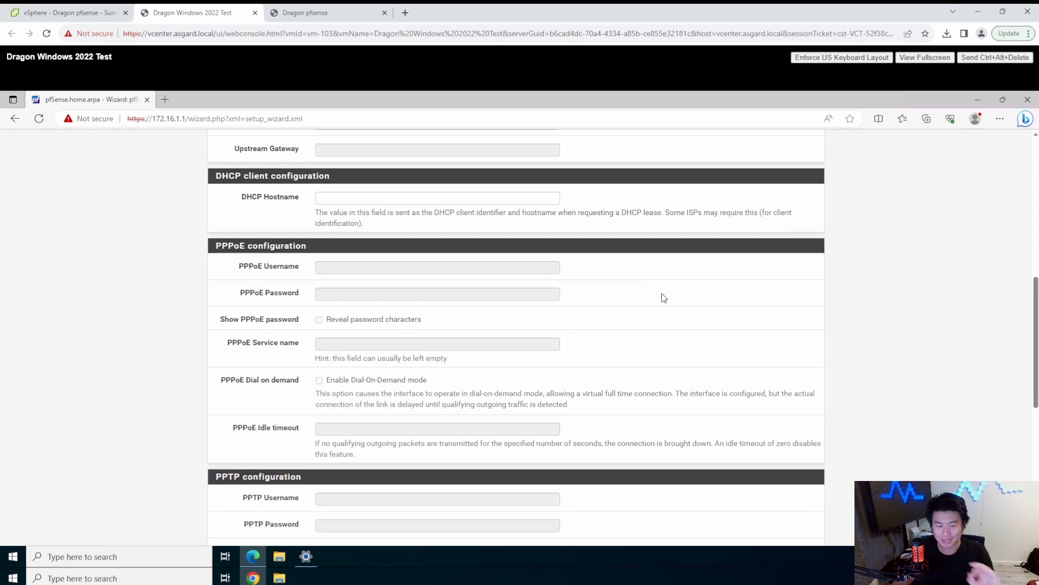
mouse_move(667, 294)
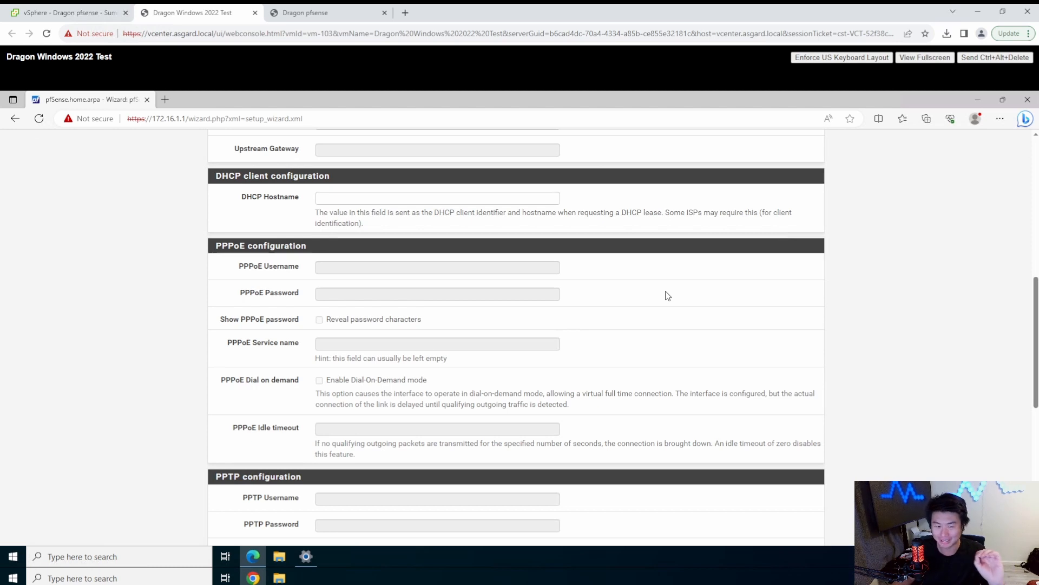
mouse_move(672, 292)
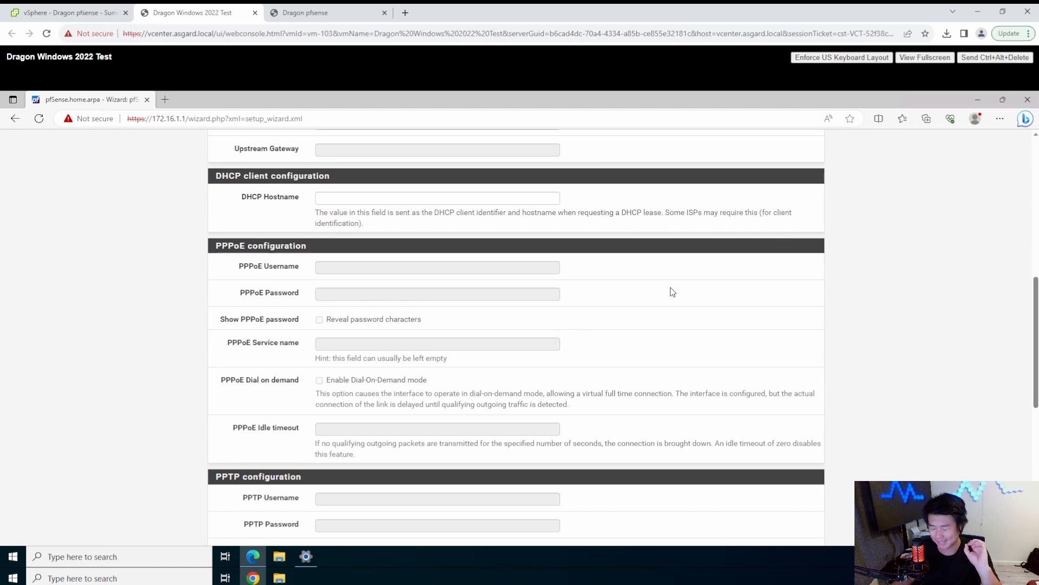
mouse_move(681, 290)
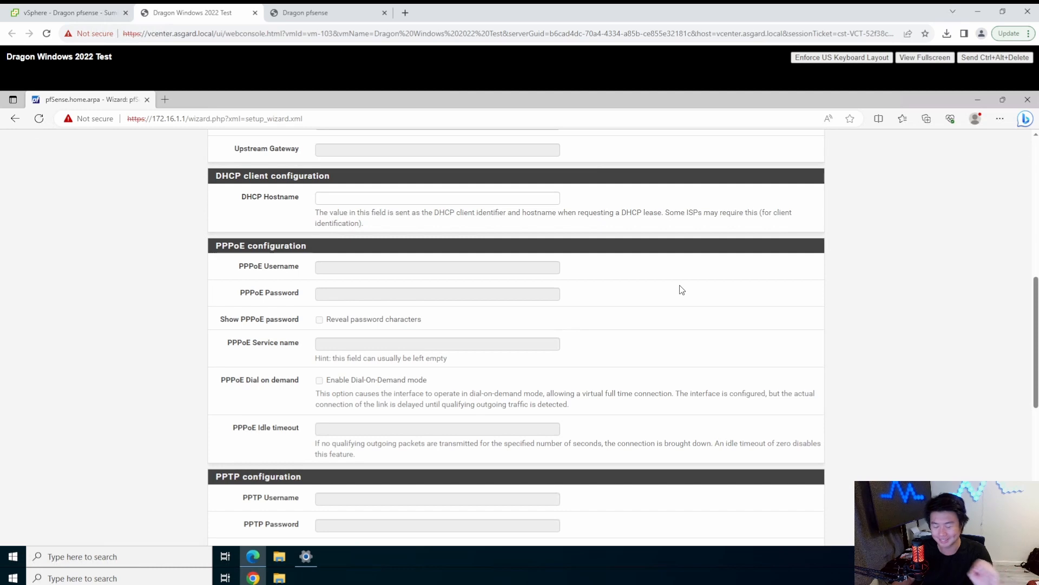
mouse_move(684, 307)
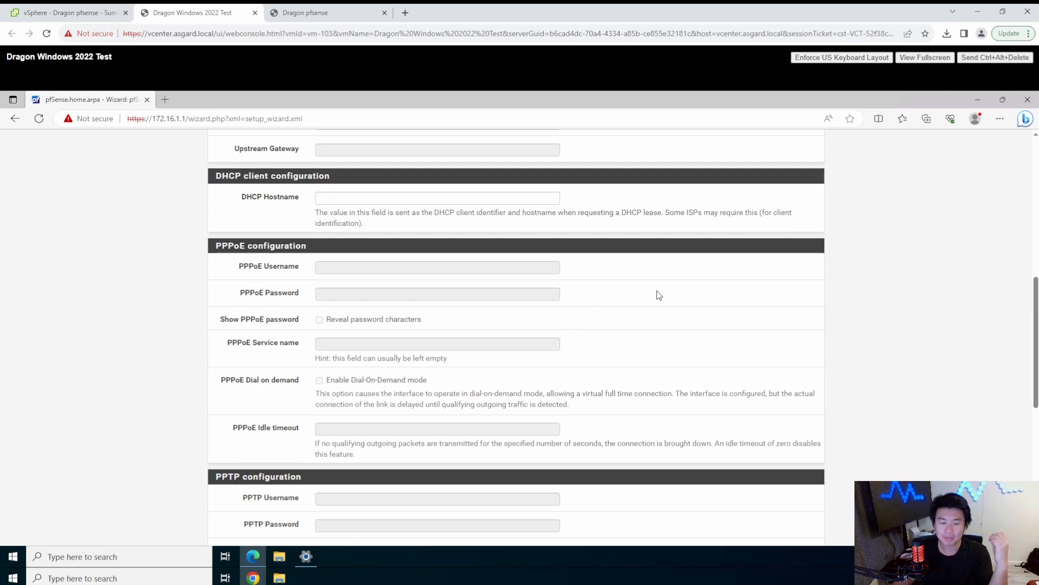
mouse_move(657, 290)
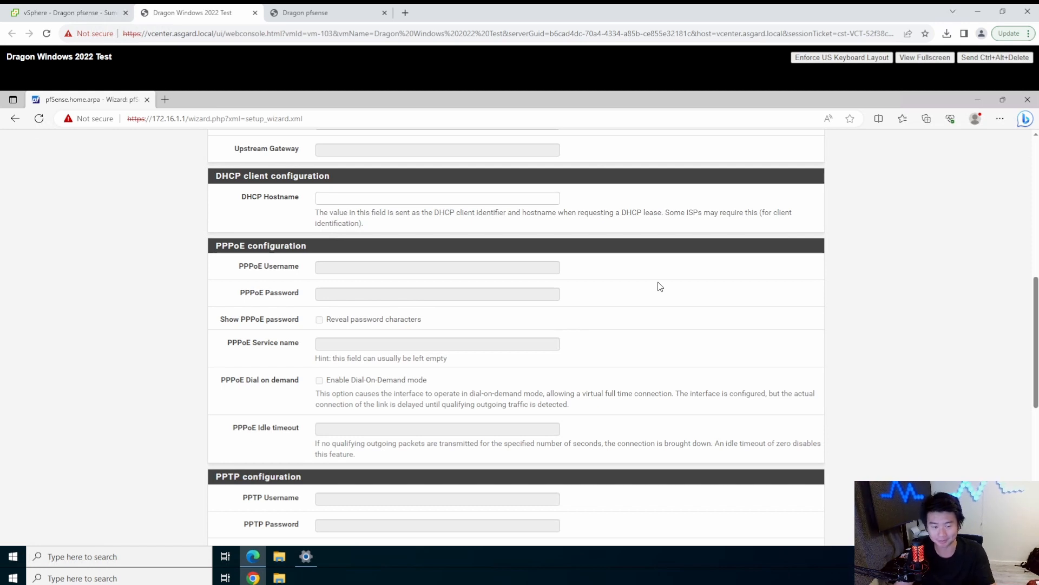
mouse_move(603, 233)
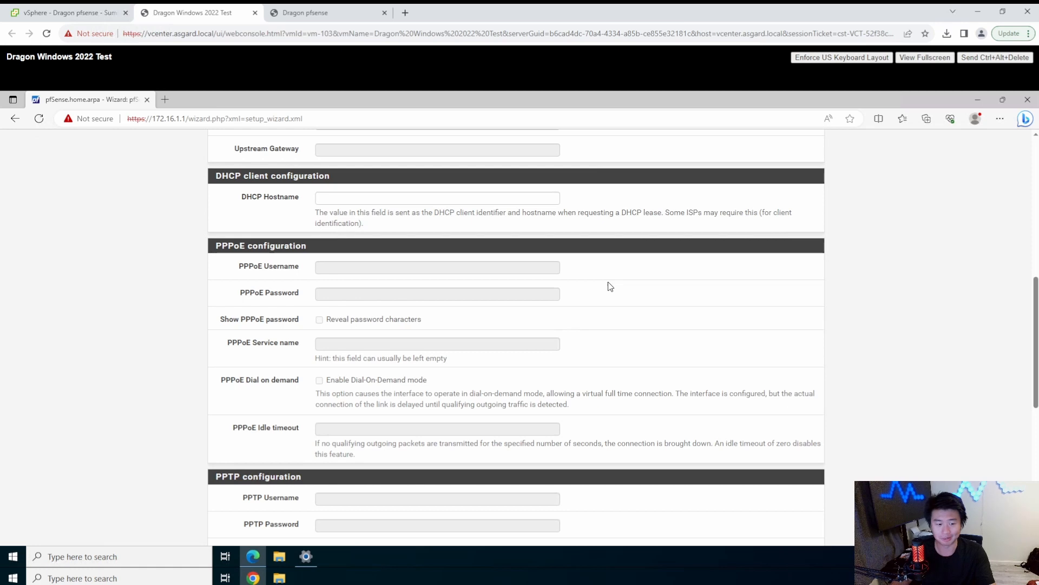
mouse_move(596, 297)
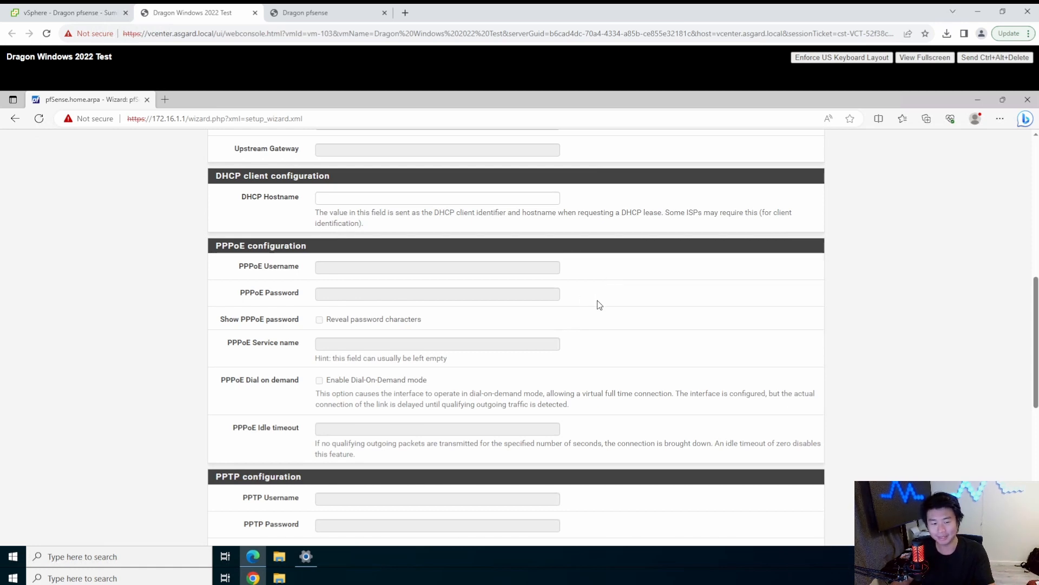
mouse_move(656, 363)
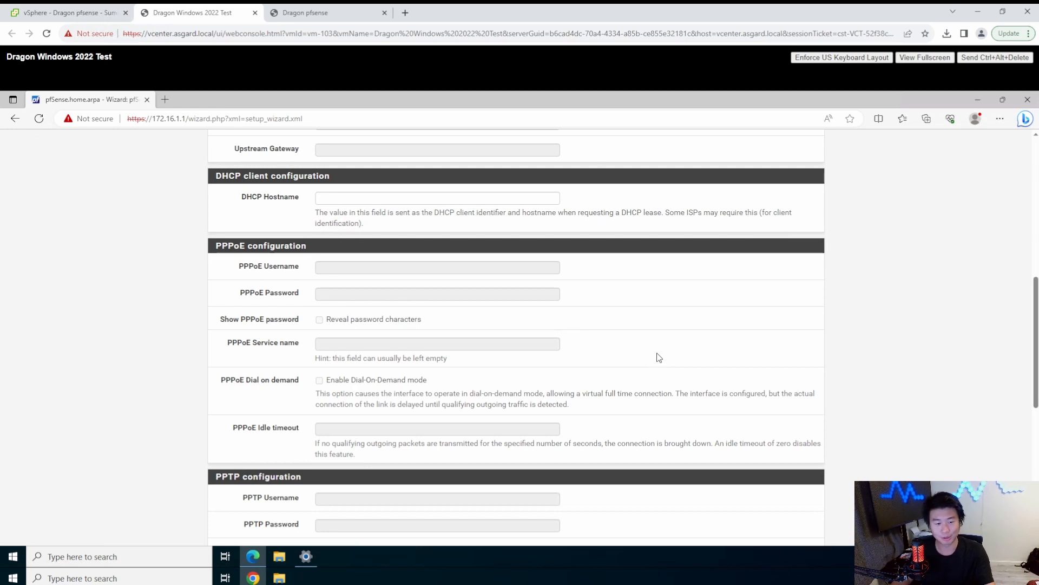
- Accept the DHCP WAN settings and keep LAN at 172.16.1.1/24
scroll(down, 3)
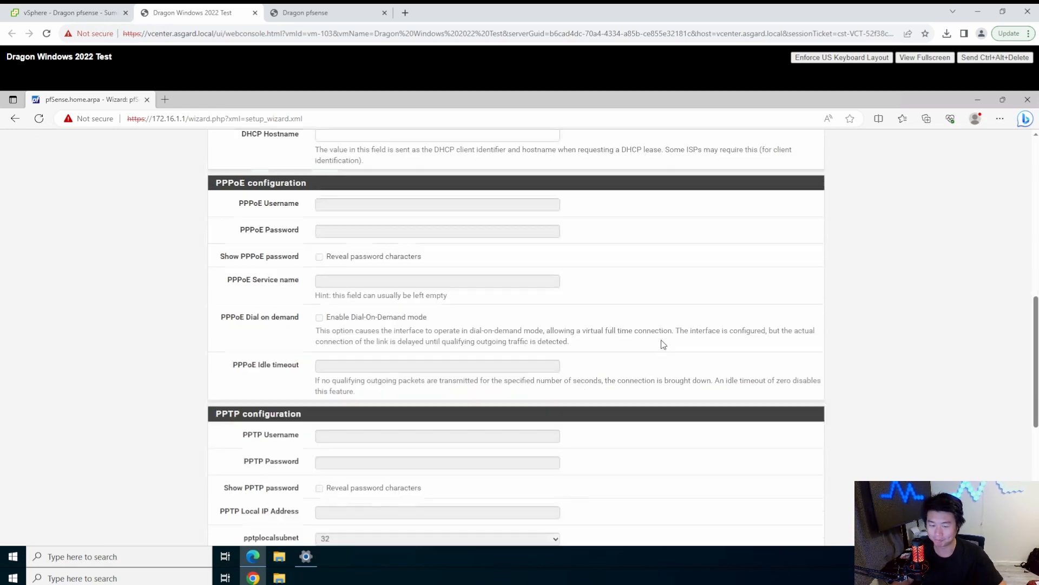
scroll(down, 3)
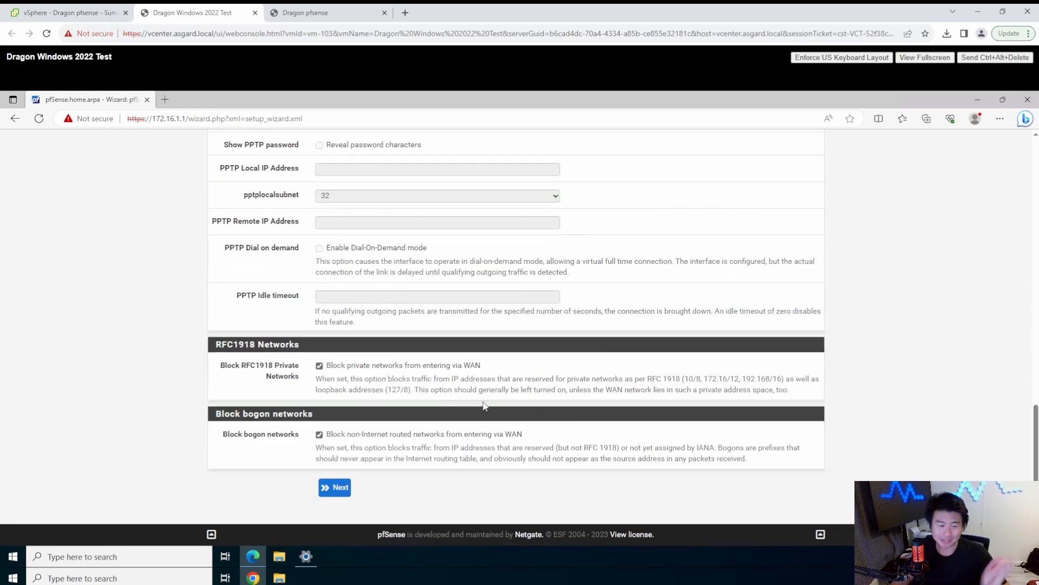
click(335, 488)
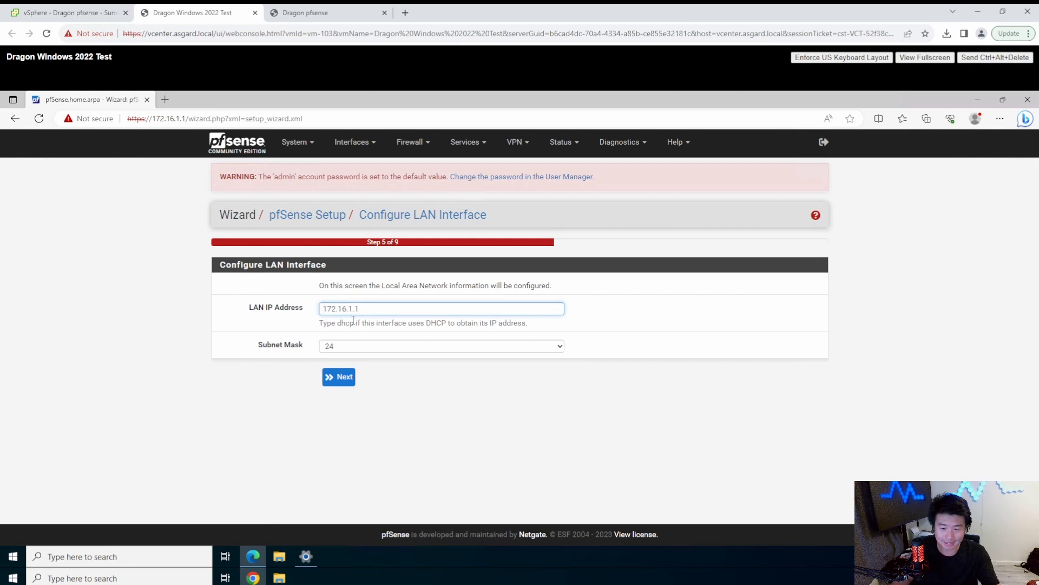
click(337, 377)
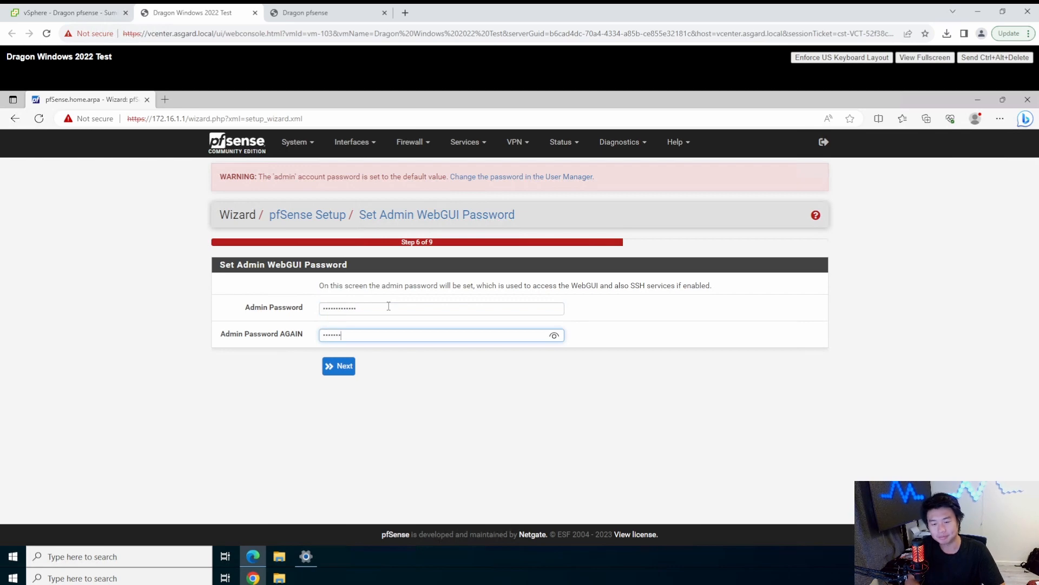
- Keep the admin password, reload pfSense with the new configuration and check for updates
click(337, 365)
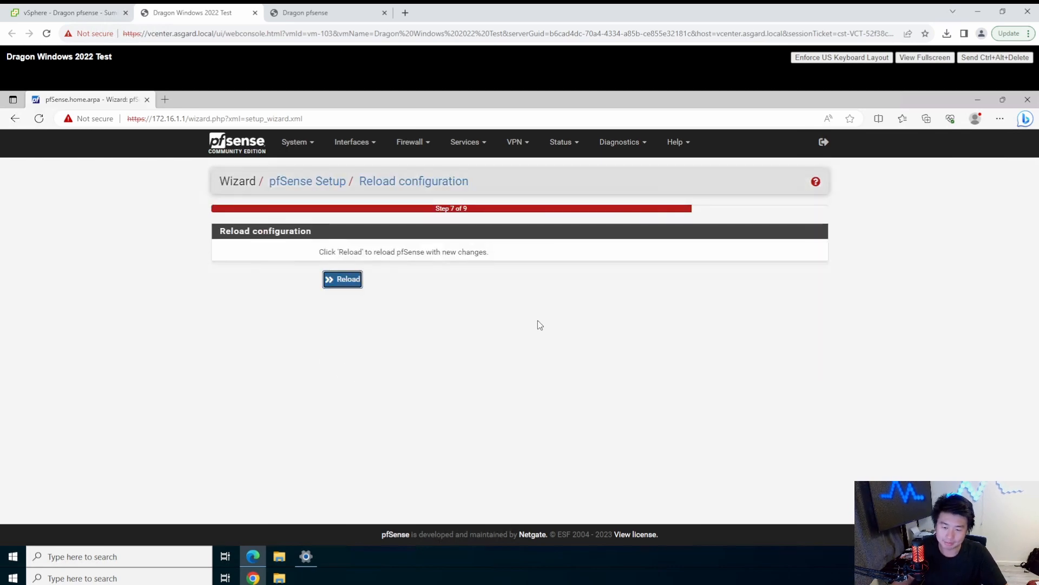
click(342, 279)
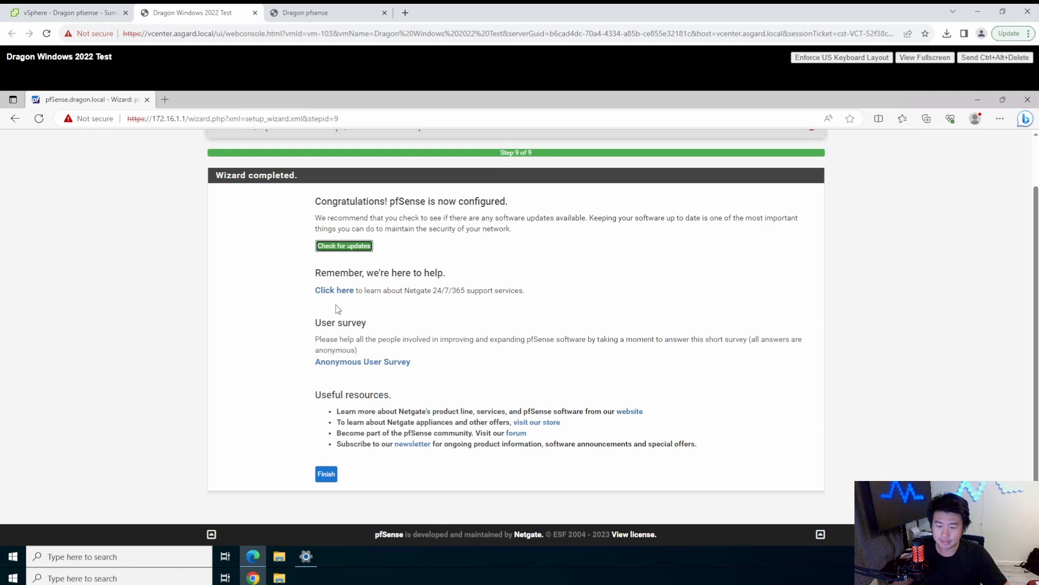
mouse_move(288, 239)
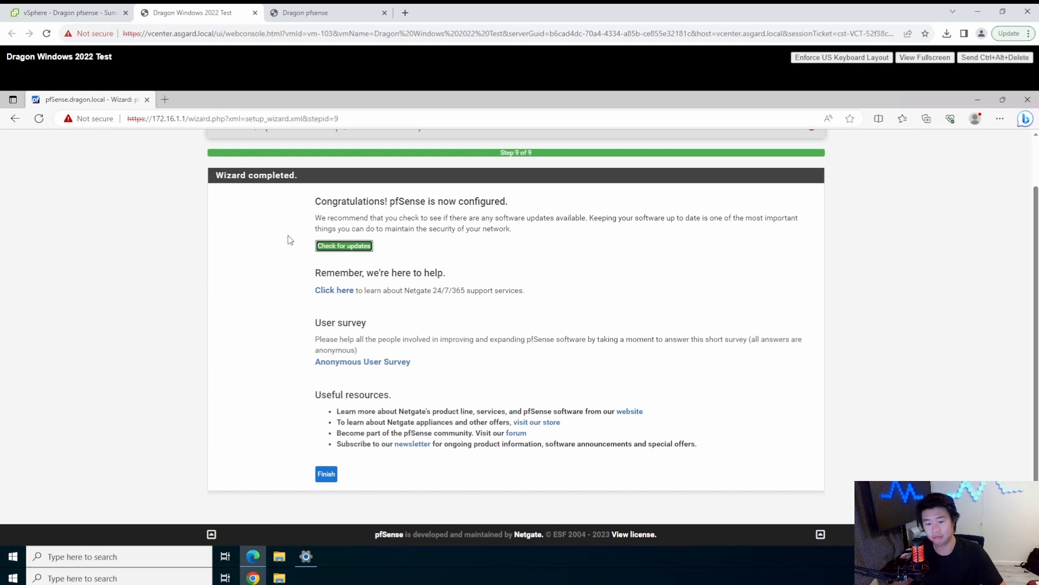
click(345, 246)
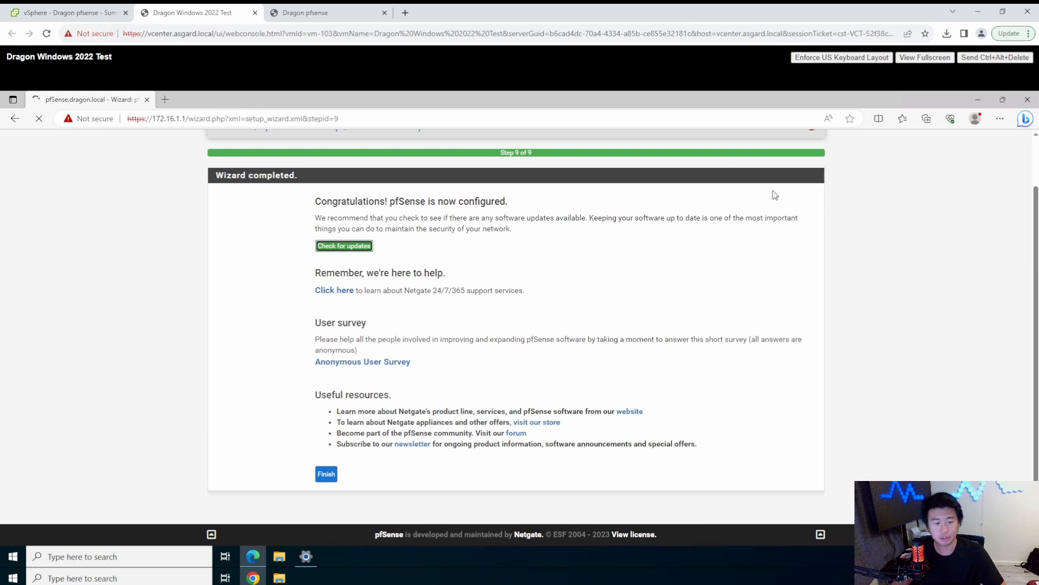
mouse_move(535, 302)
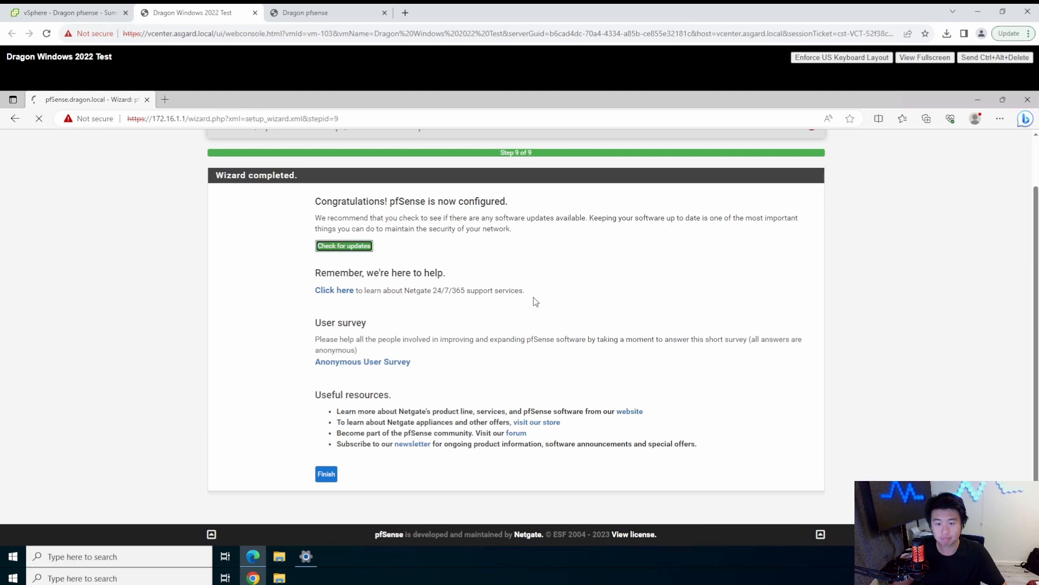
mouse_move(749, 300)
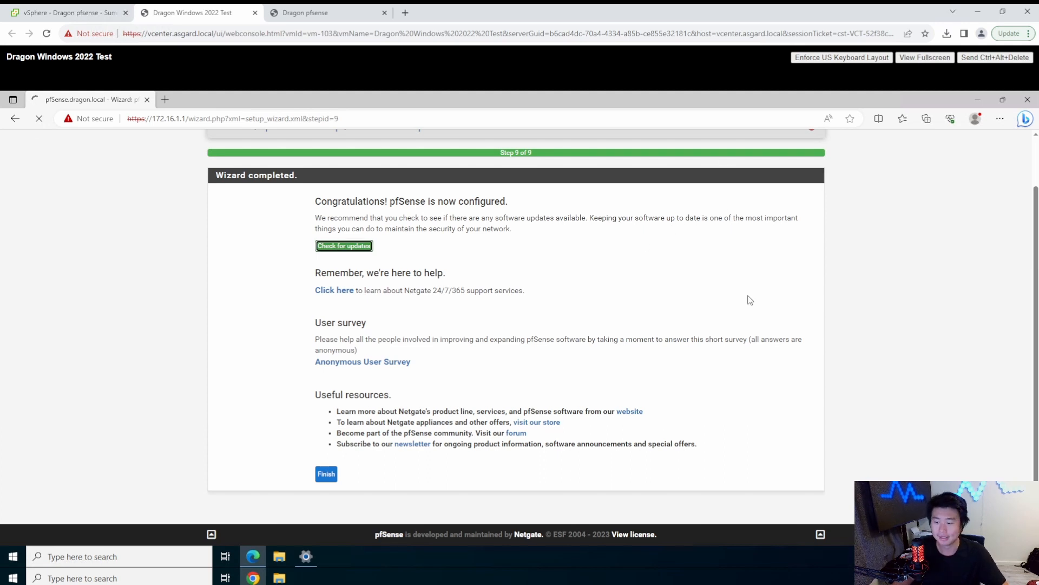
mouse_move(855, 444)
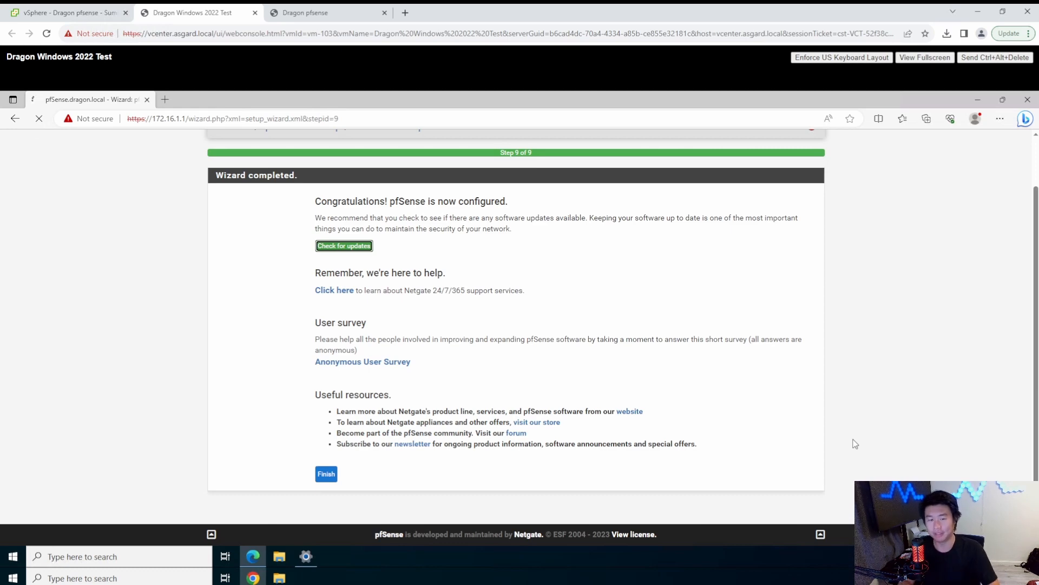
- Load the System Update page showing current 2.6.0 against latest 2.7.0
click(344, 246)
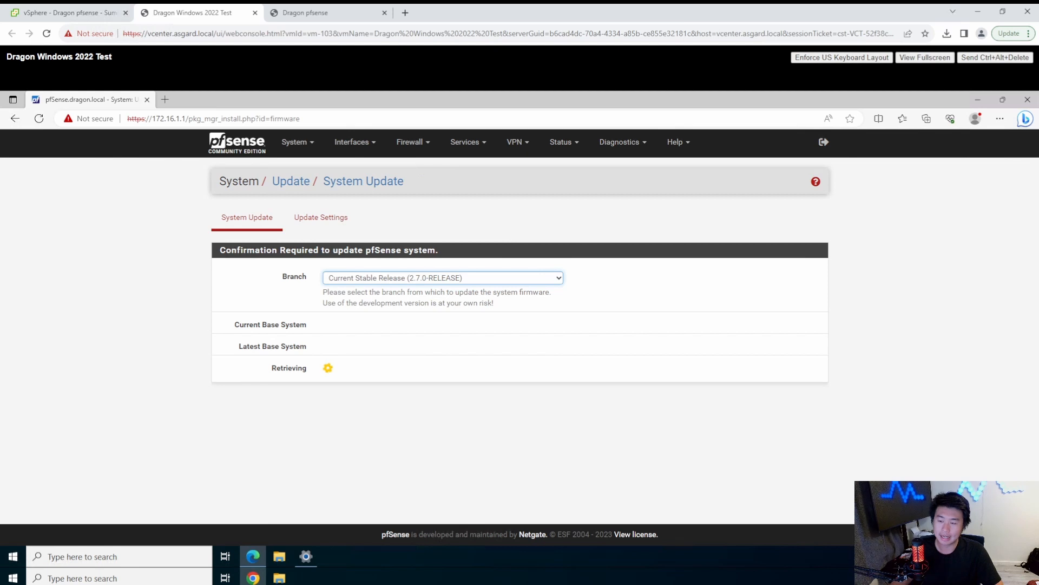
mouse_move(515, 368)
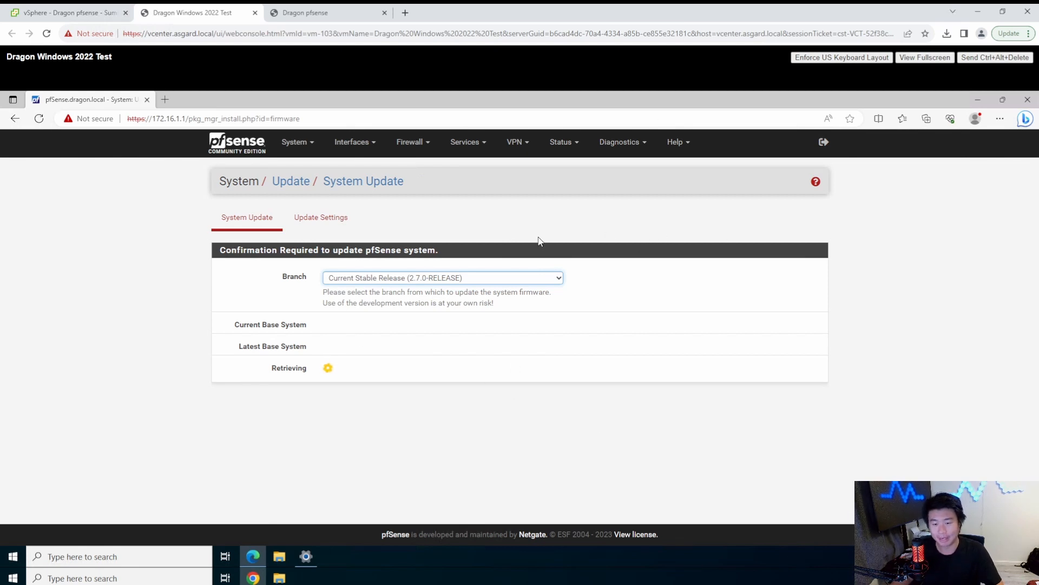
mouse_move(371, 181)
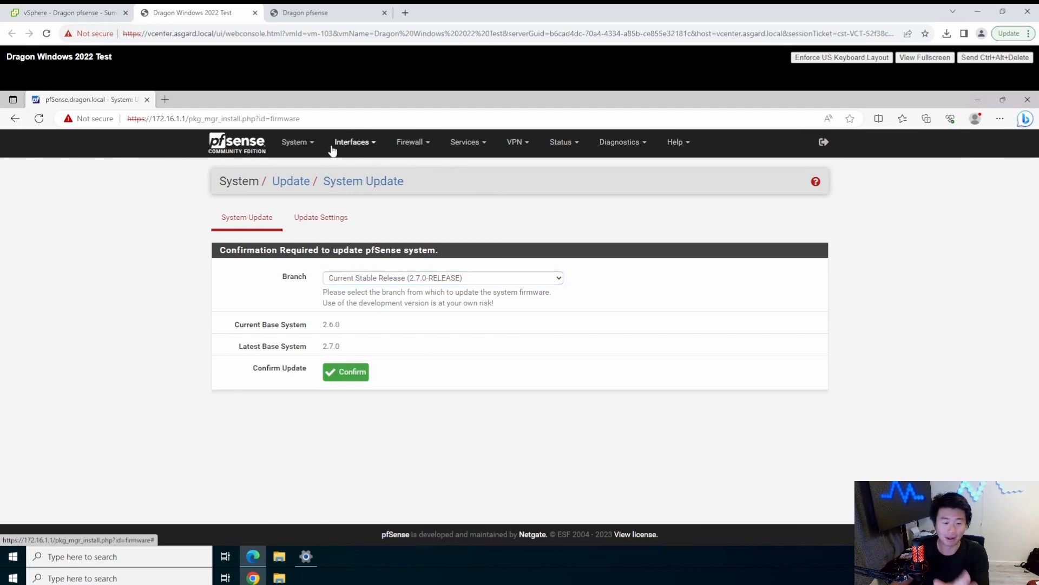
mouse_move(389, 194)
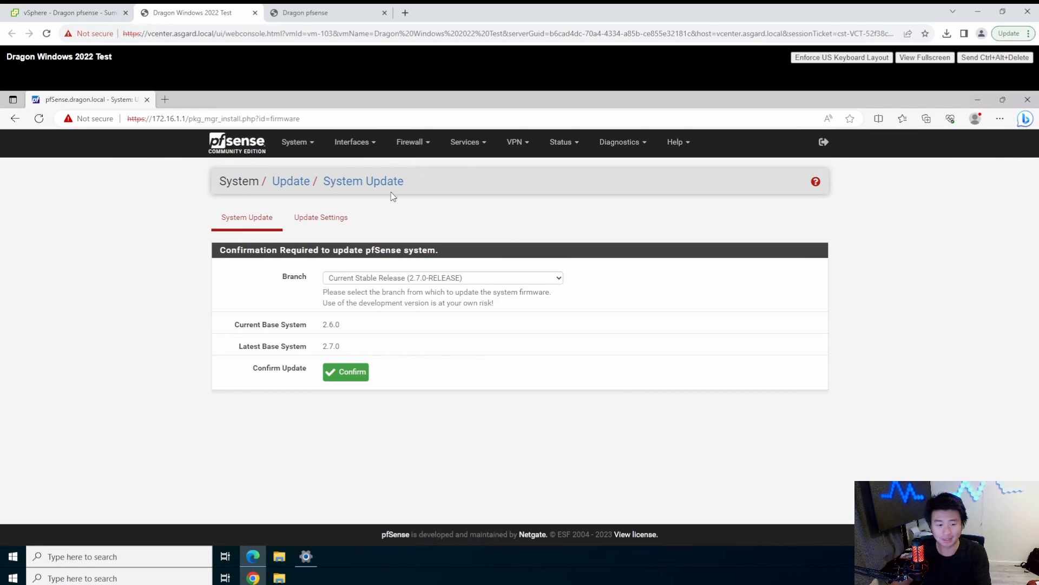
mouse_move(744, 246)
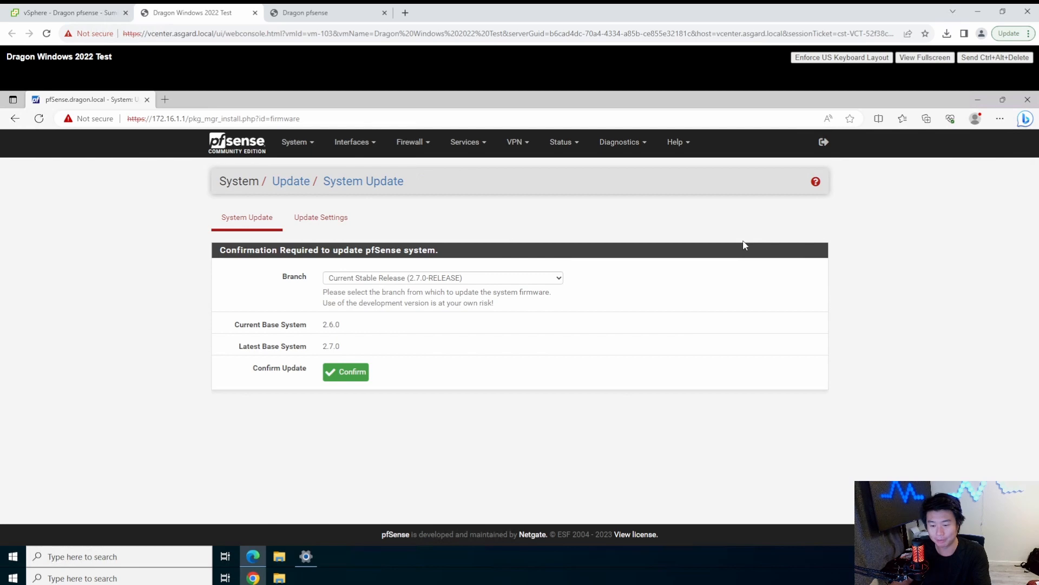
mouse_move(891, 264)
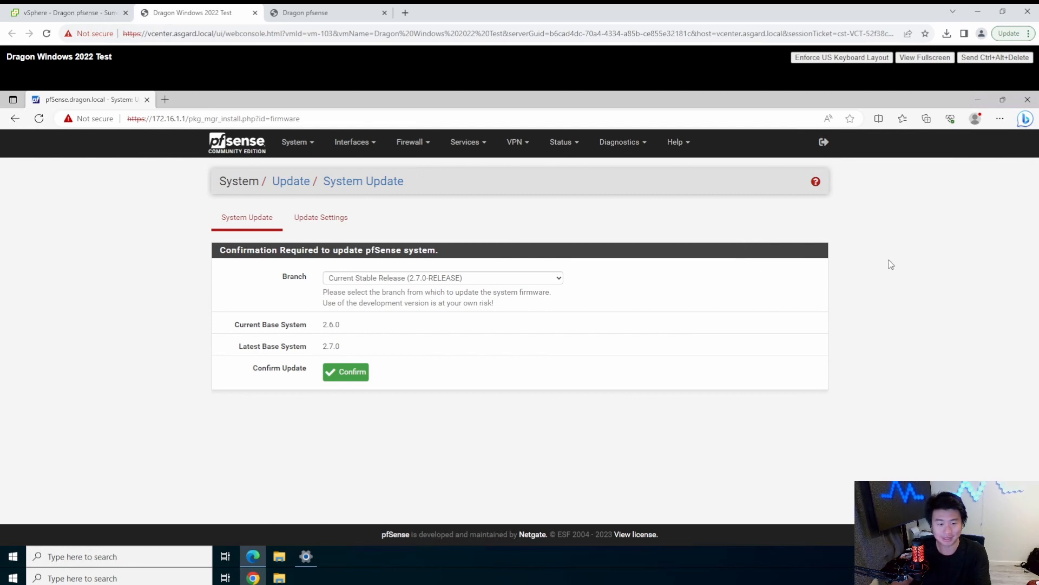
mouse_move(887, 262)
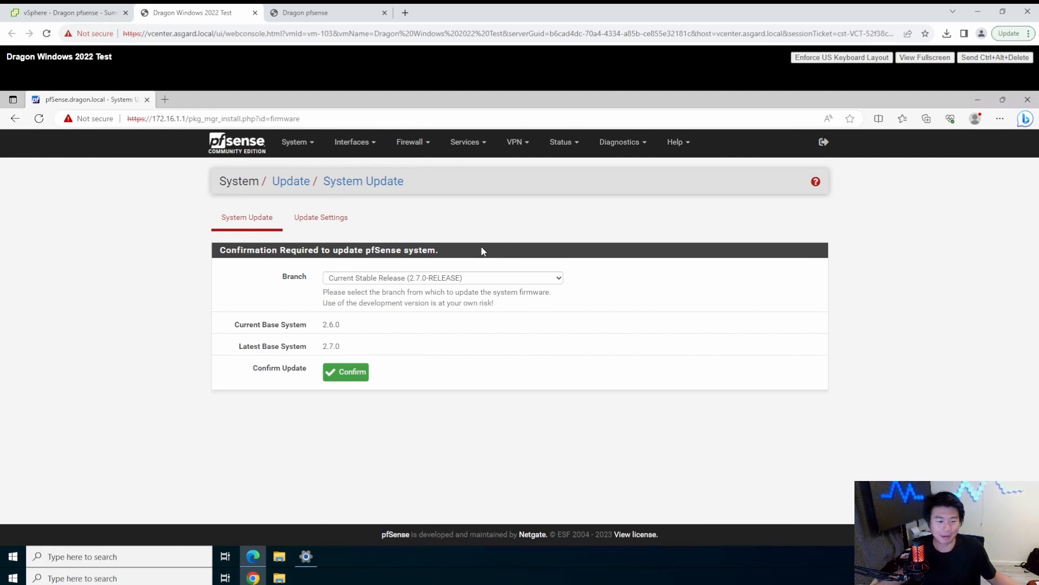
mouse_move(414, 244)
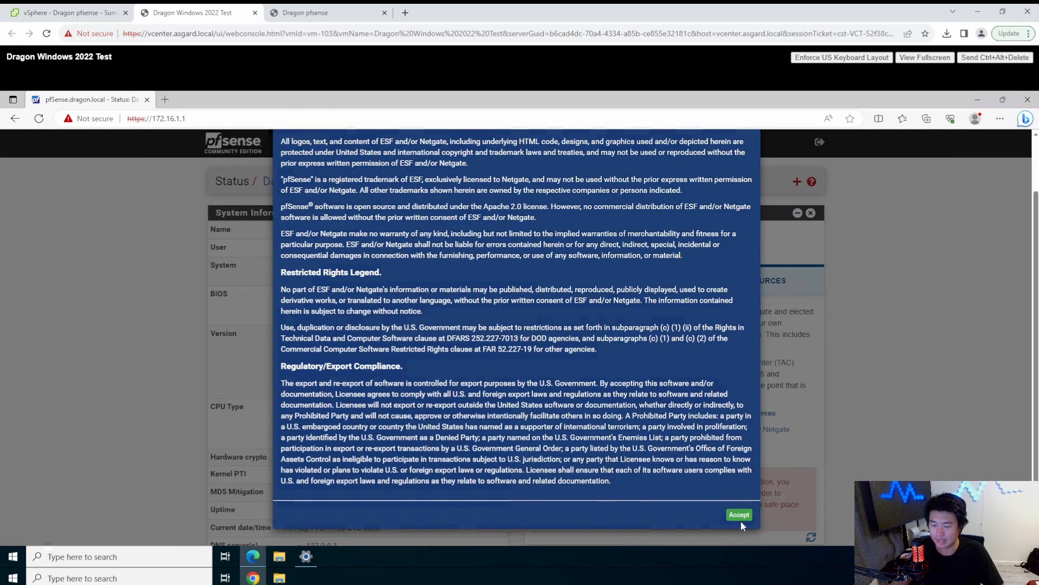
- Accept the license notice and scroll through the pfSense Dashboard
click(738, 514)
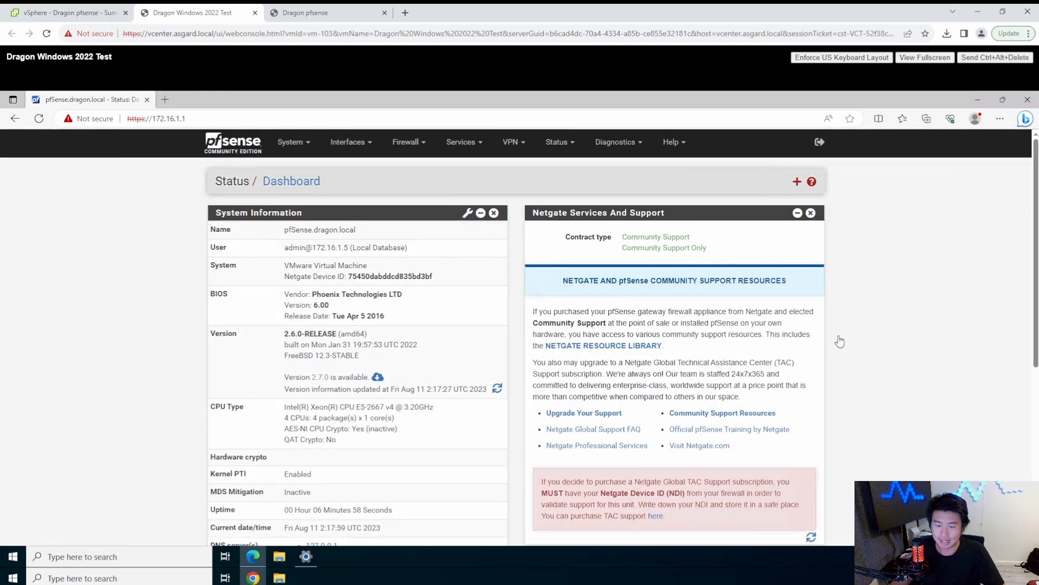
scroll(down, 3)
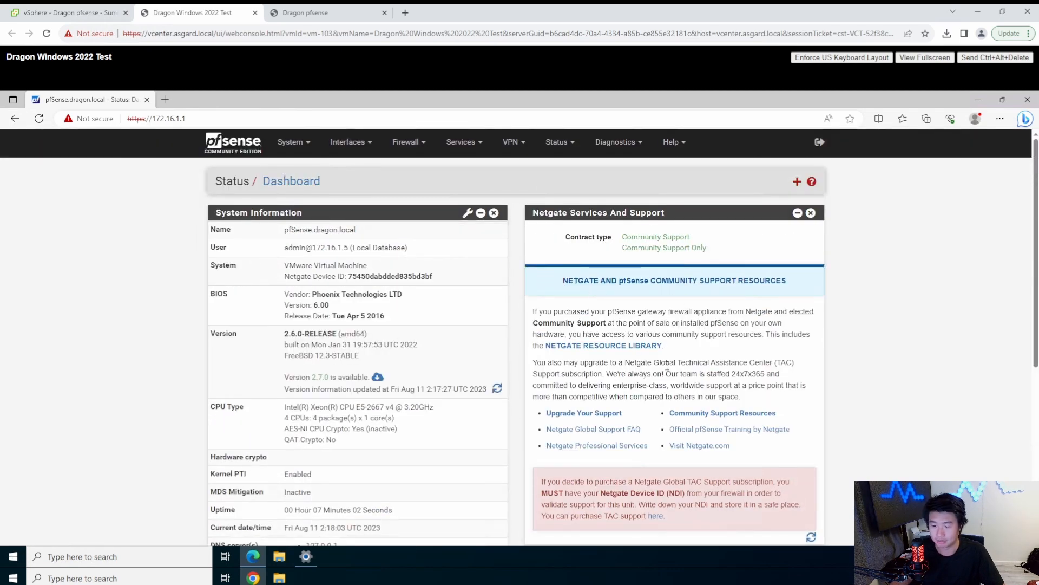
mouse_move(868, 312)
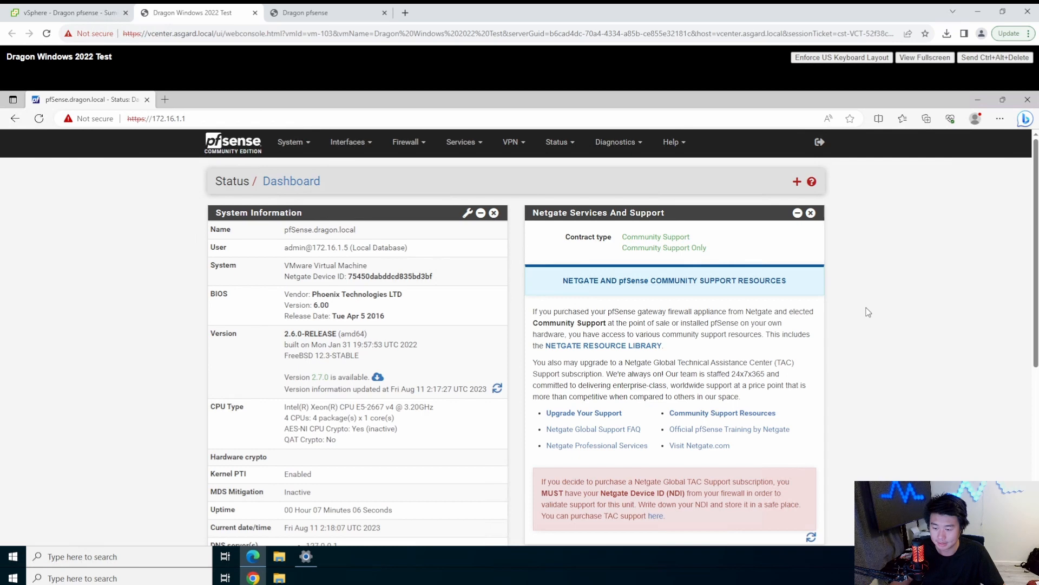
scroll(down, 3)
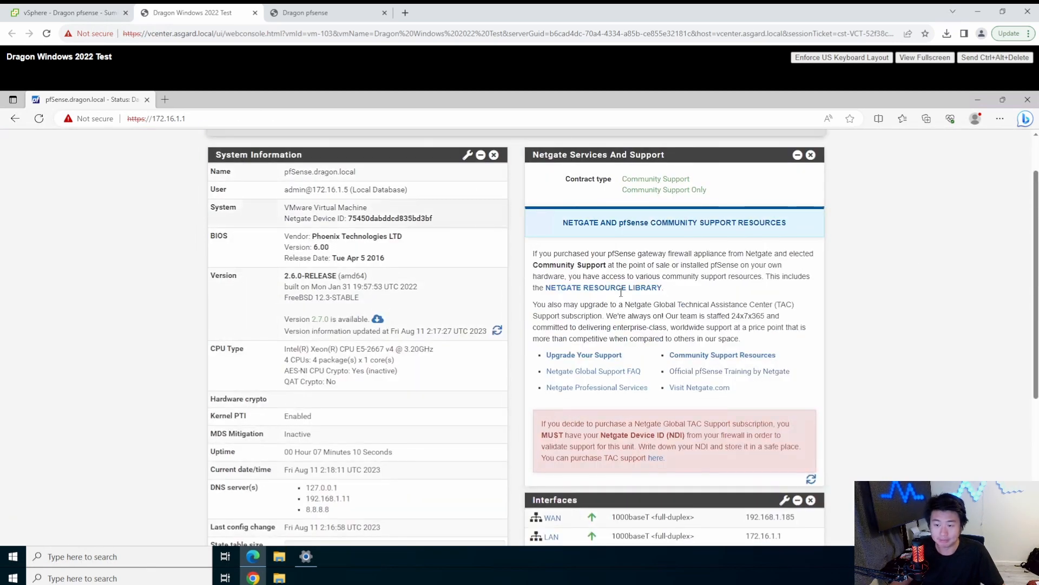
- Preview the System, Firewall, Services and Status menus, then dismiss the last one
click(290, 141)
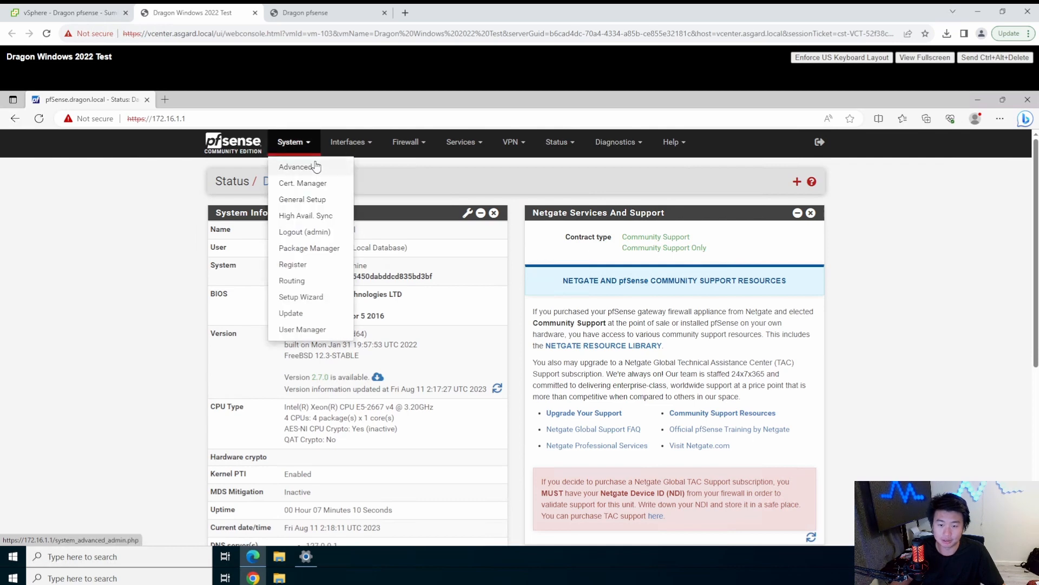
click(406, 140)
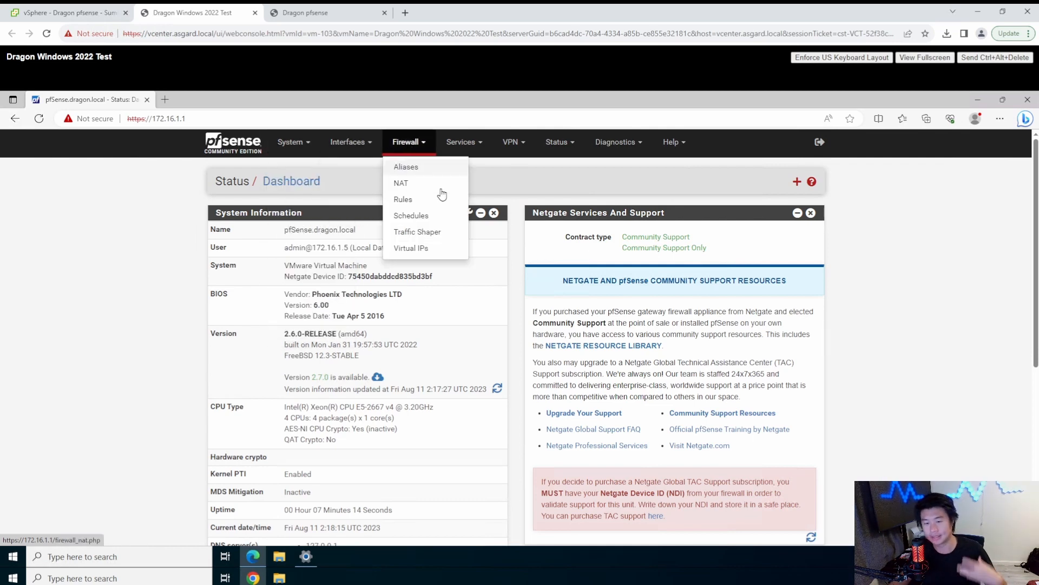
click(461, 141)
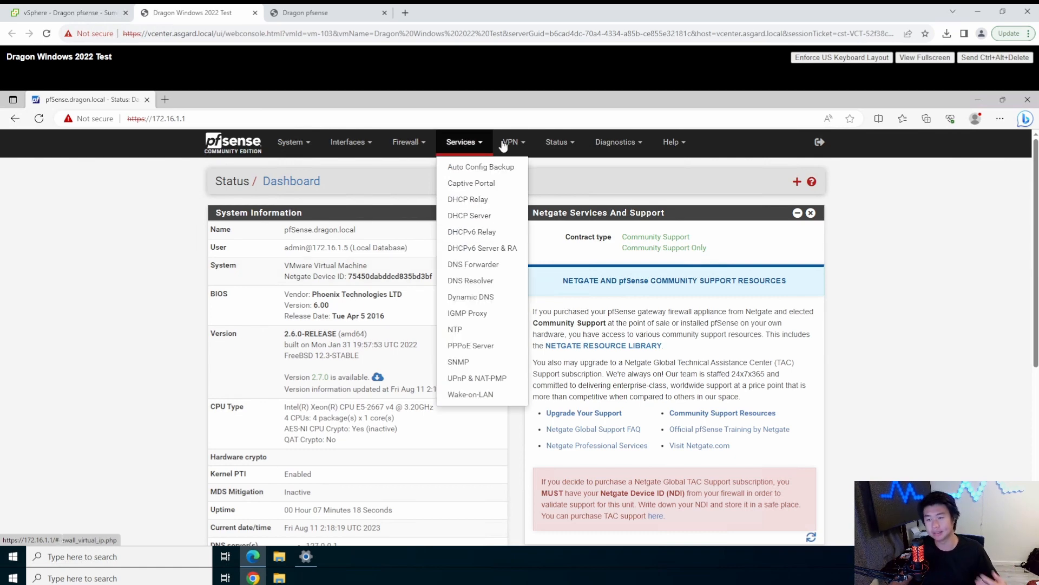
click(510, 141)
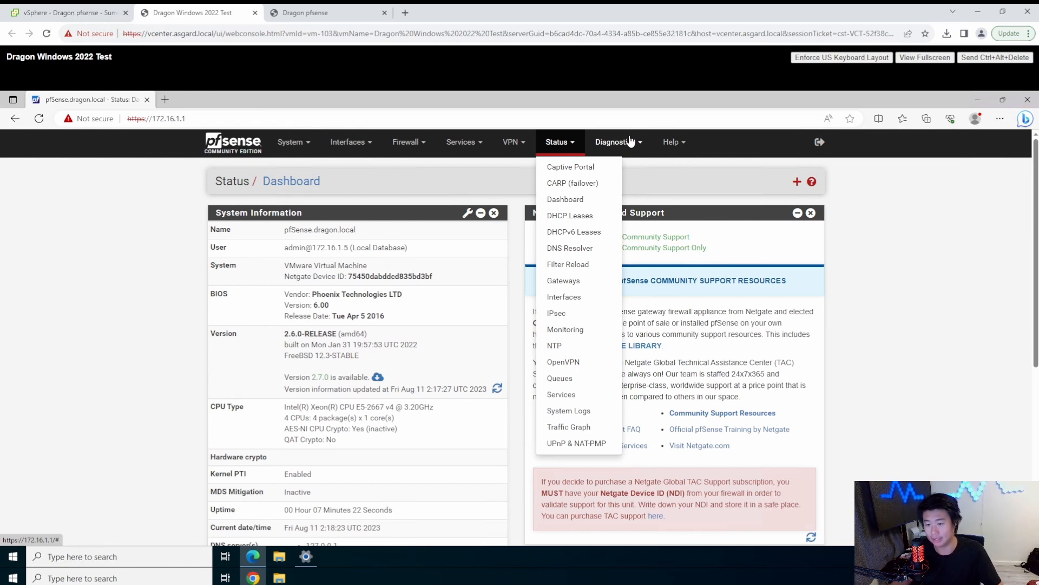
mouse_move(626, 141)
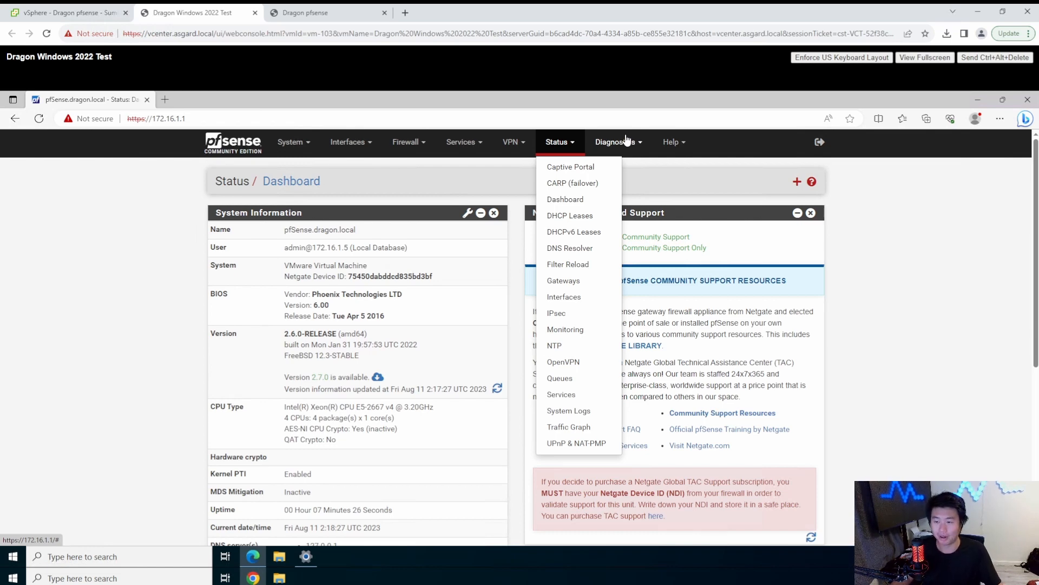
click(740, 199)
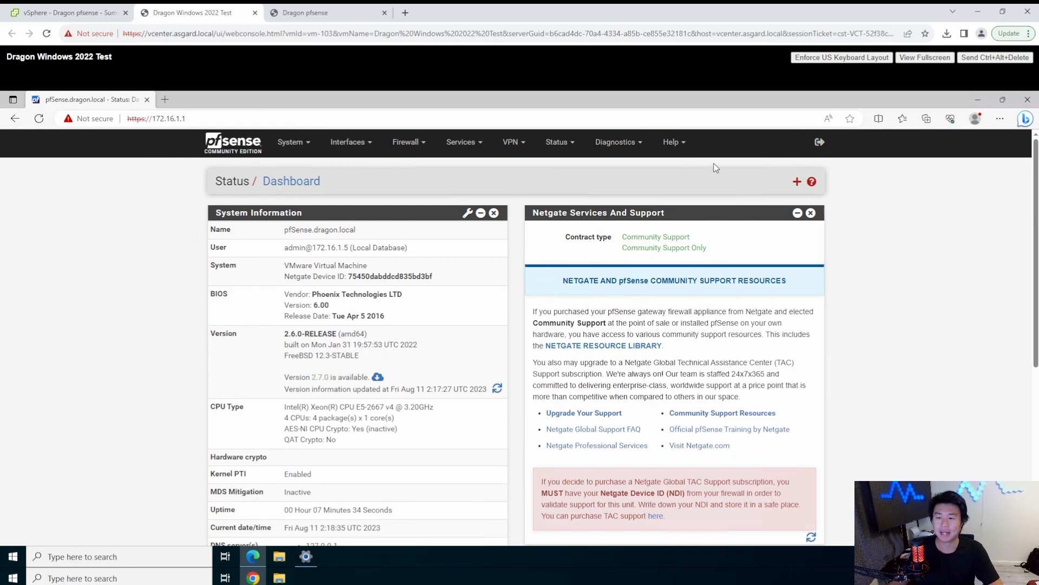
mouse_move(676, 187)
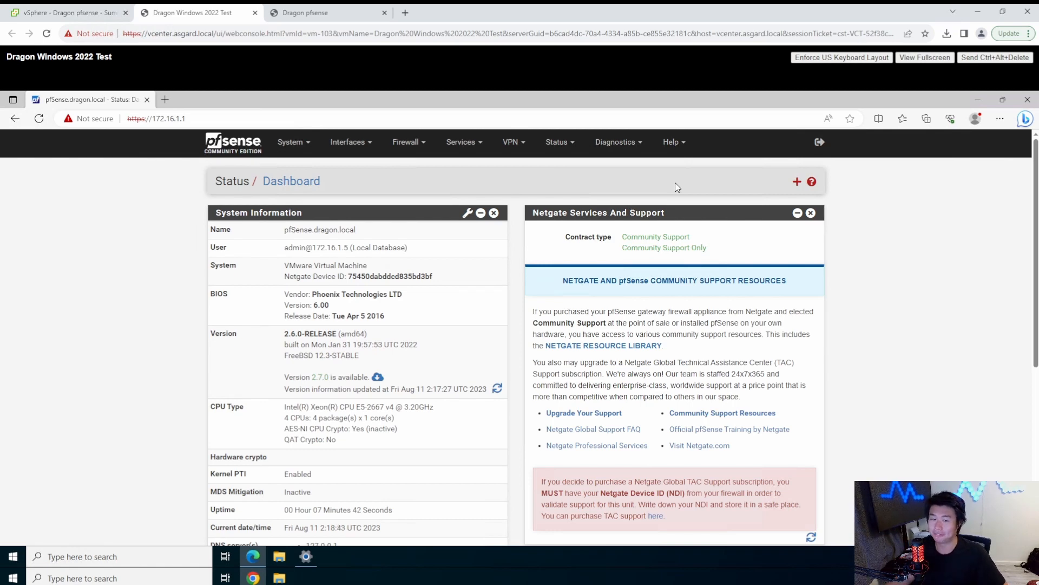
mouse_move(624, 164)
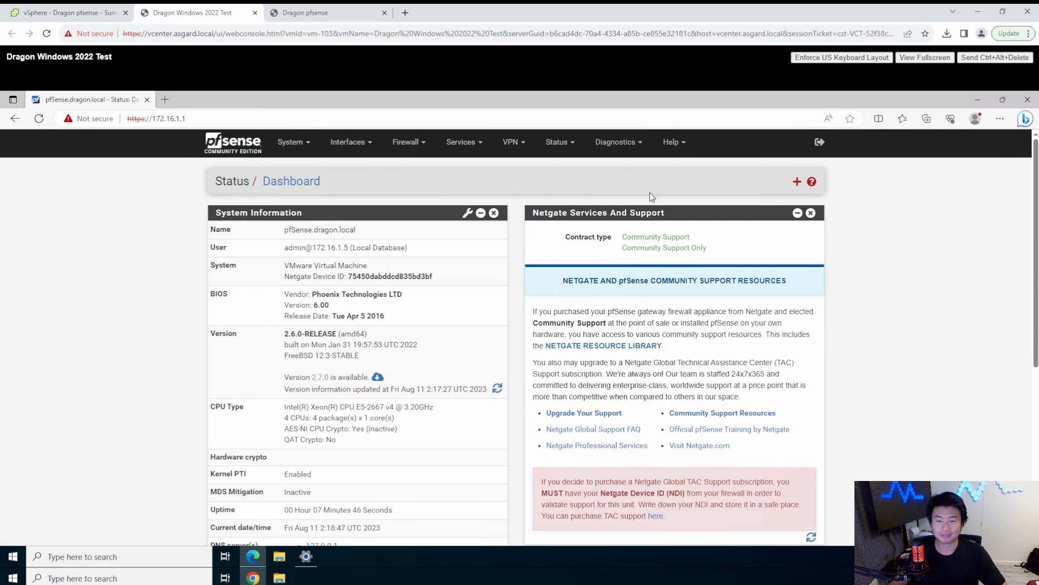
mouse_move(658, 100)
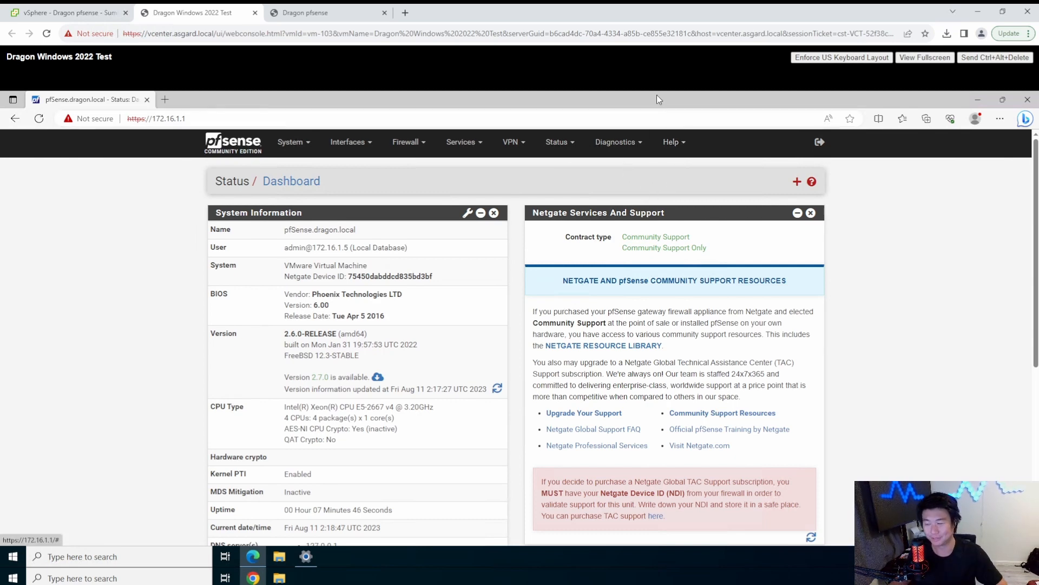
mouse_move(427, 150)
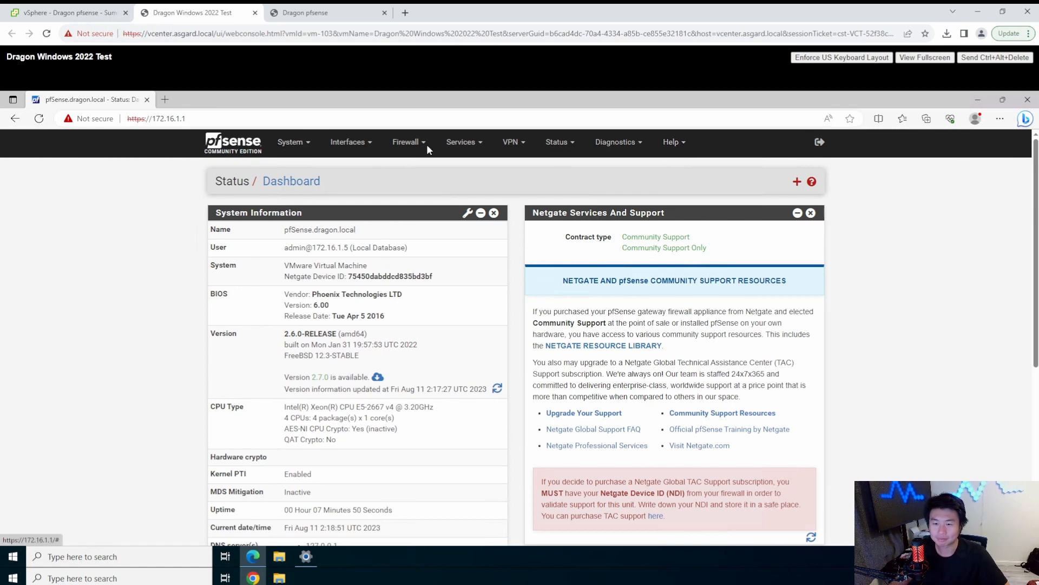